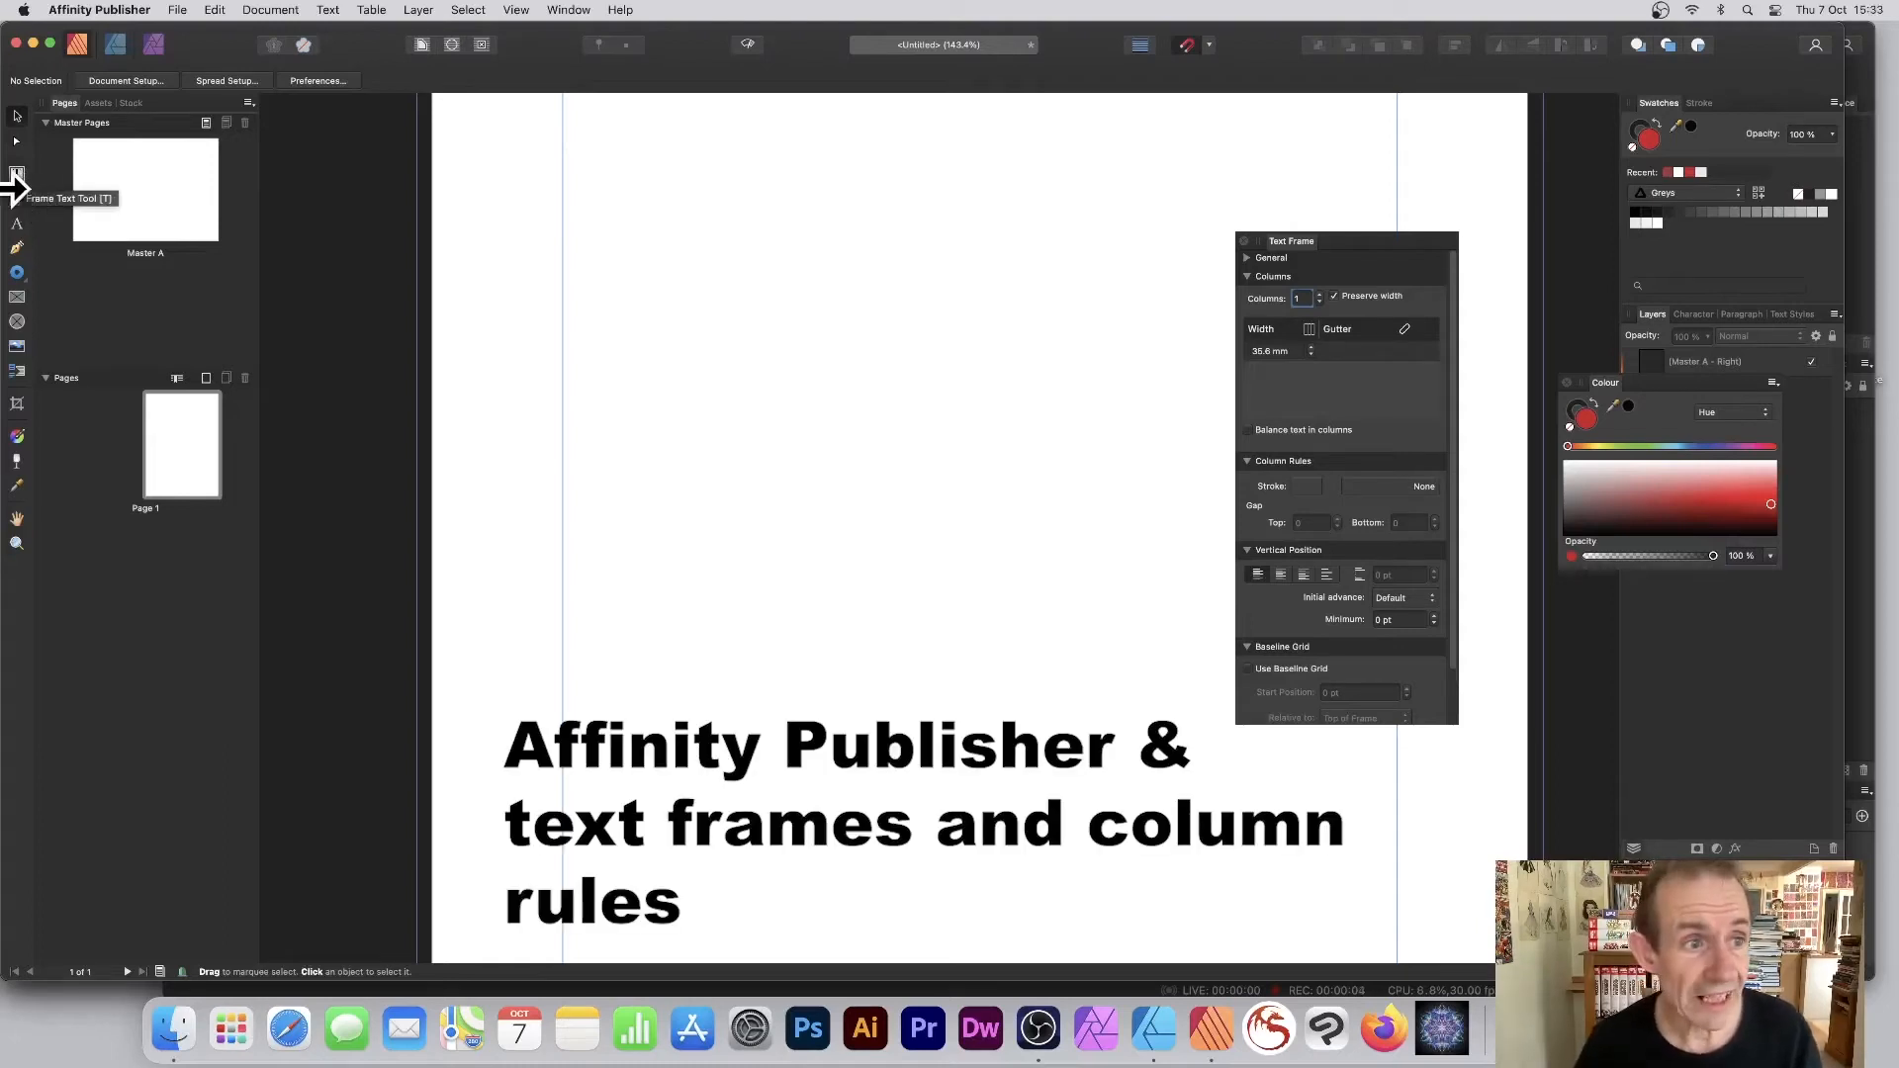
# - Draw a large text frame with the Frame Text Tool and insert filler text from the Text menu
pyautogui.click(17, 173)
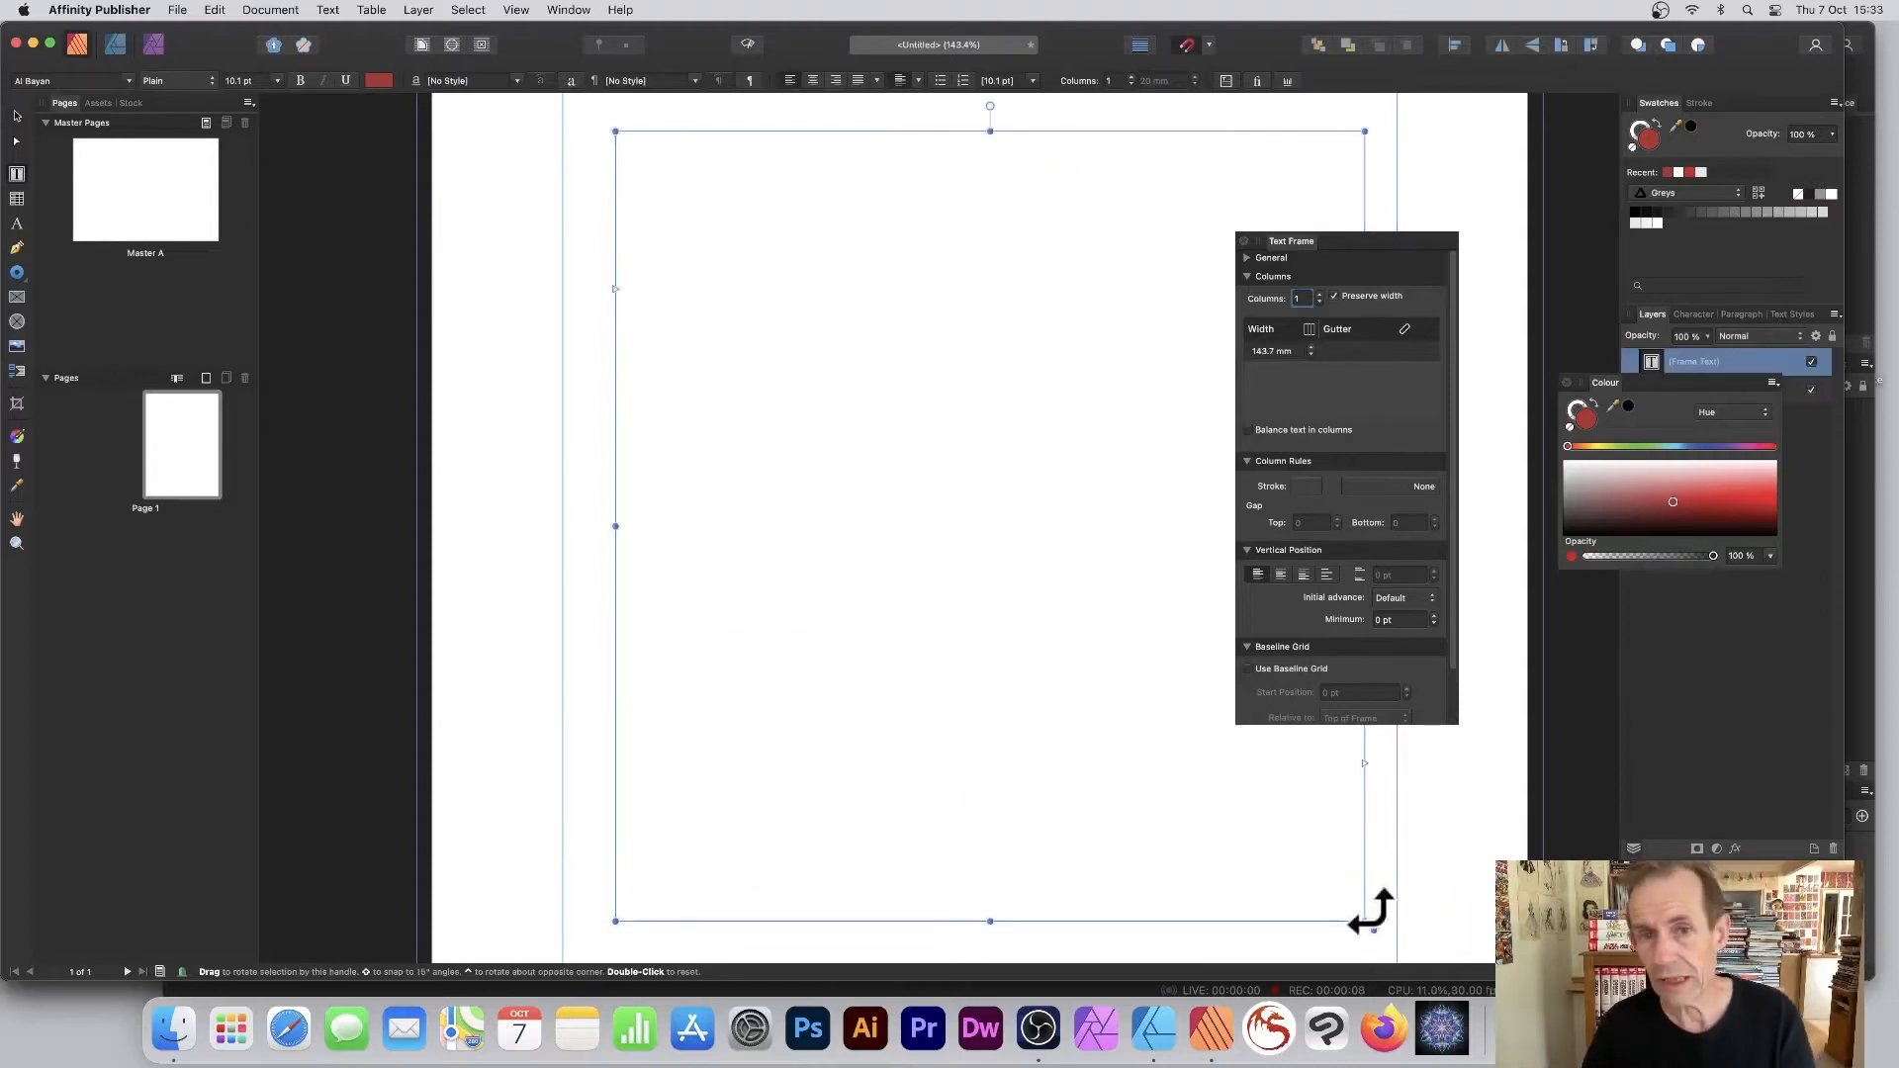
pyautogui.moveTo(170, 23)
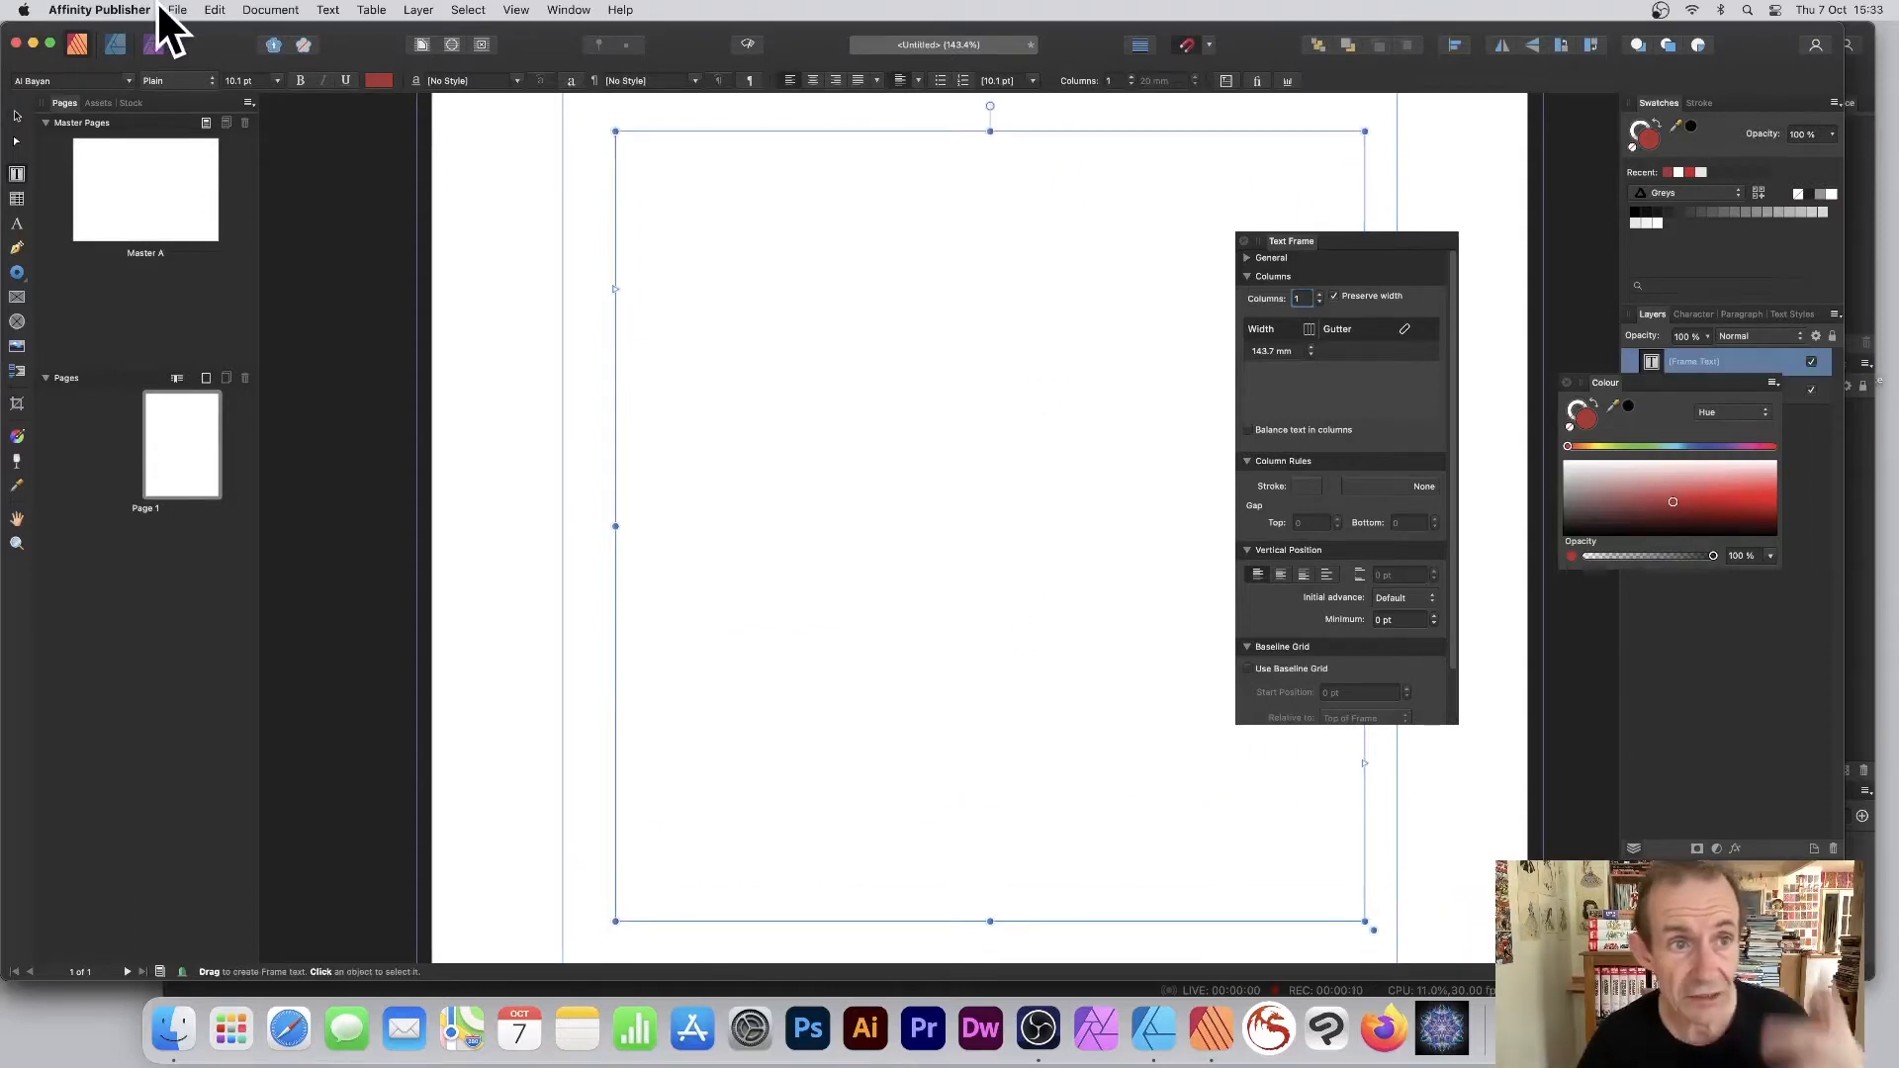
pyautogui.click(328, 10)
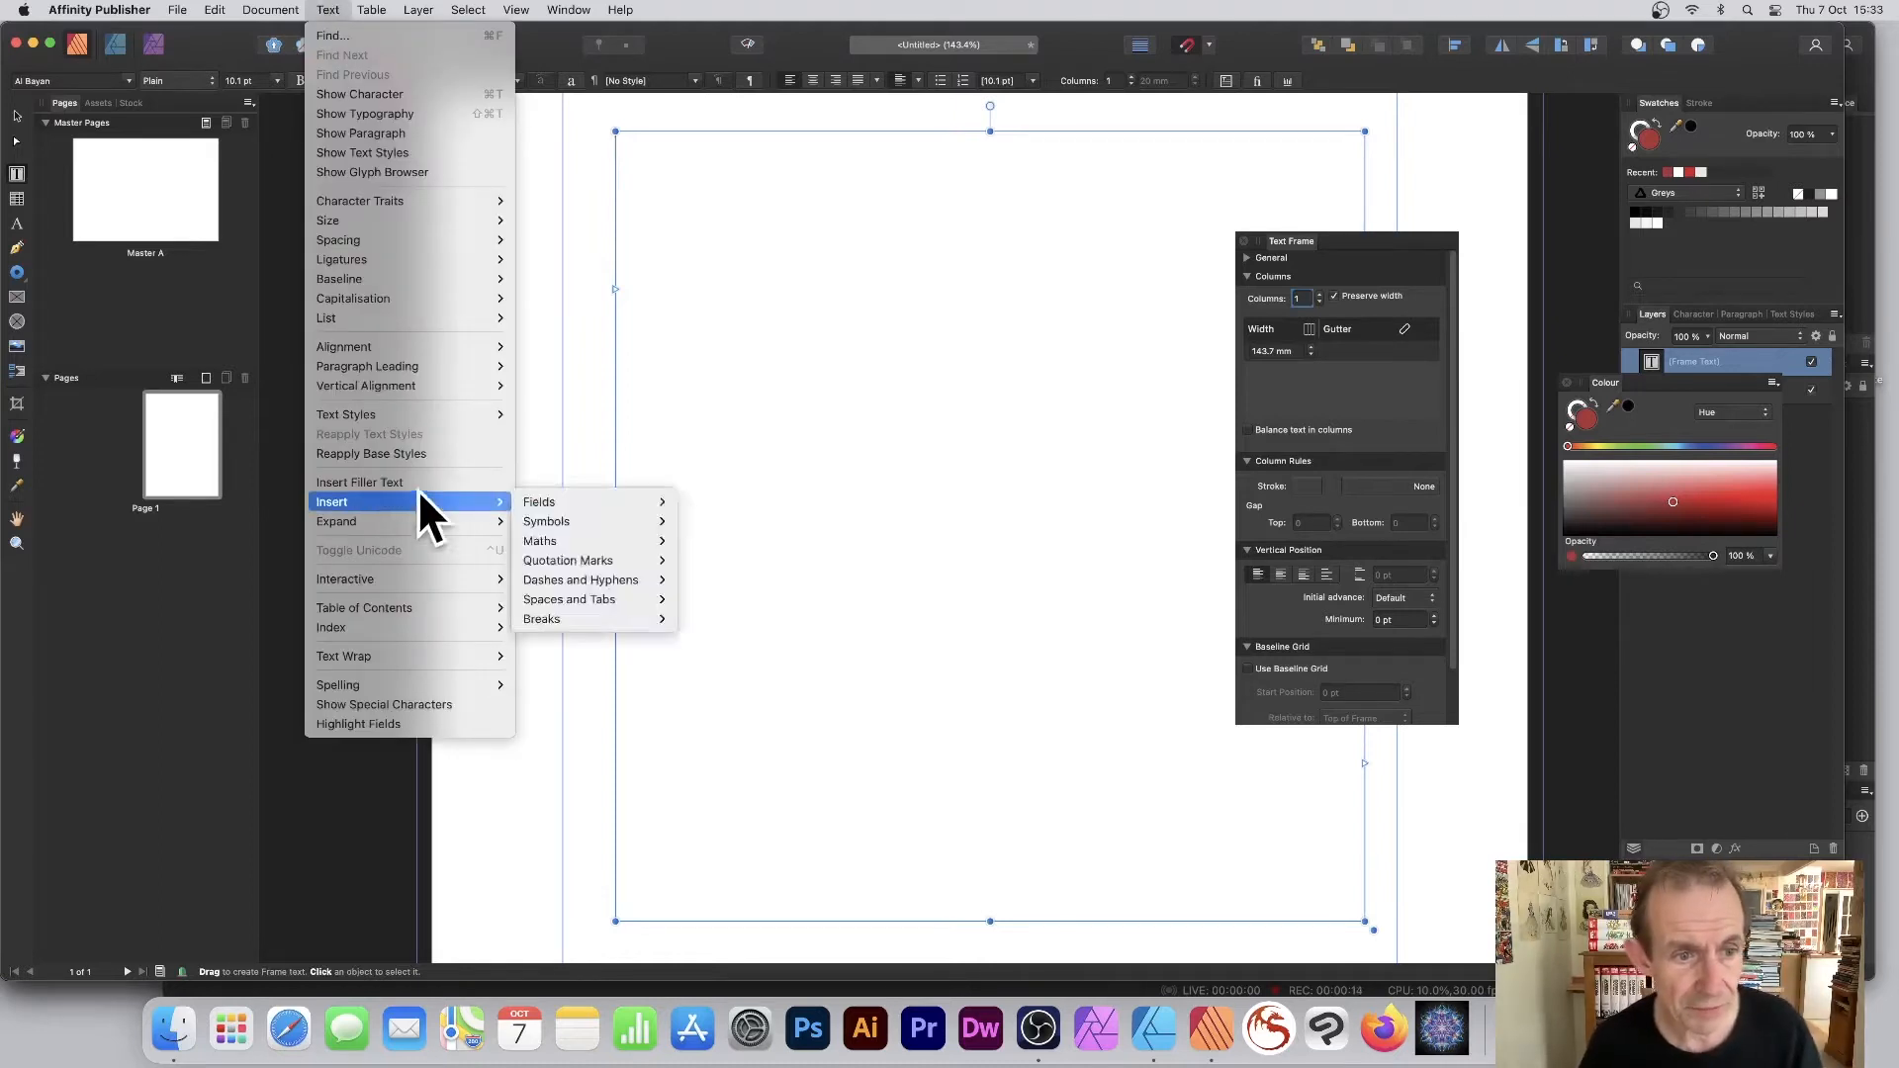
pyautogui.click(362, 482)
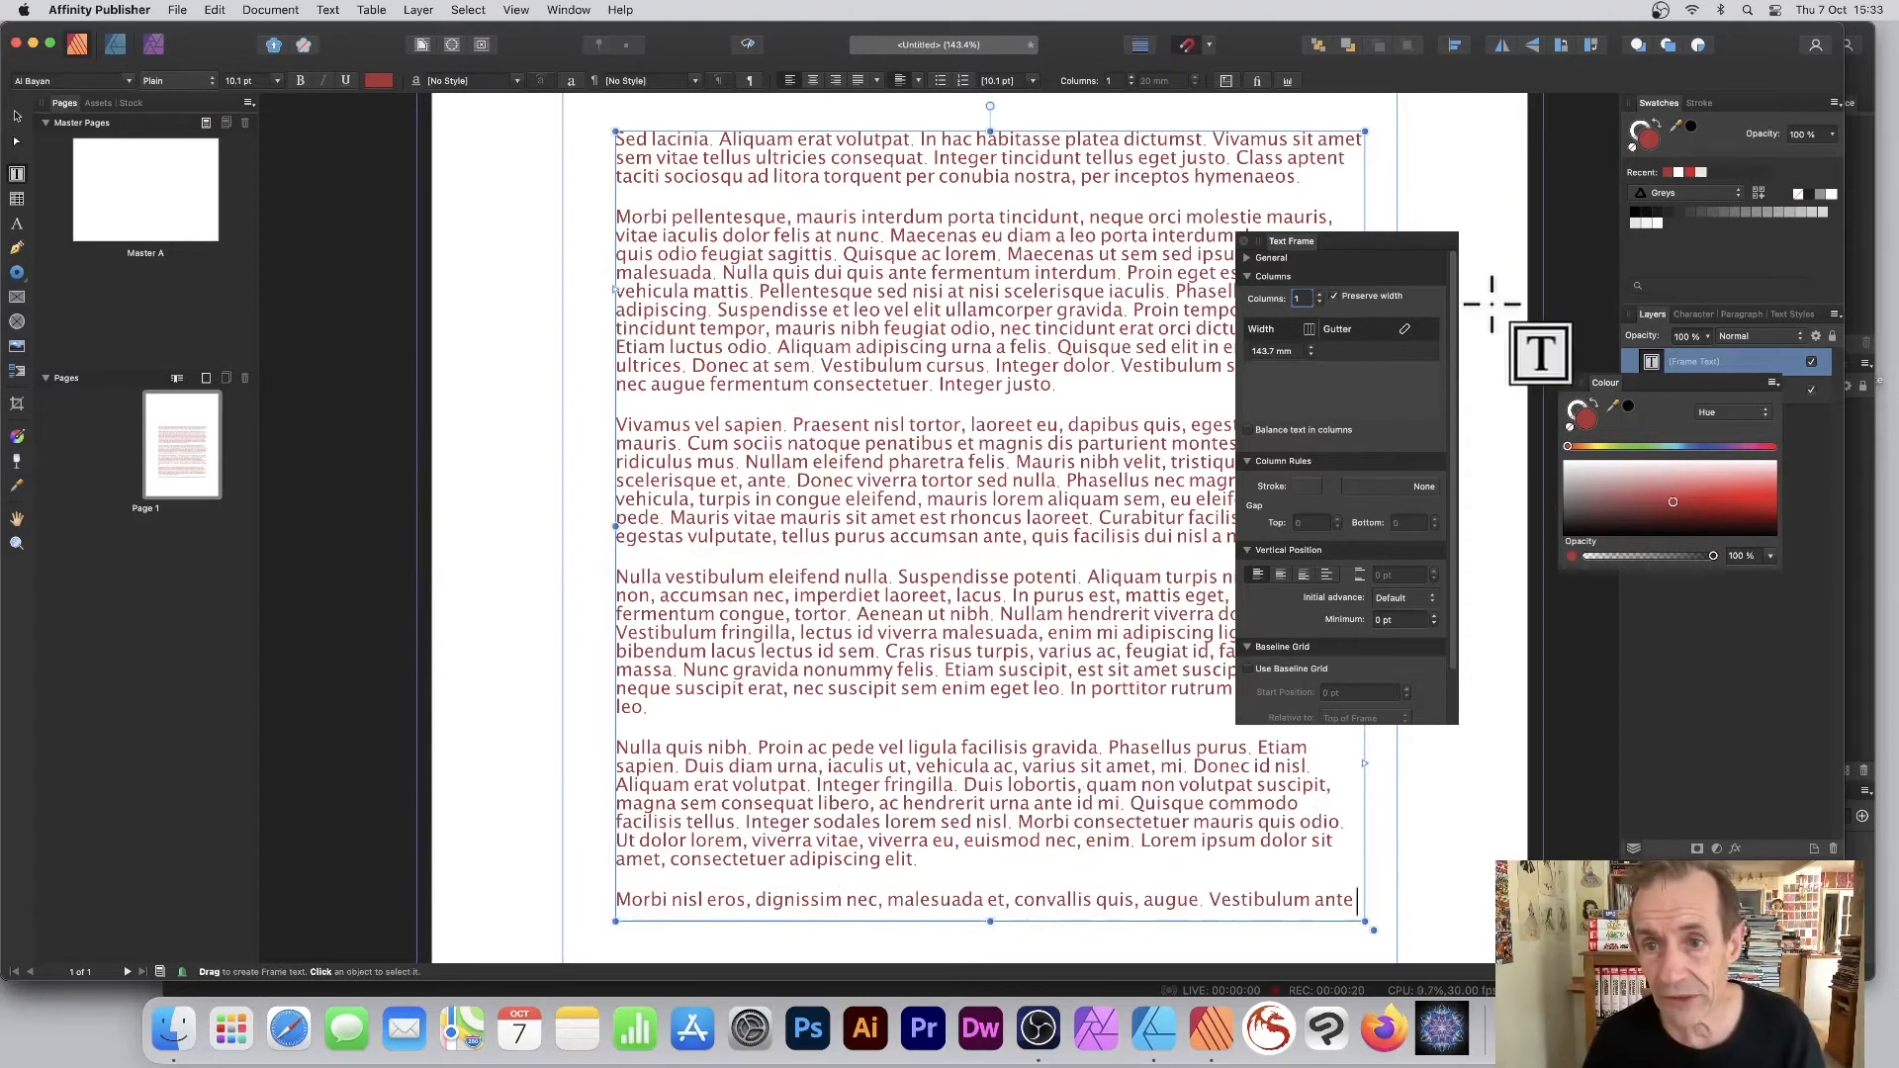
# - Open the View menu to look for the Text Frame studio panel
pyautogui.click(514, 10)
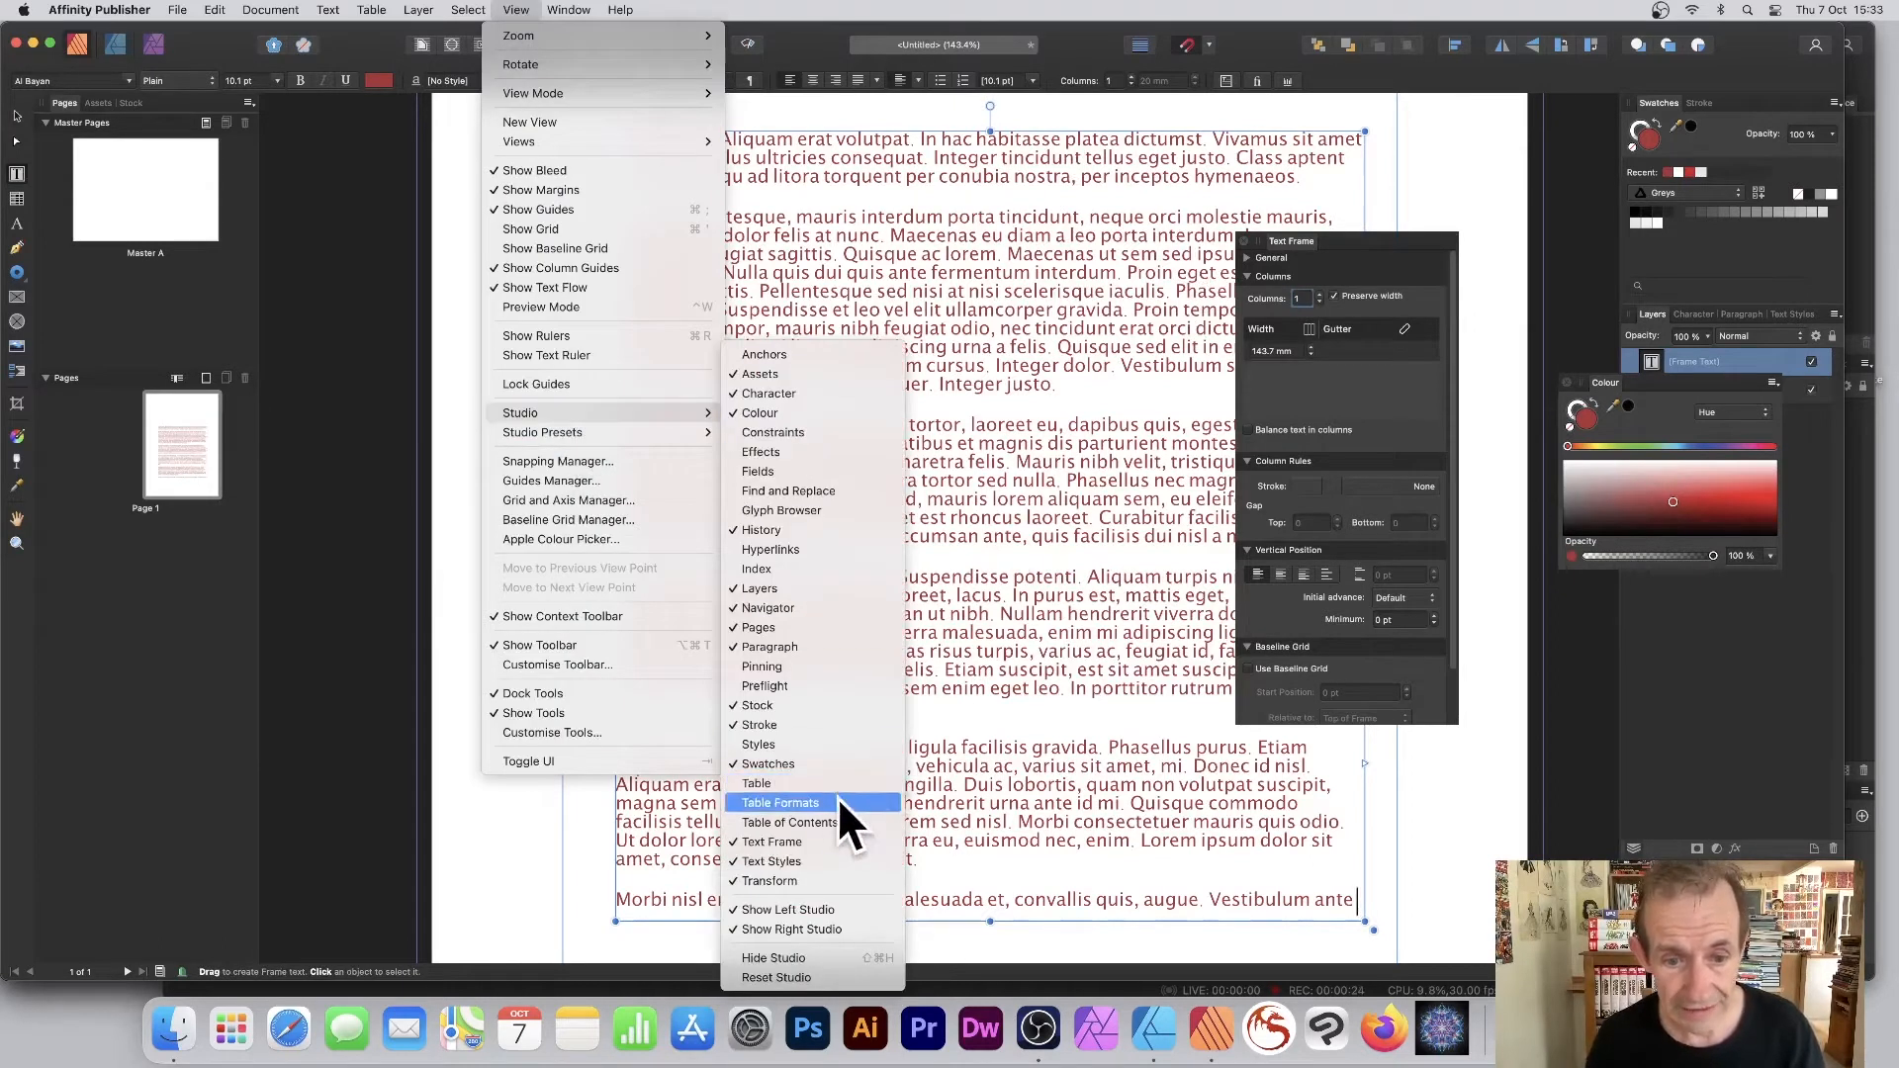
pyautogui.moveTo(1429, 217)
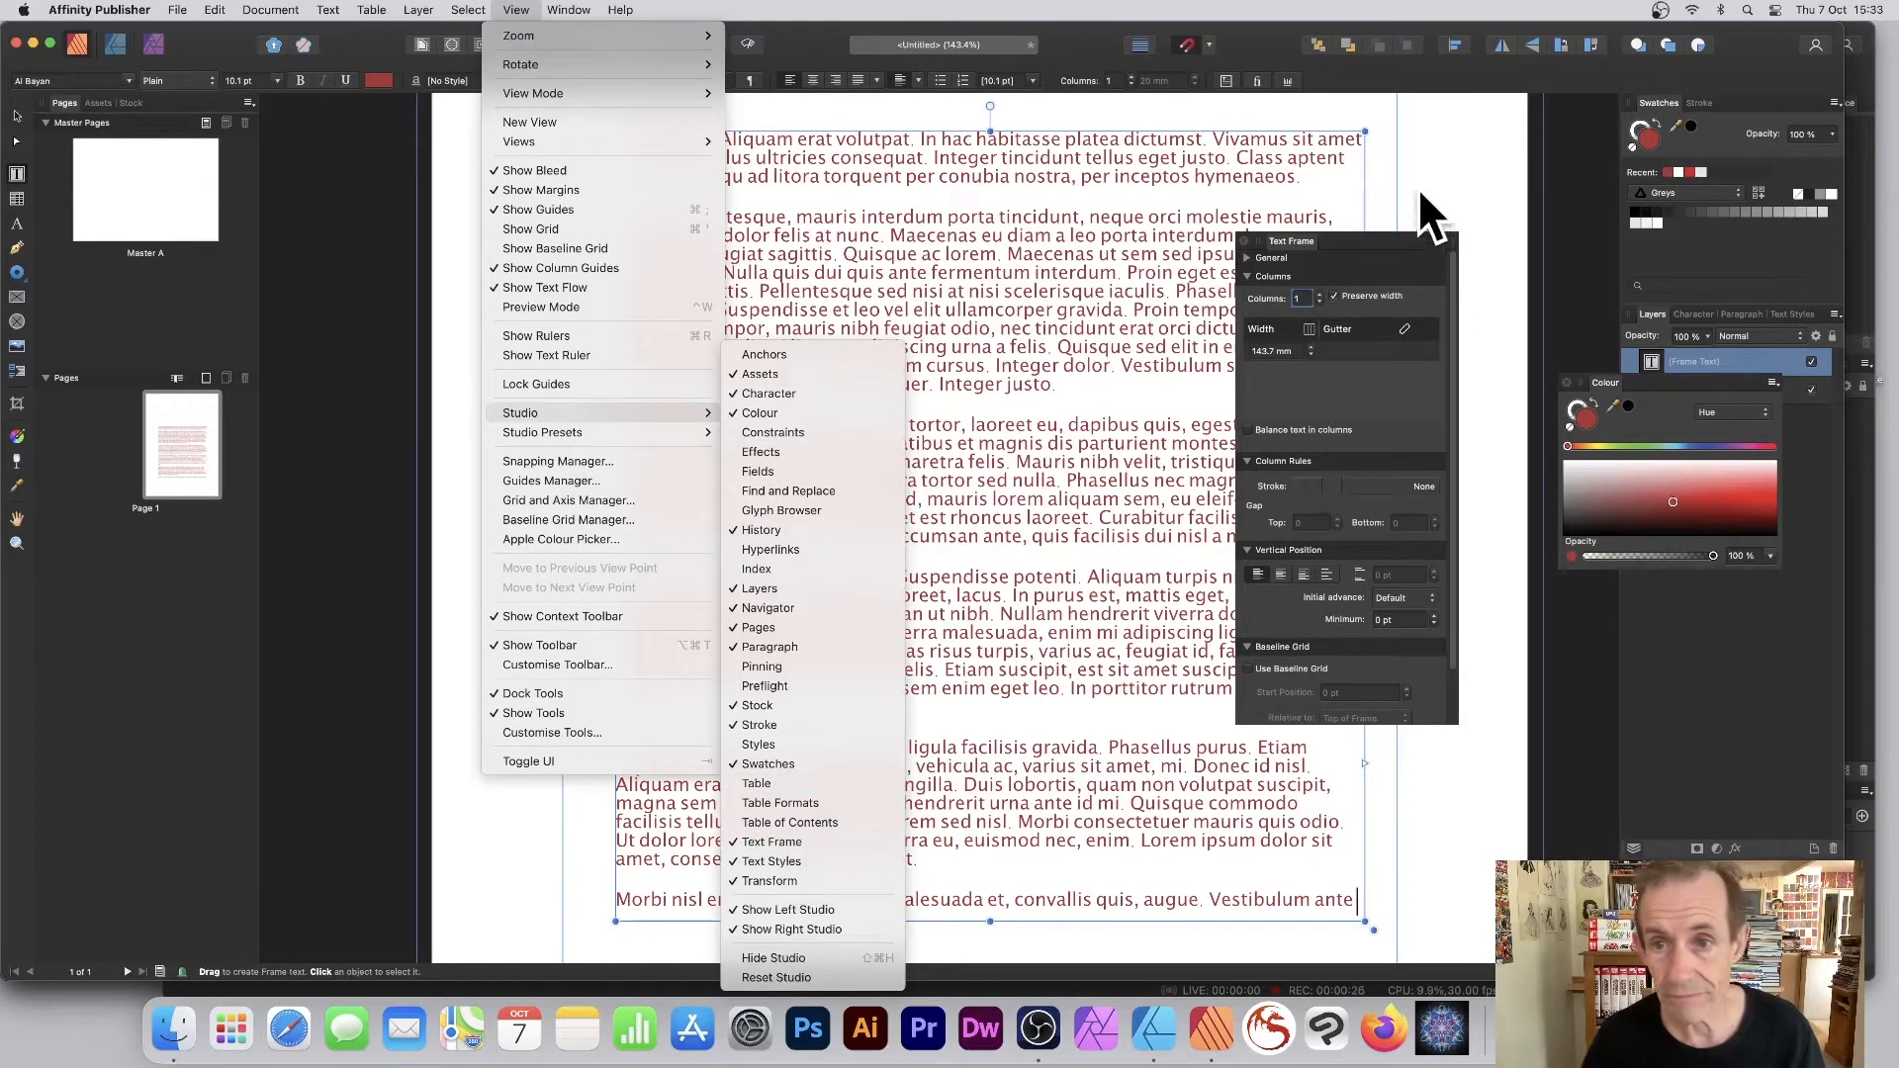
pyautogui.moveTo(1290, 297)
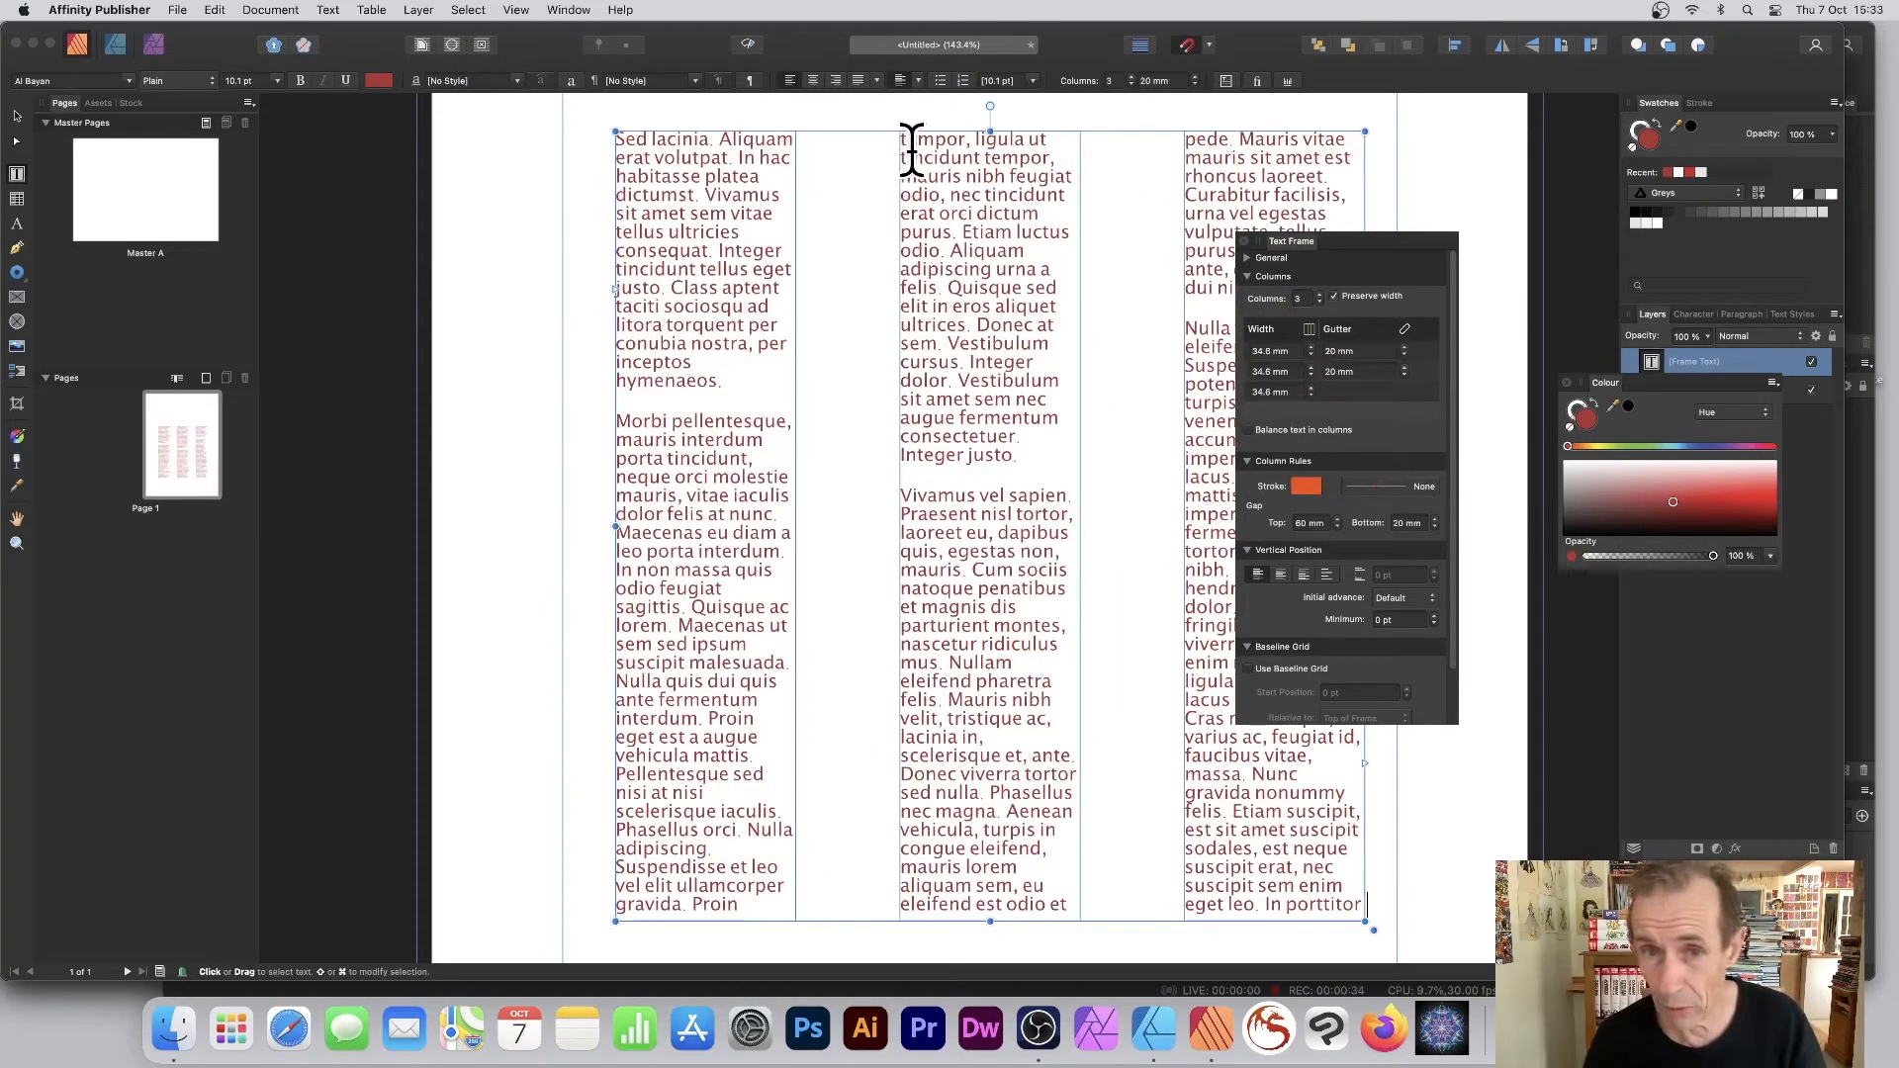
pyautogui.moveTo(1393, 394)
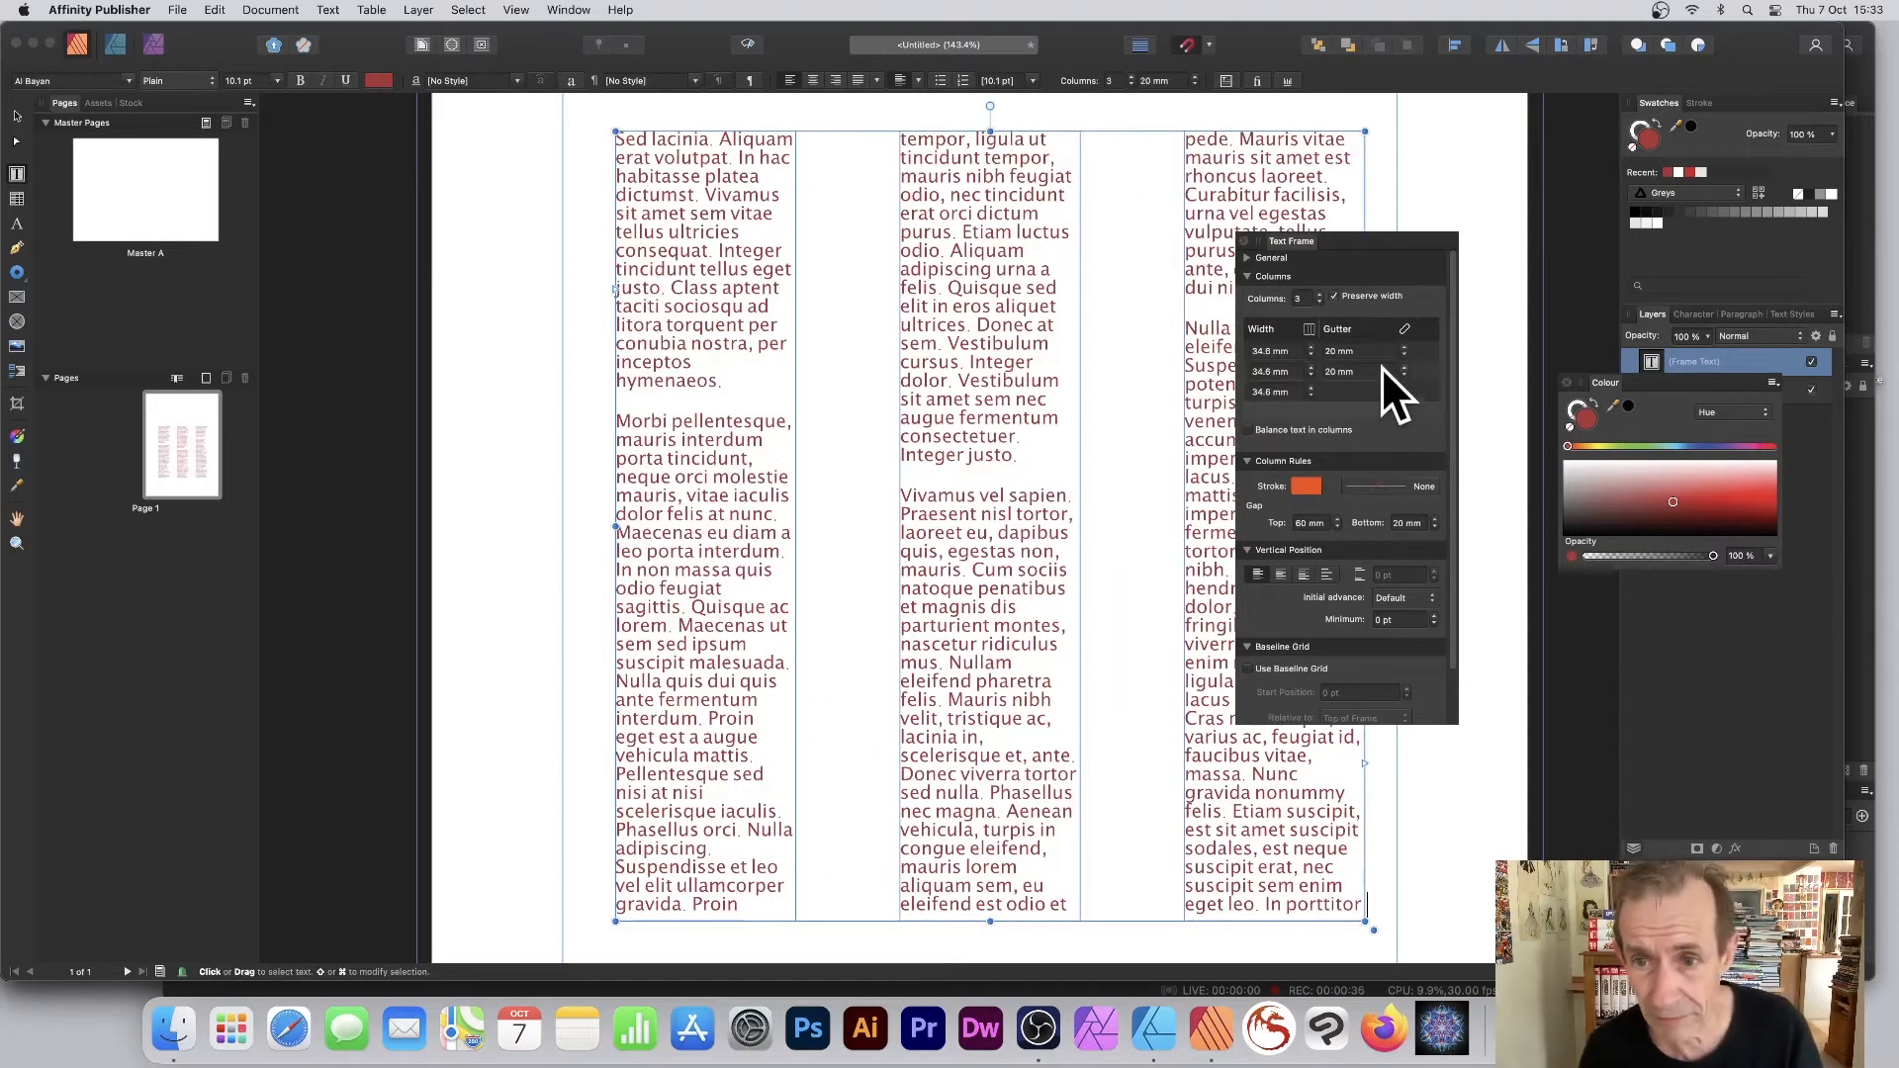
pyautogui.moveTo(1436, 351)
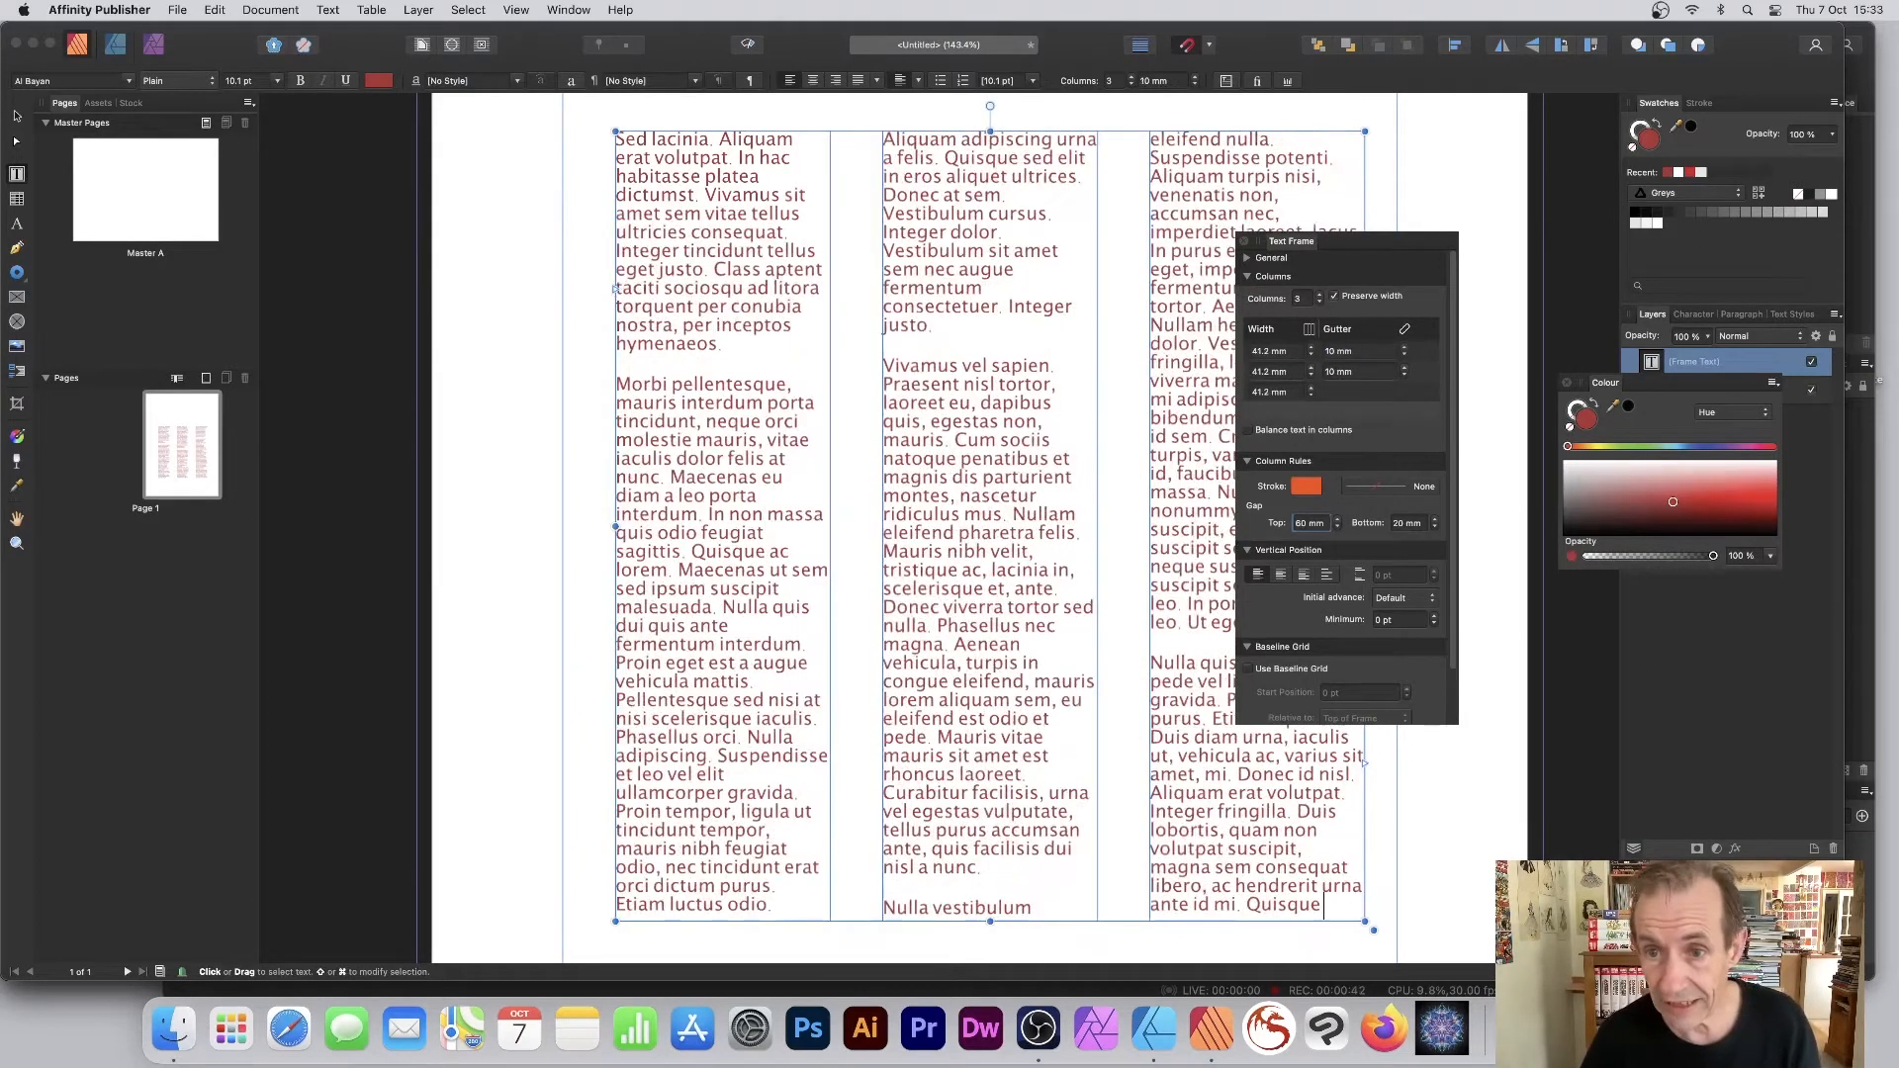
pyautogui.moveTo(1107, 643)
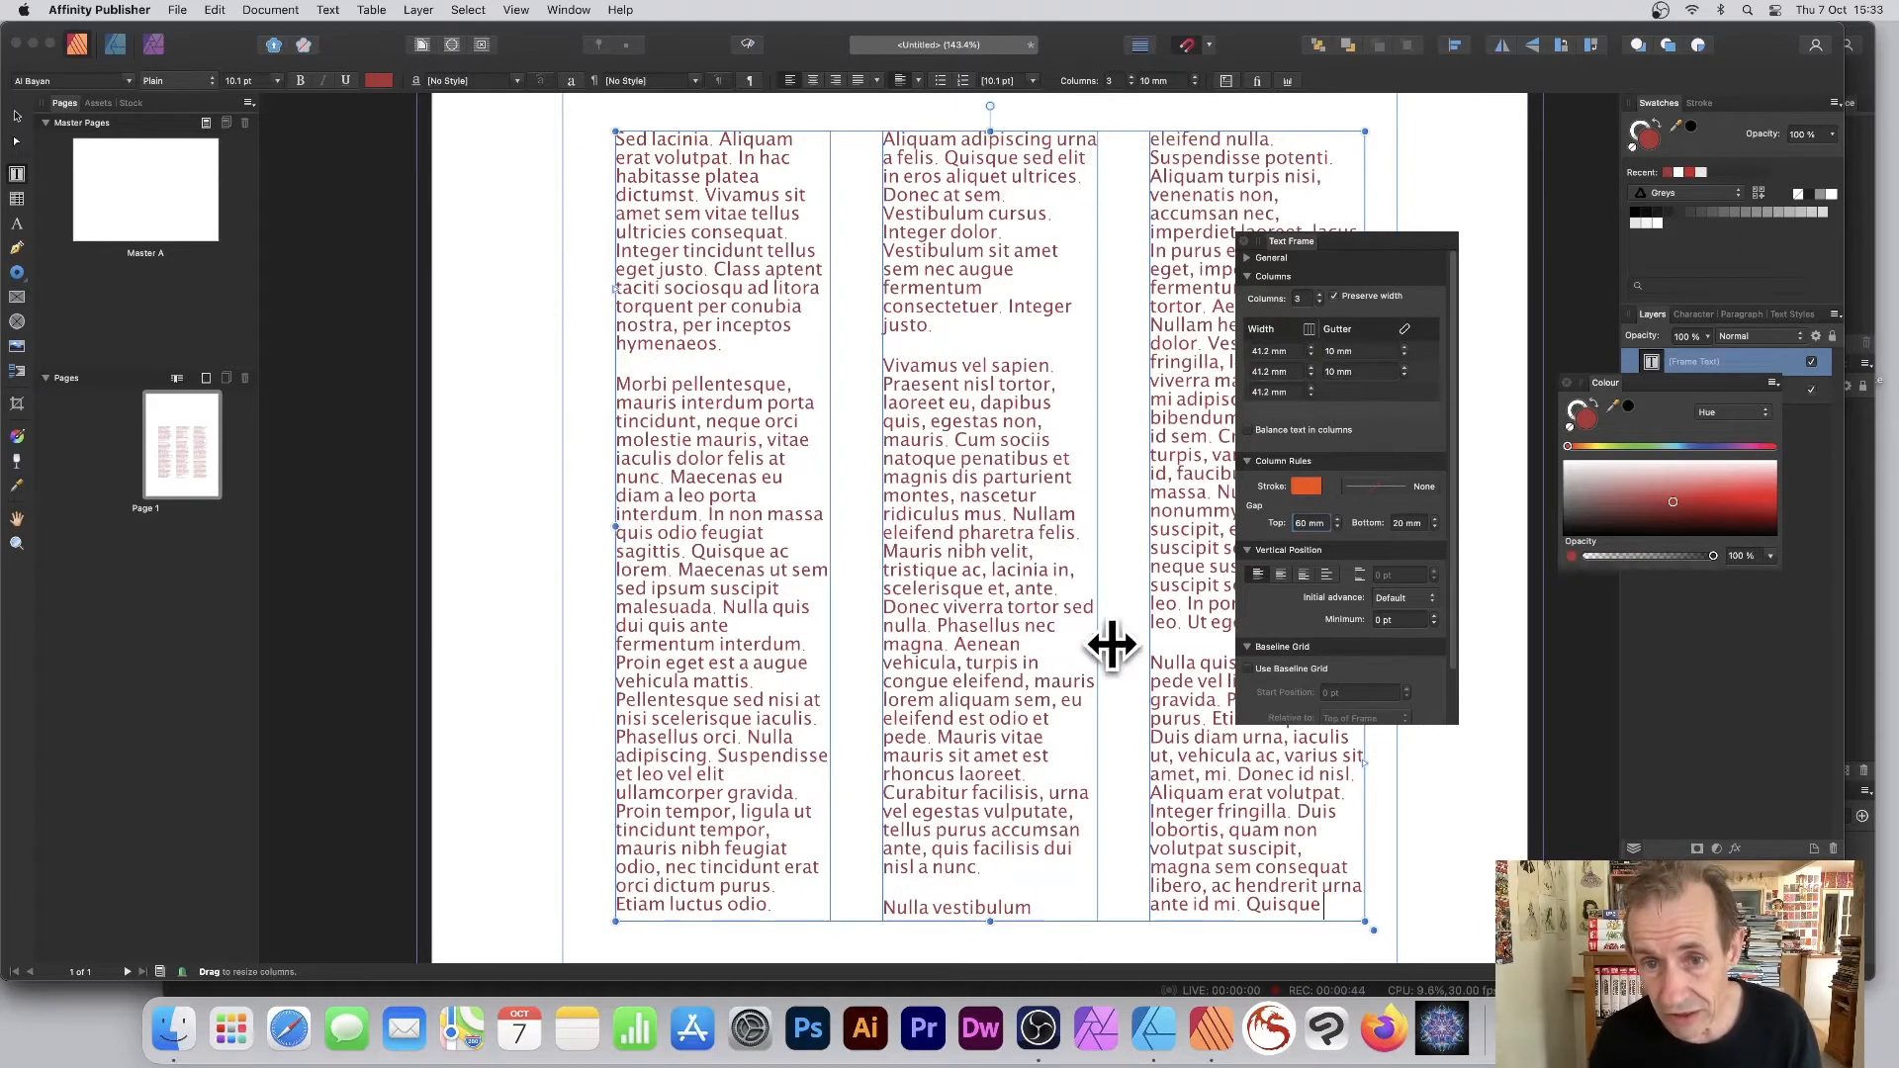
pyautogui.moveTo(1344, 496)
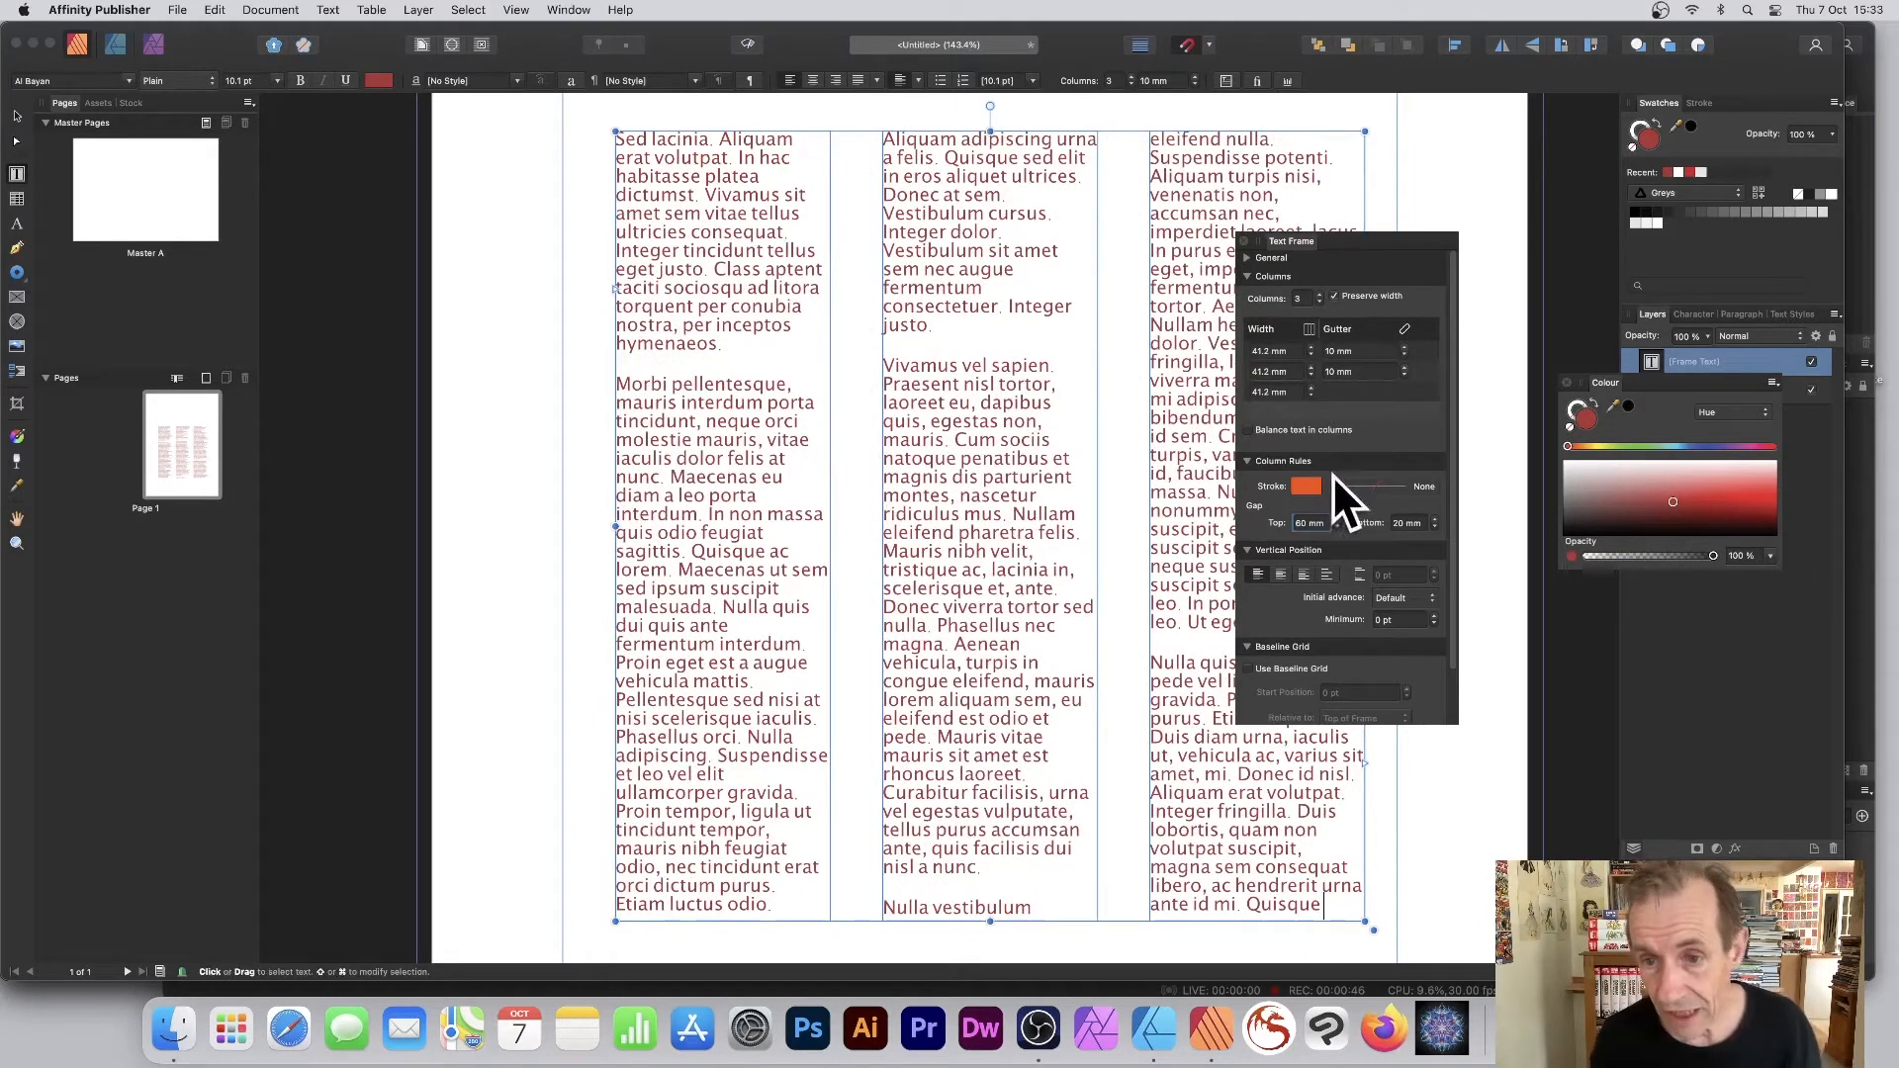
pyautogui.moveTo(1314, 473)
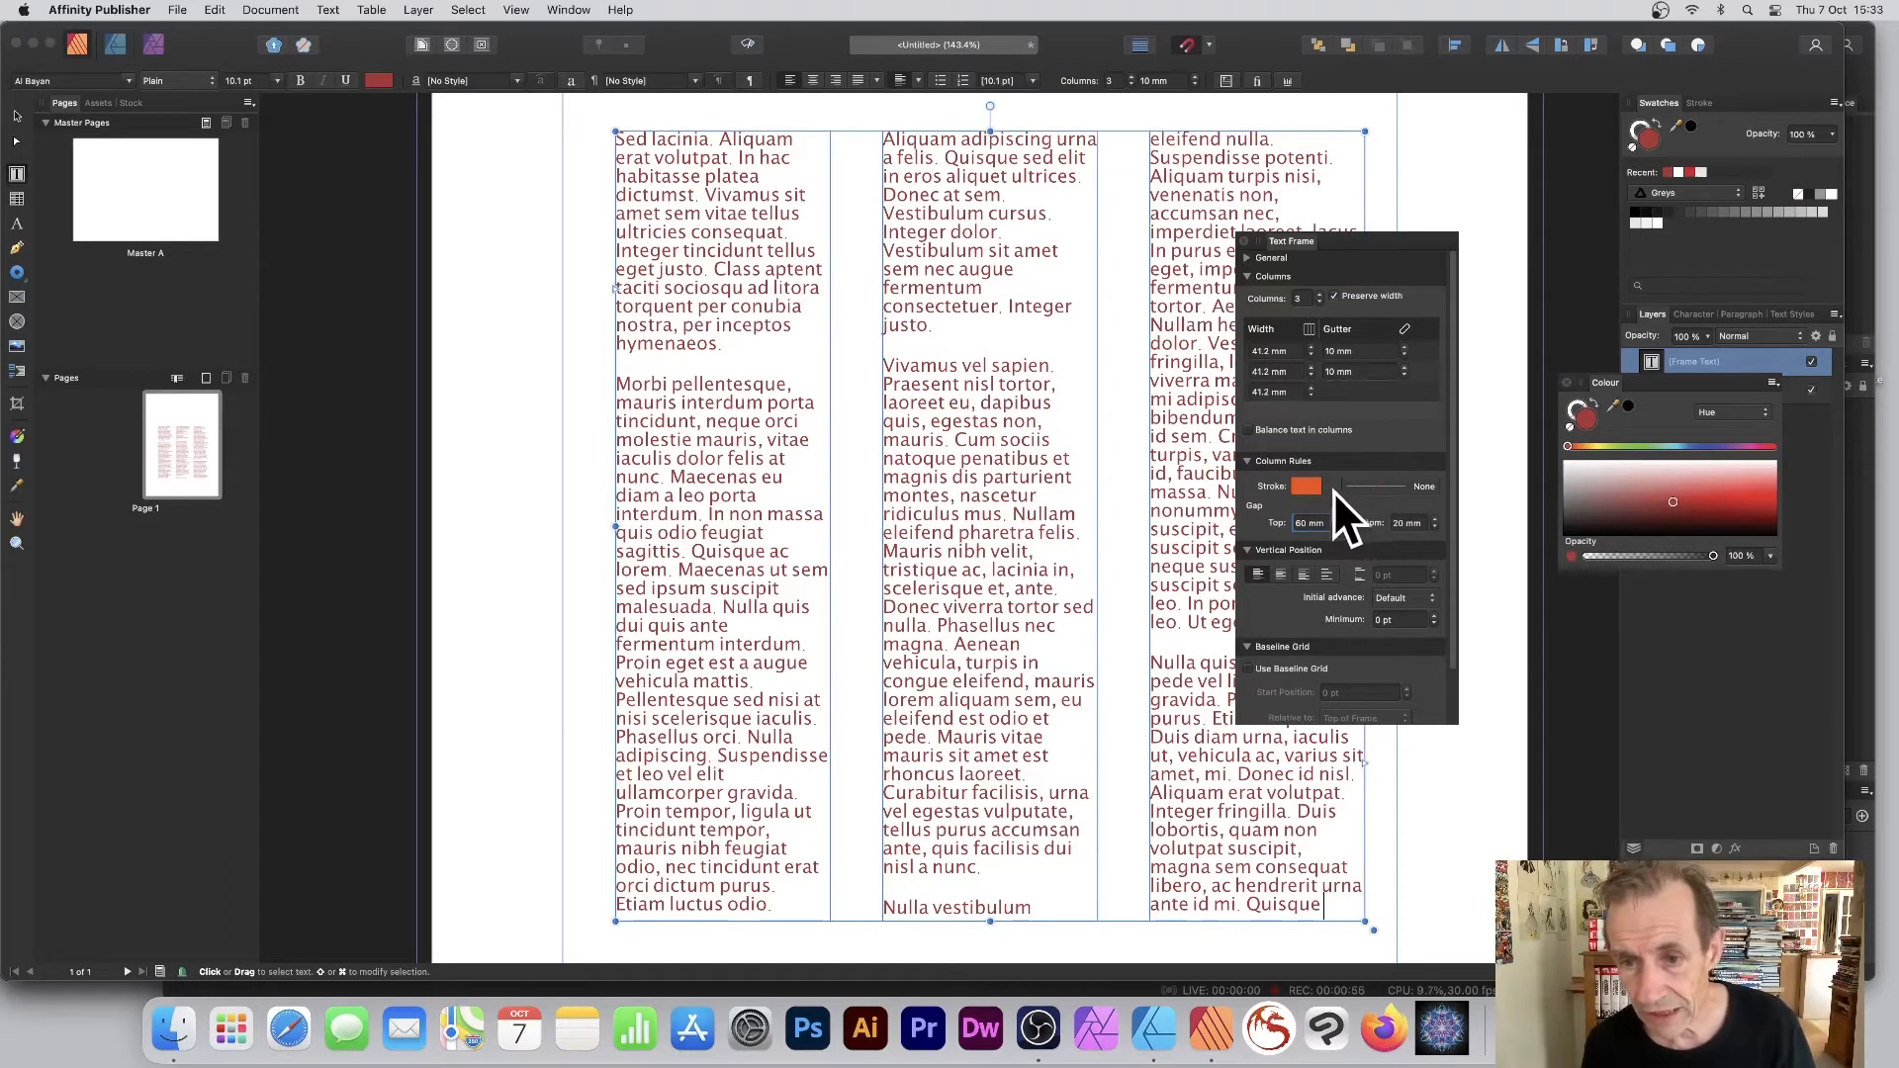
pyautogui.moveTo(1399, 515)
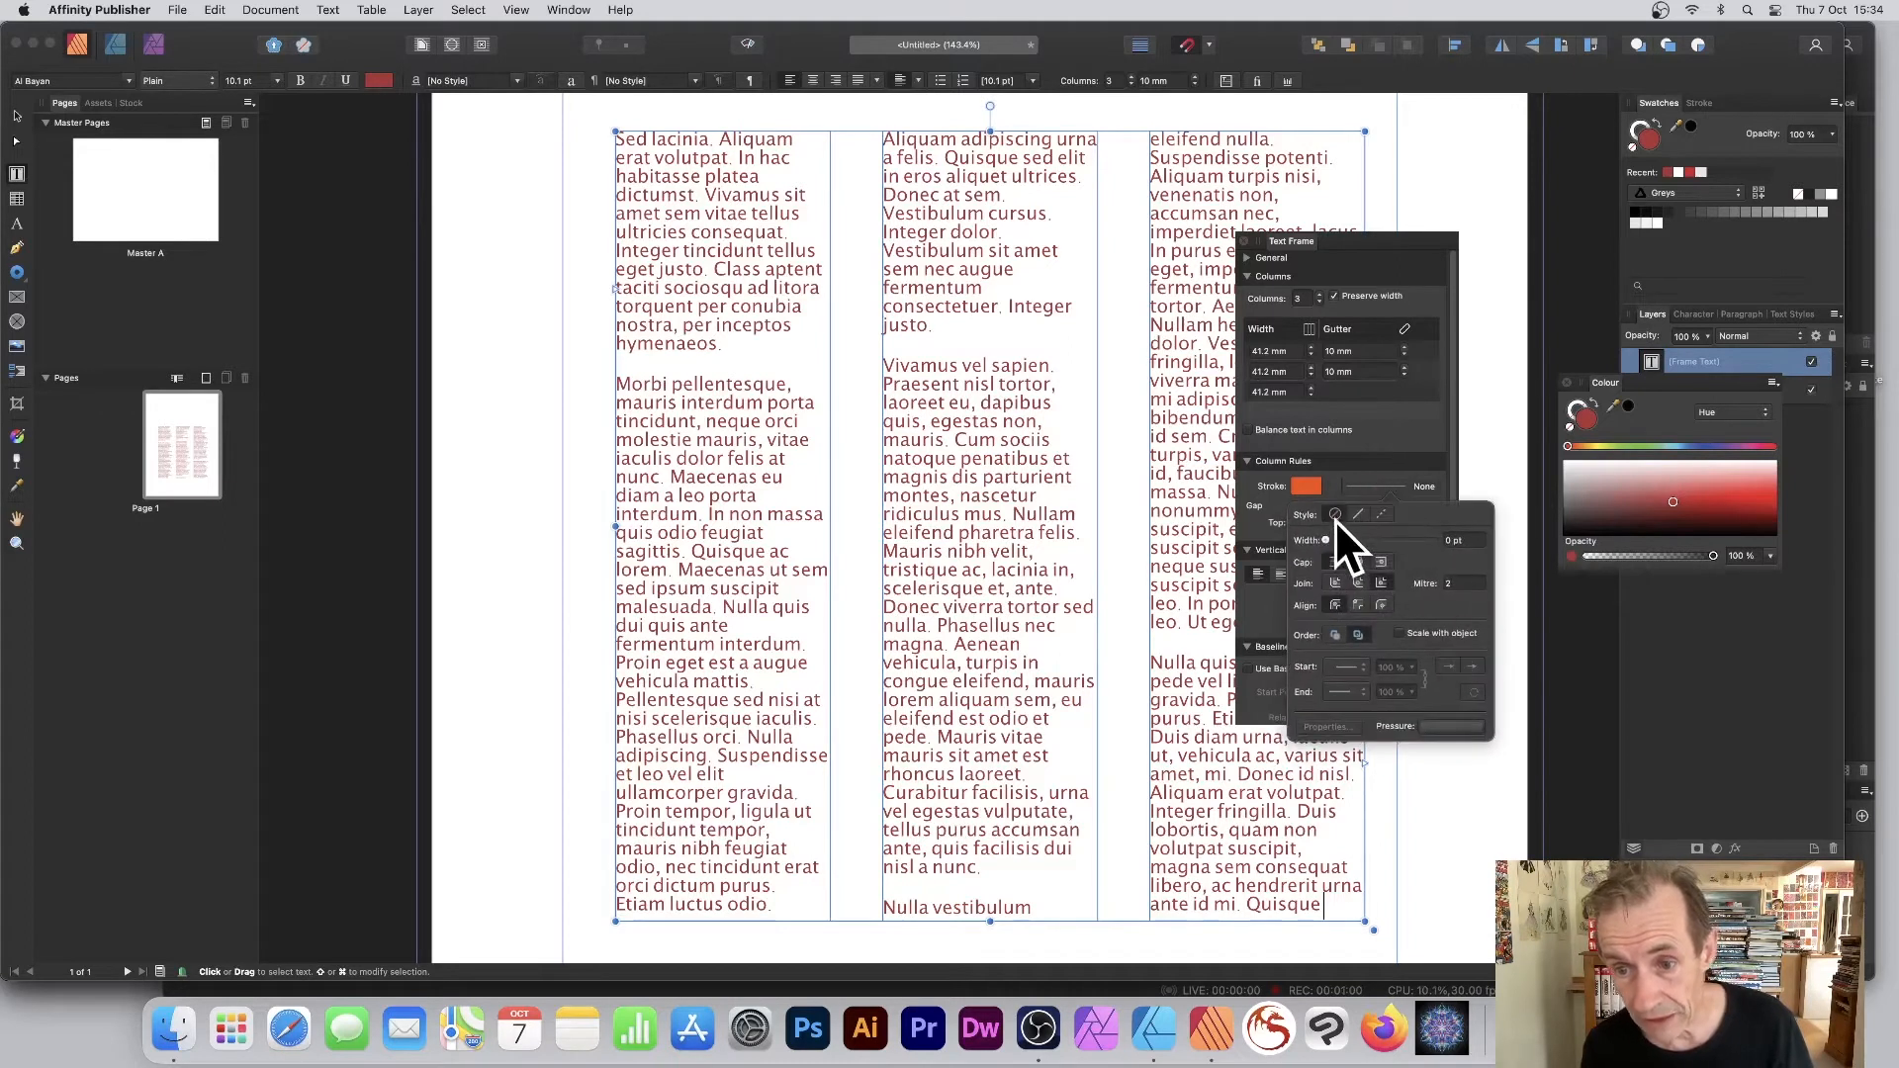
pyautogui.moveTo(1356, 557)
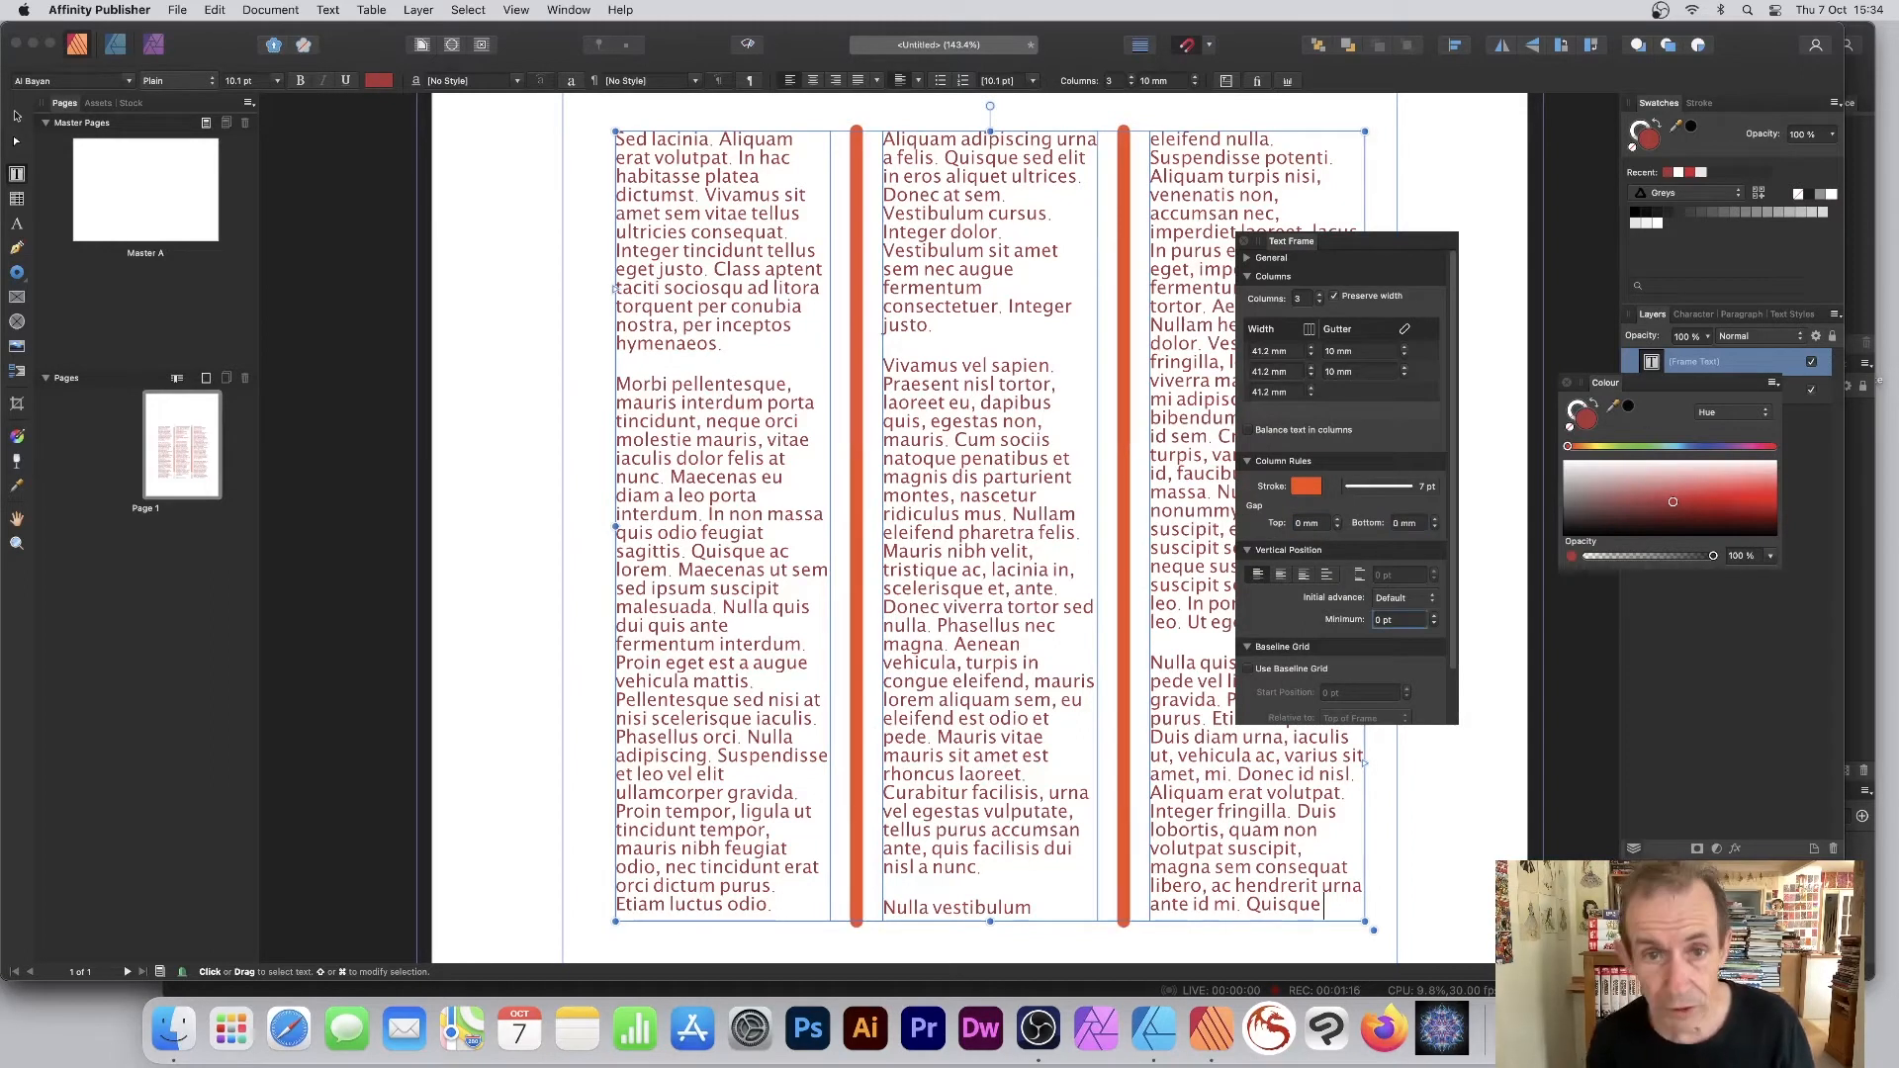
pyautogui.moveTo(902, 751)
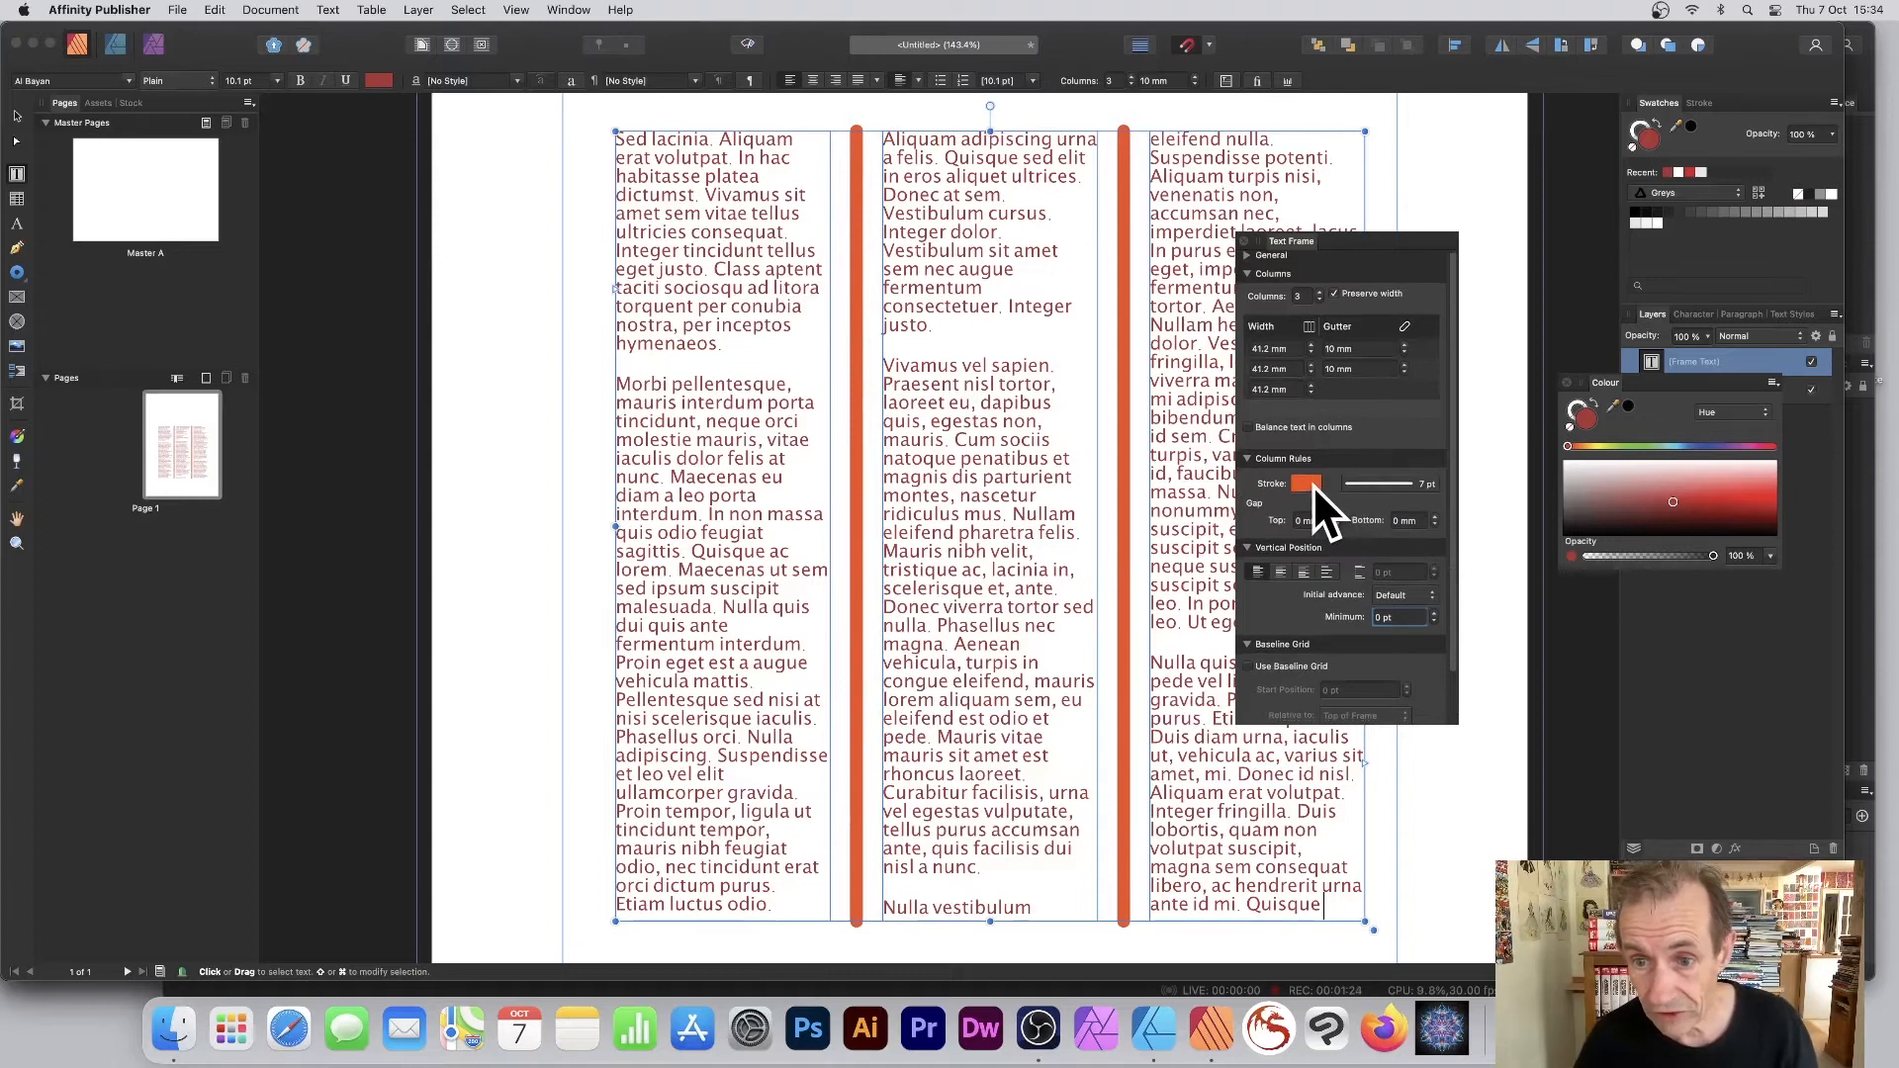
# - Recolour the column rules from orange, briefly black, toward a saved red swatch
pyautogui.click(1308, 485)
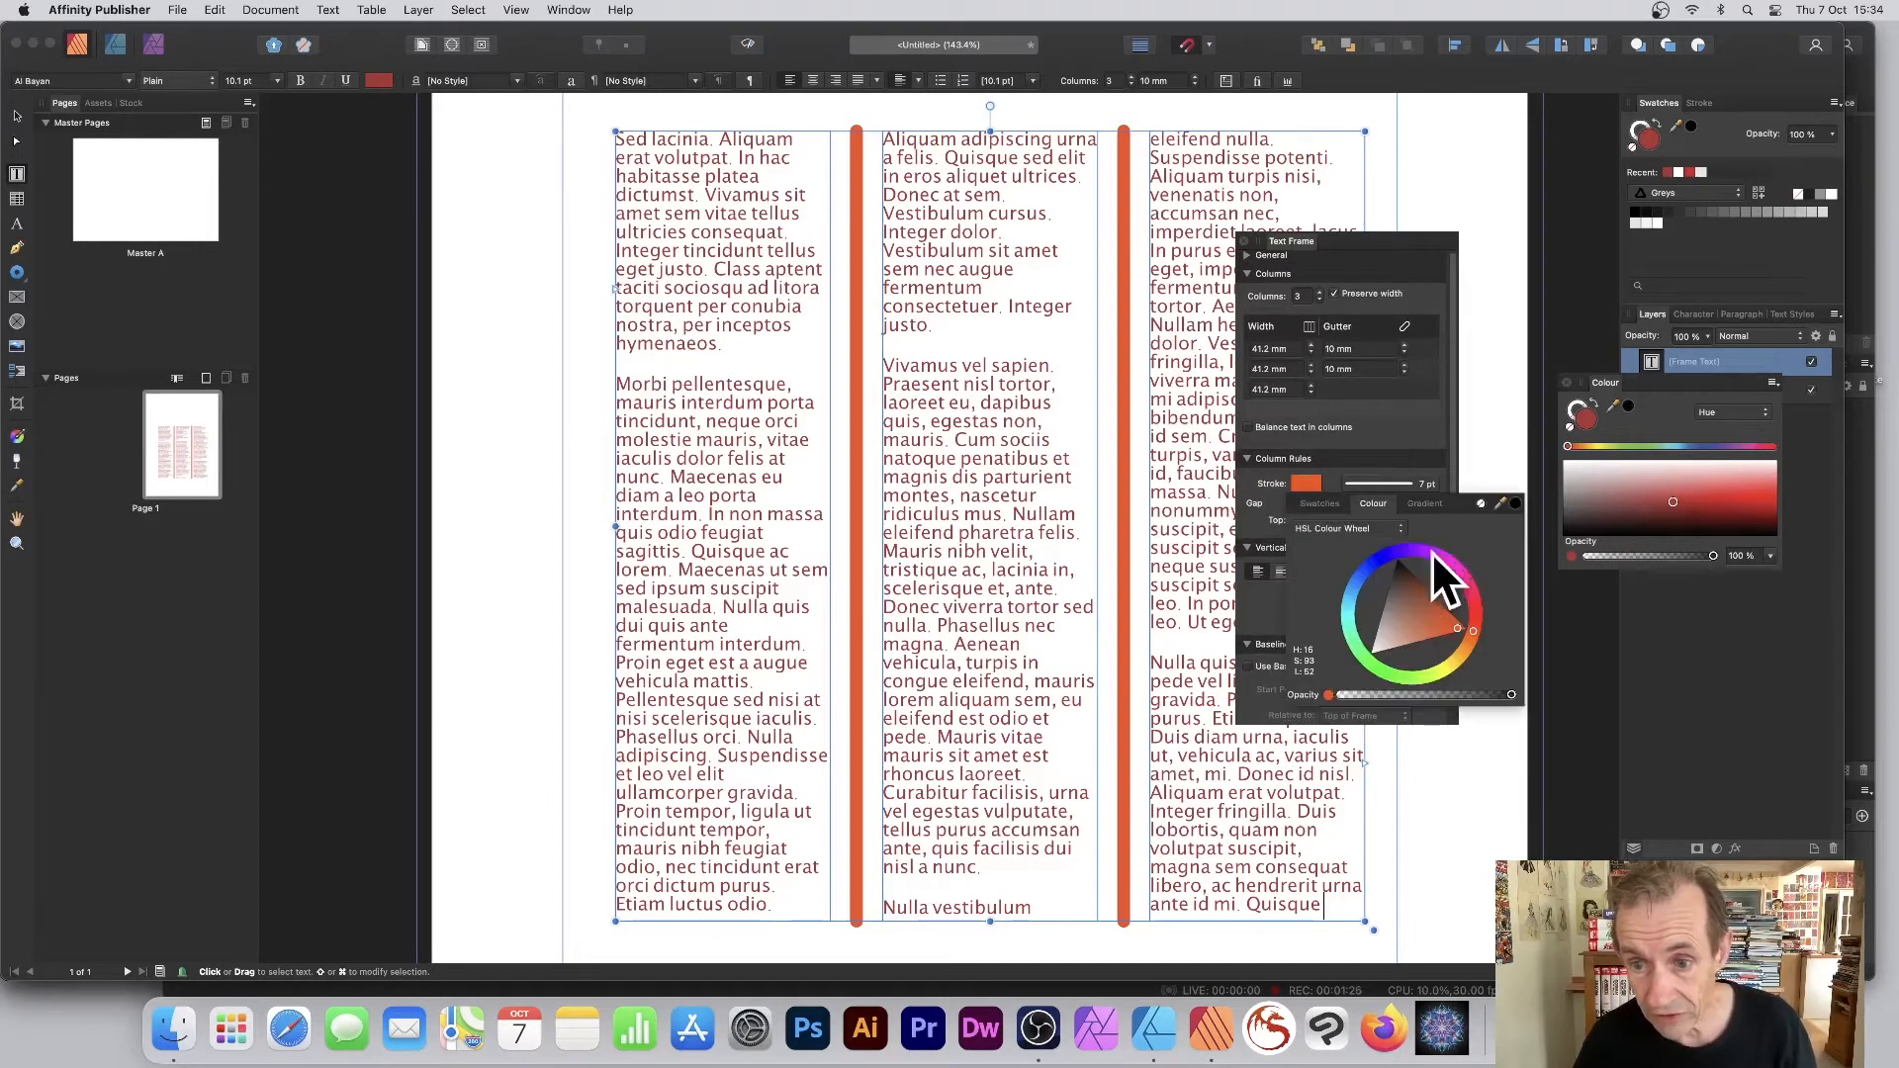
pyautogui.click(1397, 560)
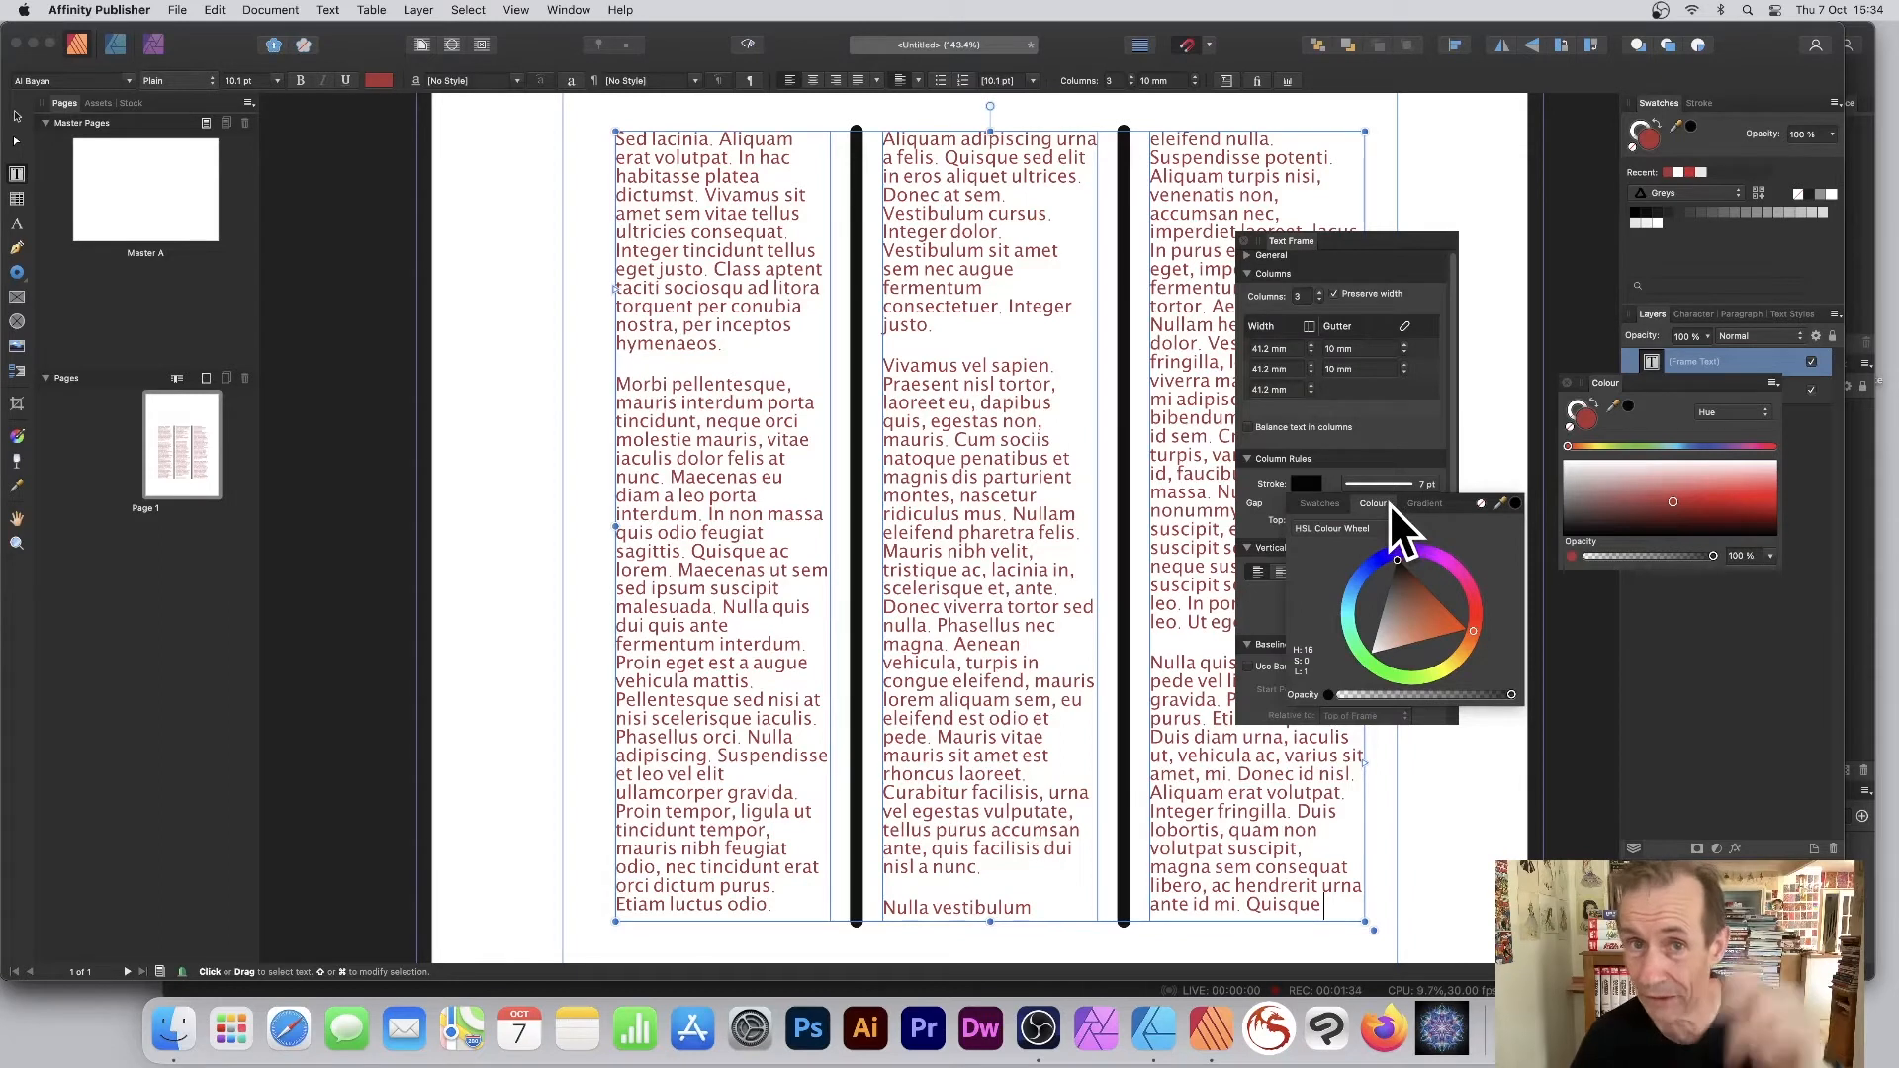
pyautogui.moveTo(1354, 533)
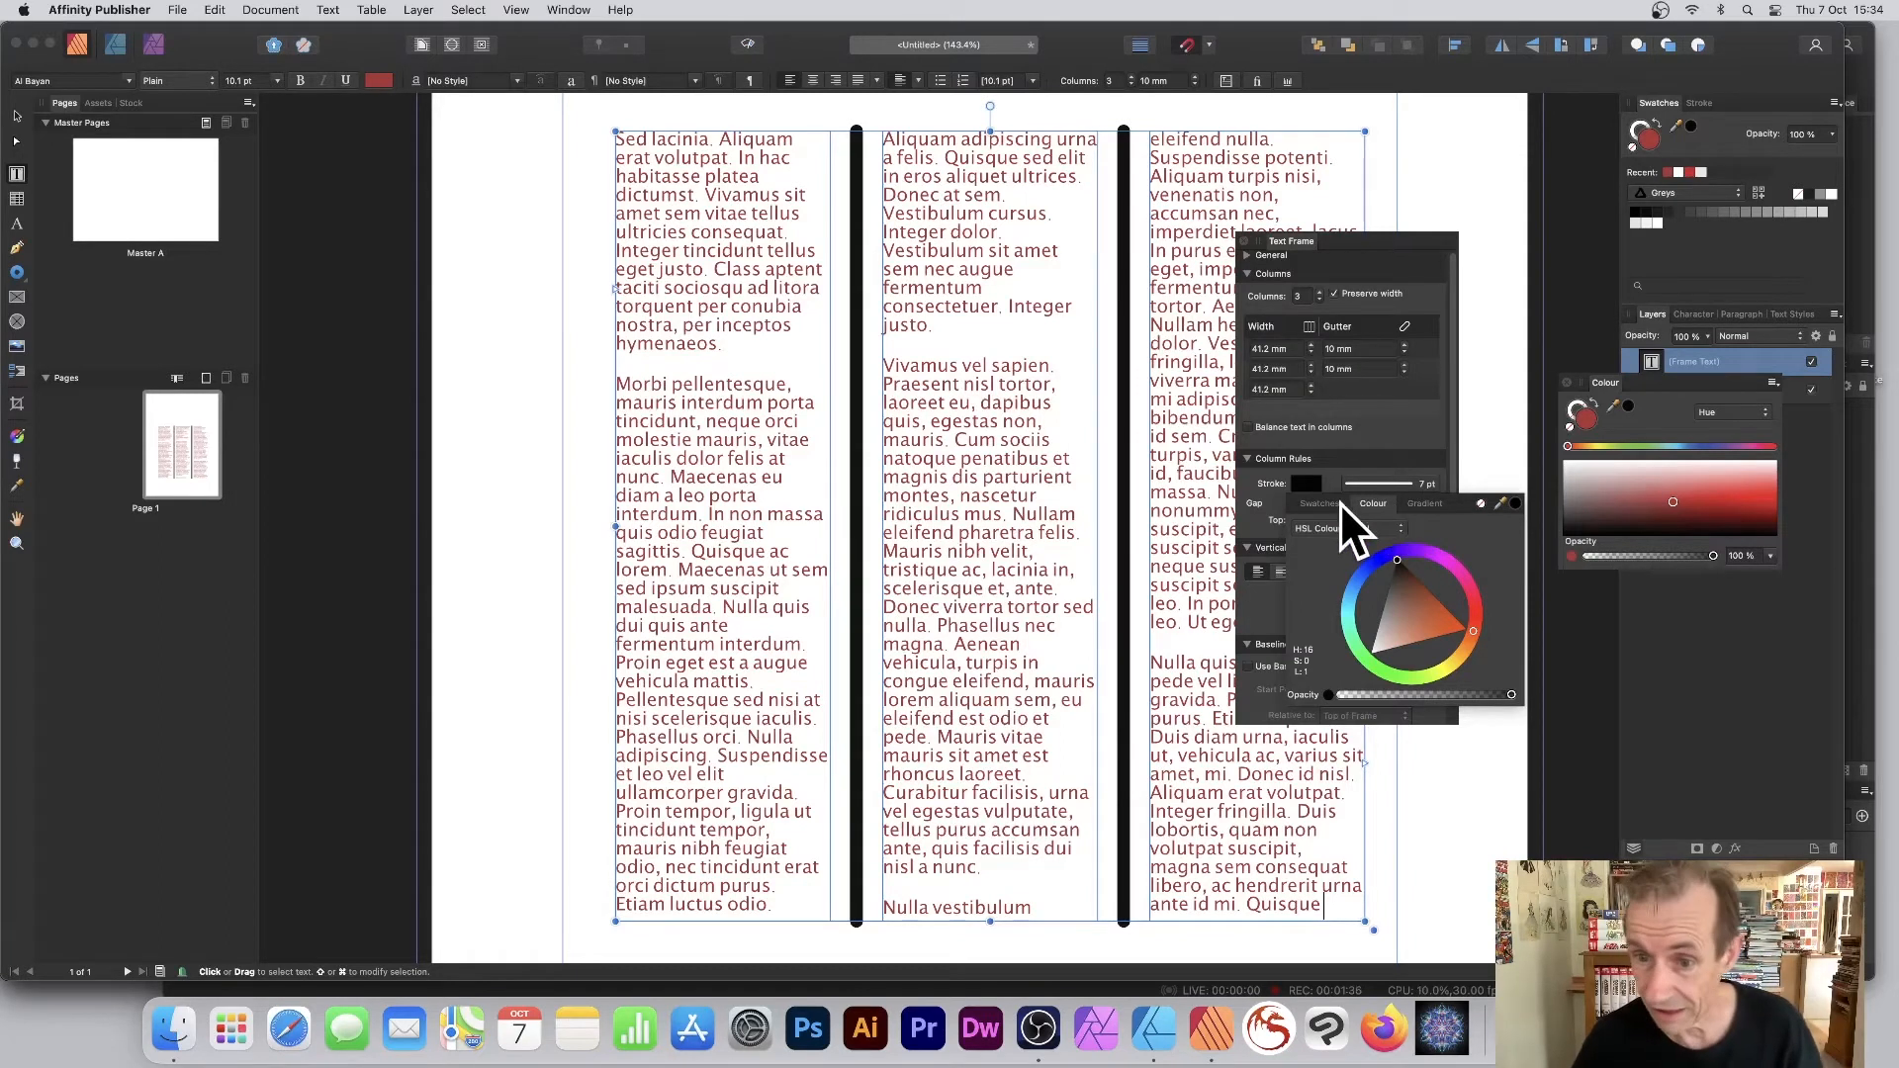
pyautogui.click(1319, 504)
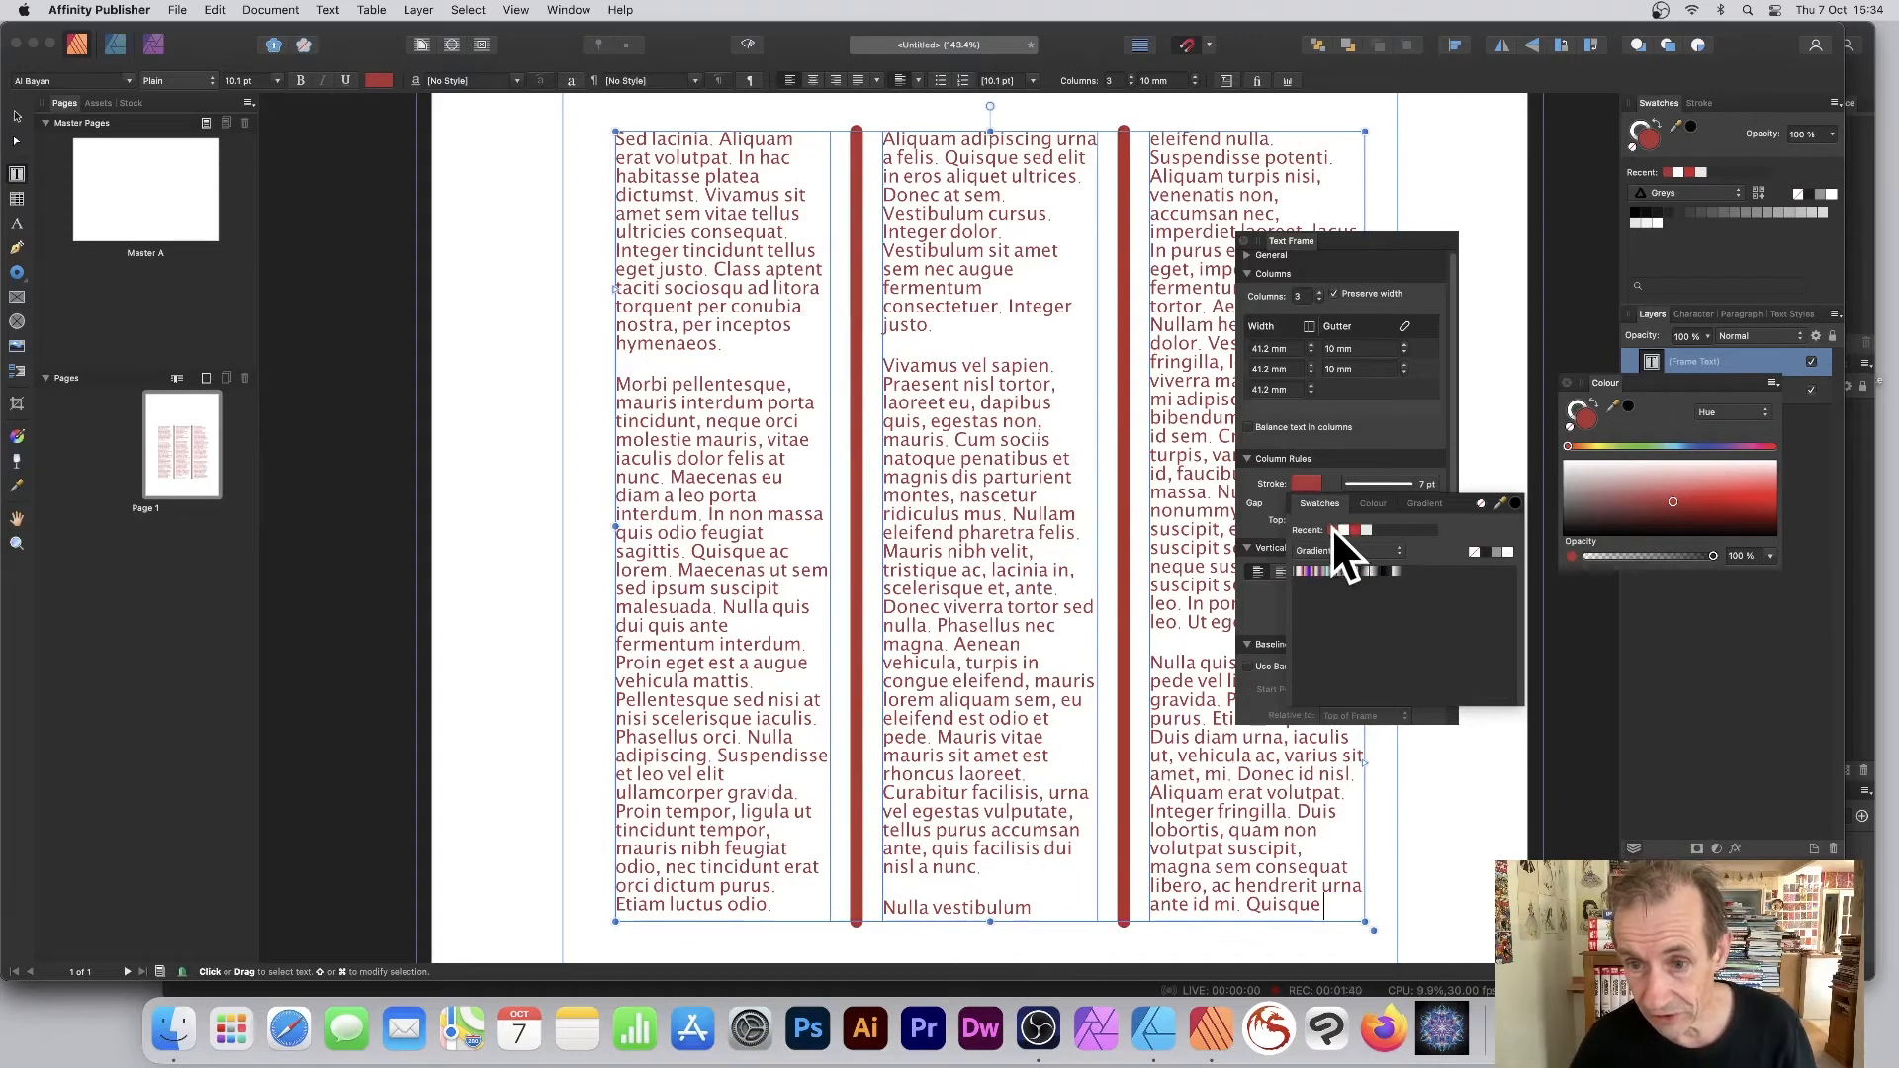
pyautogui.moveTo(1314, 454)
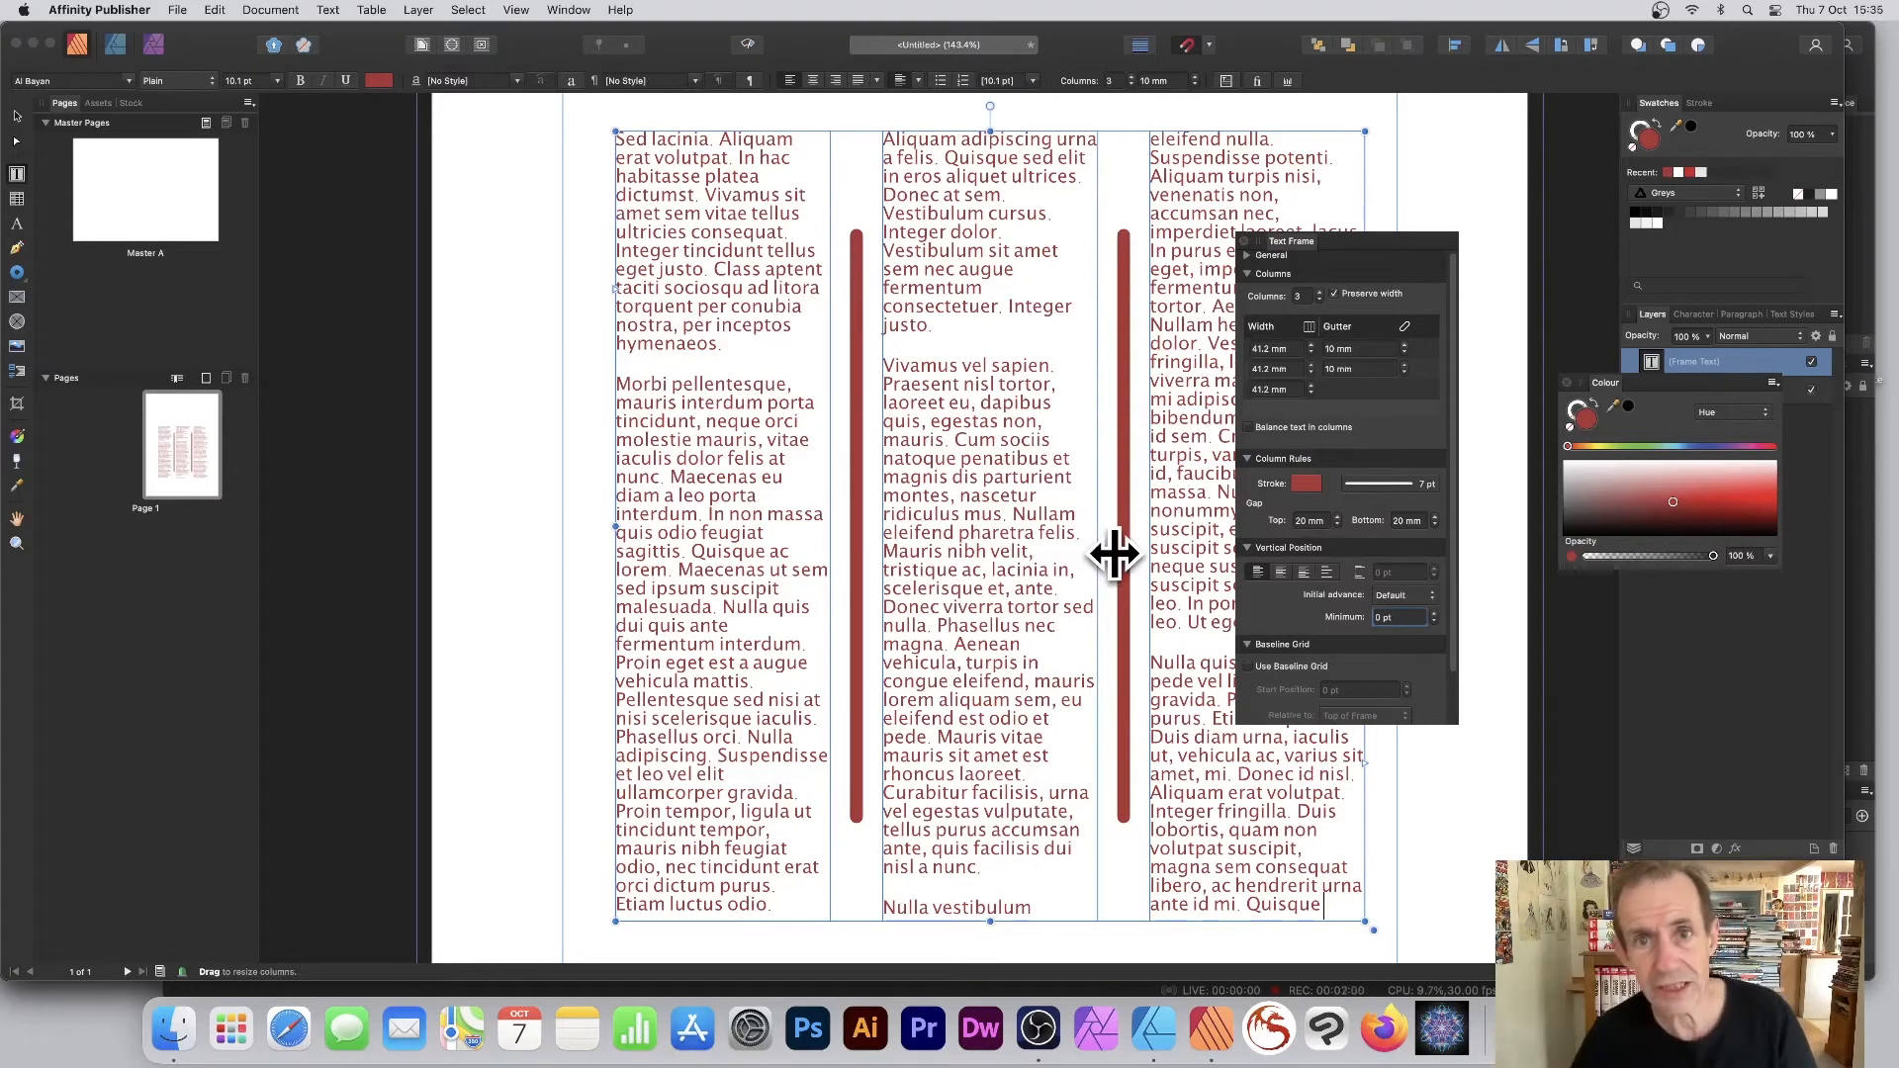
pyautogui.moveTo(1418, 539)
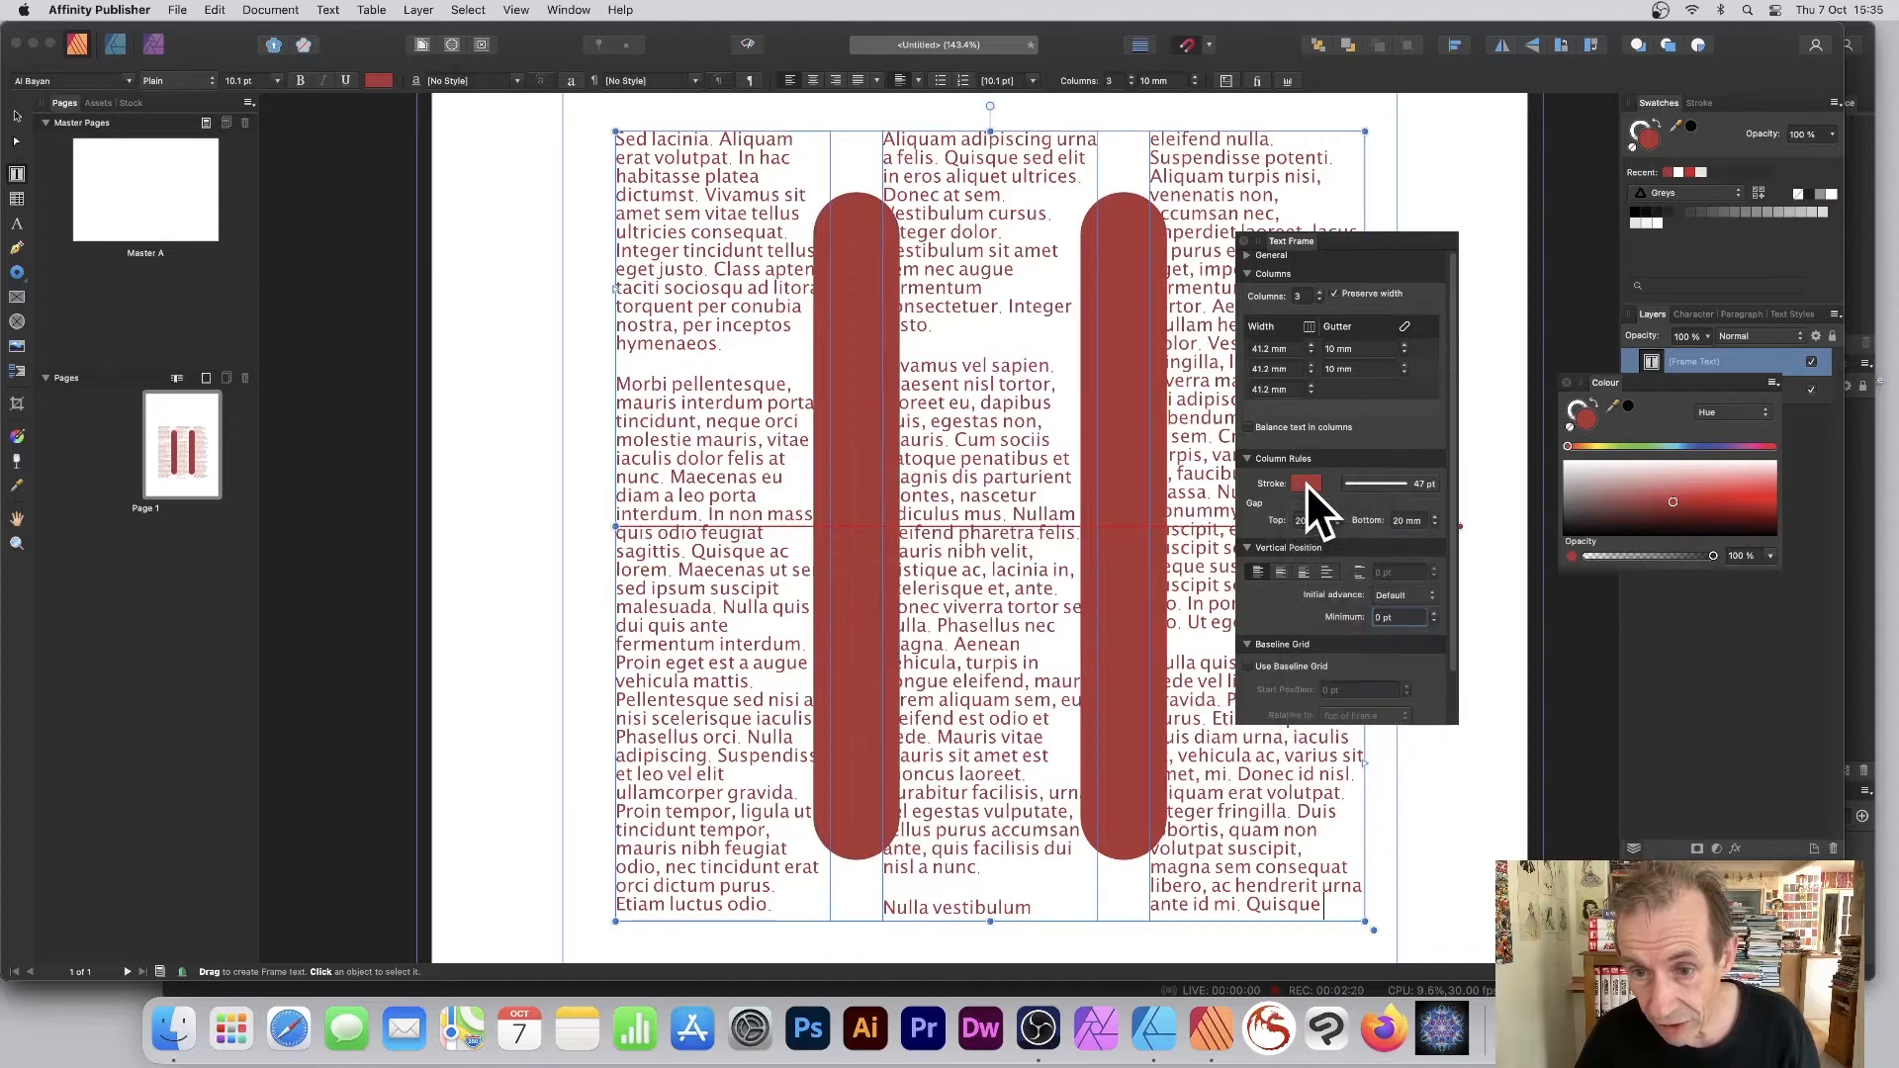
# - Bring up the stroke options popup for the dark red column rules
pyautogui.click(1307, 484)
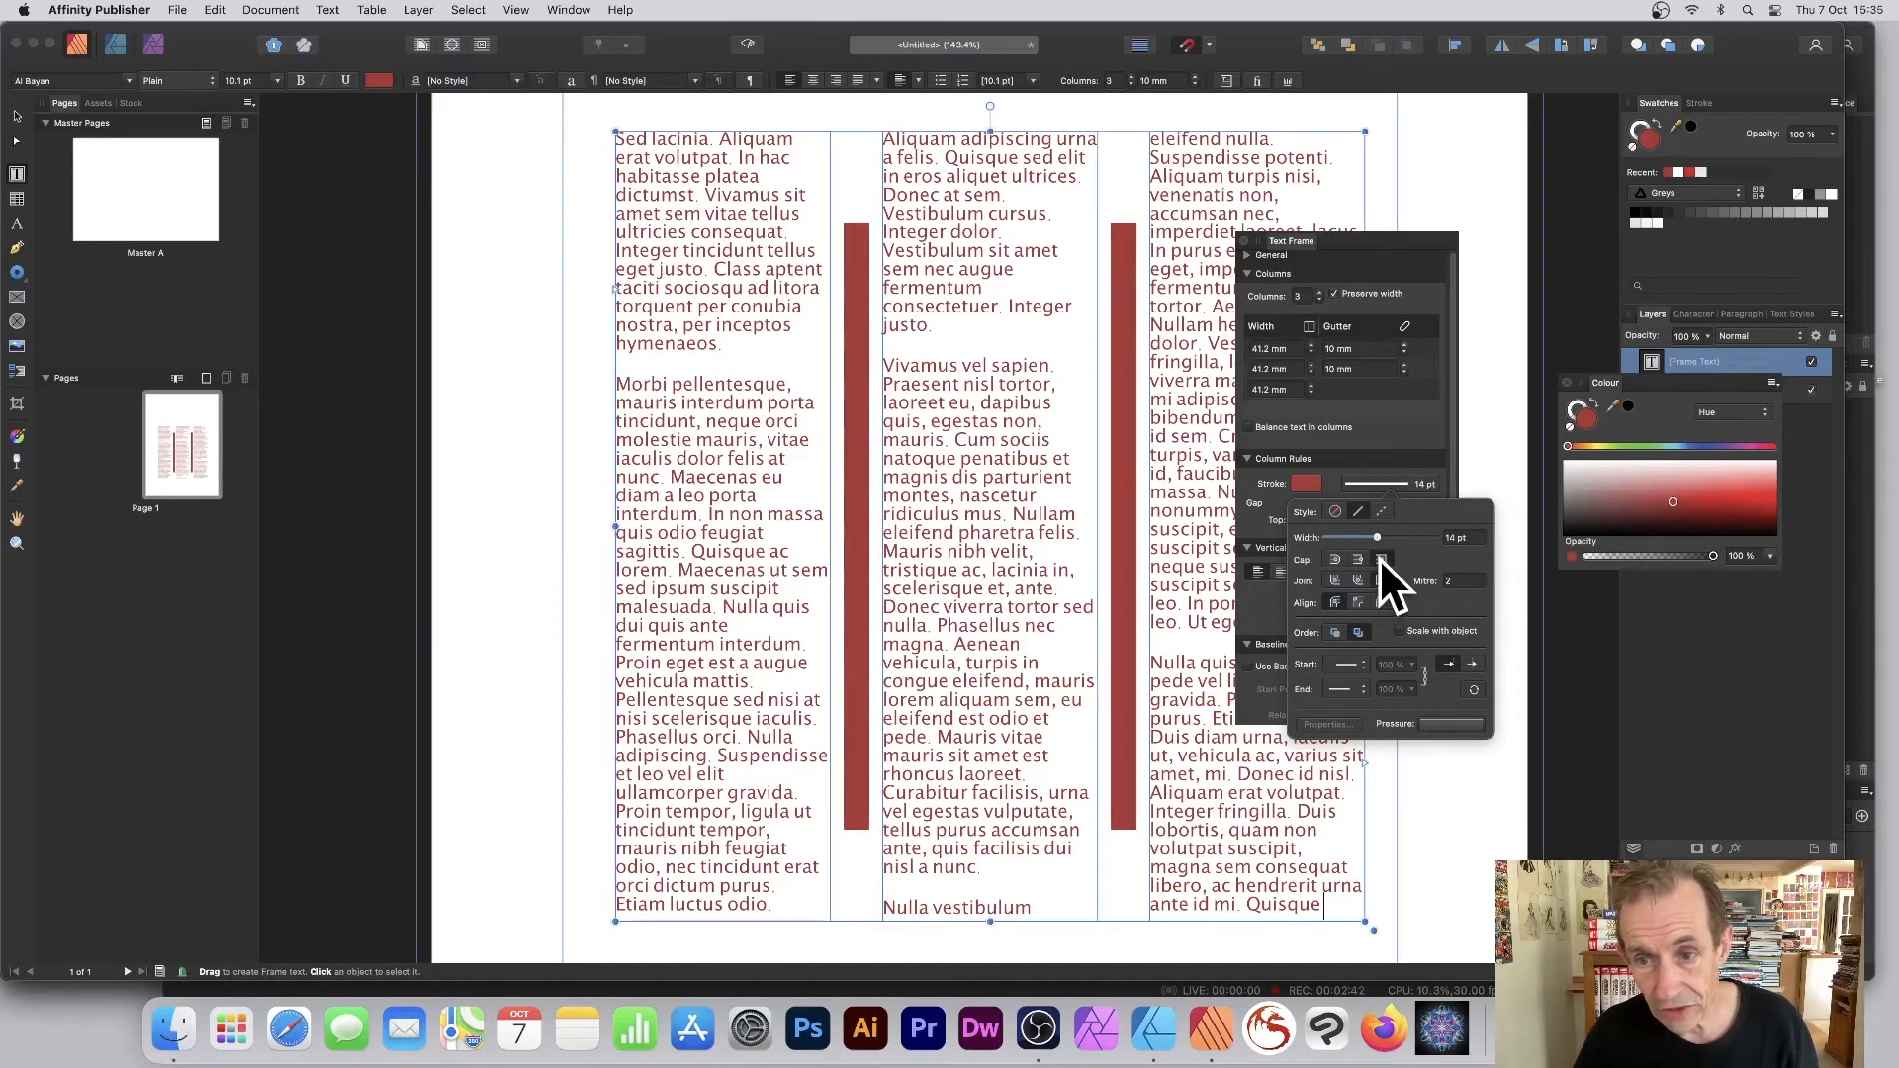
pyautogui.moveTo(1344, 578)
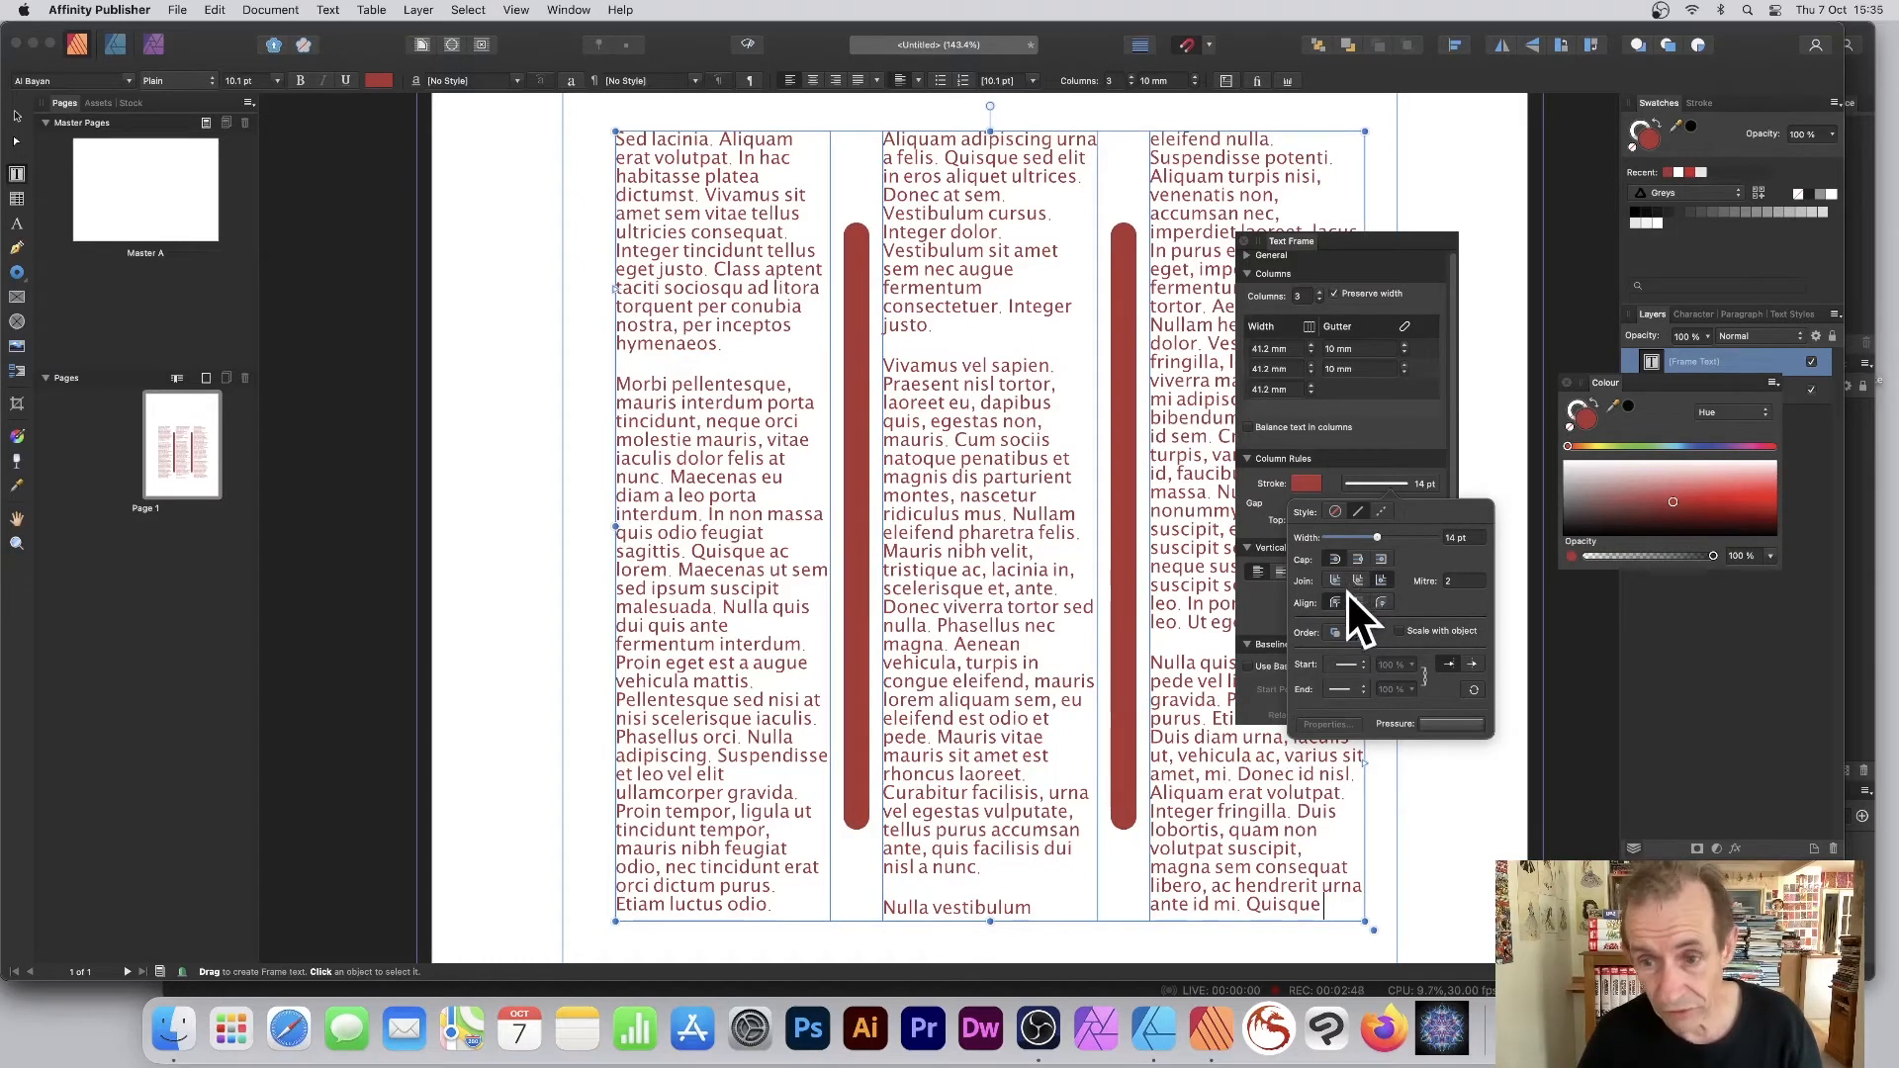
pyautogui.moveTo(1429, 660)
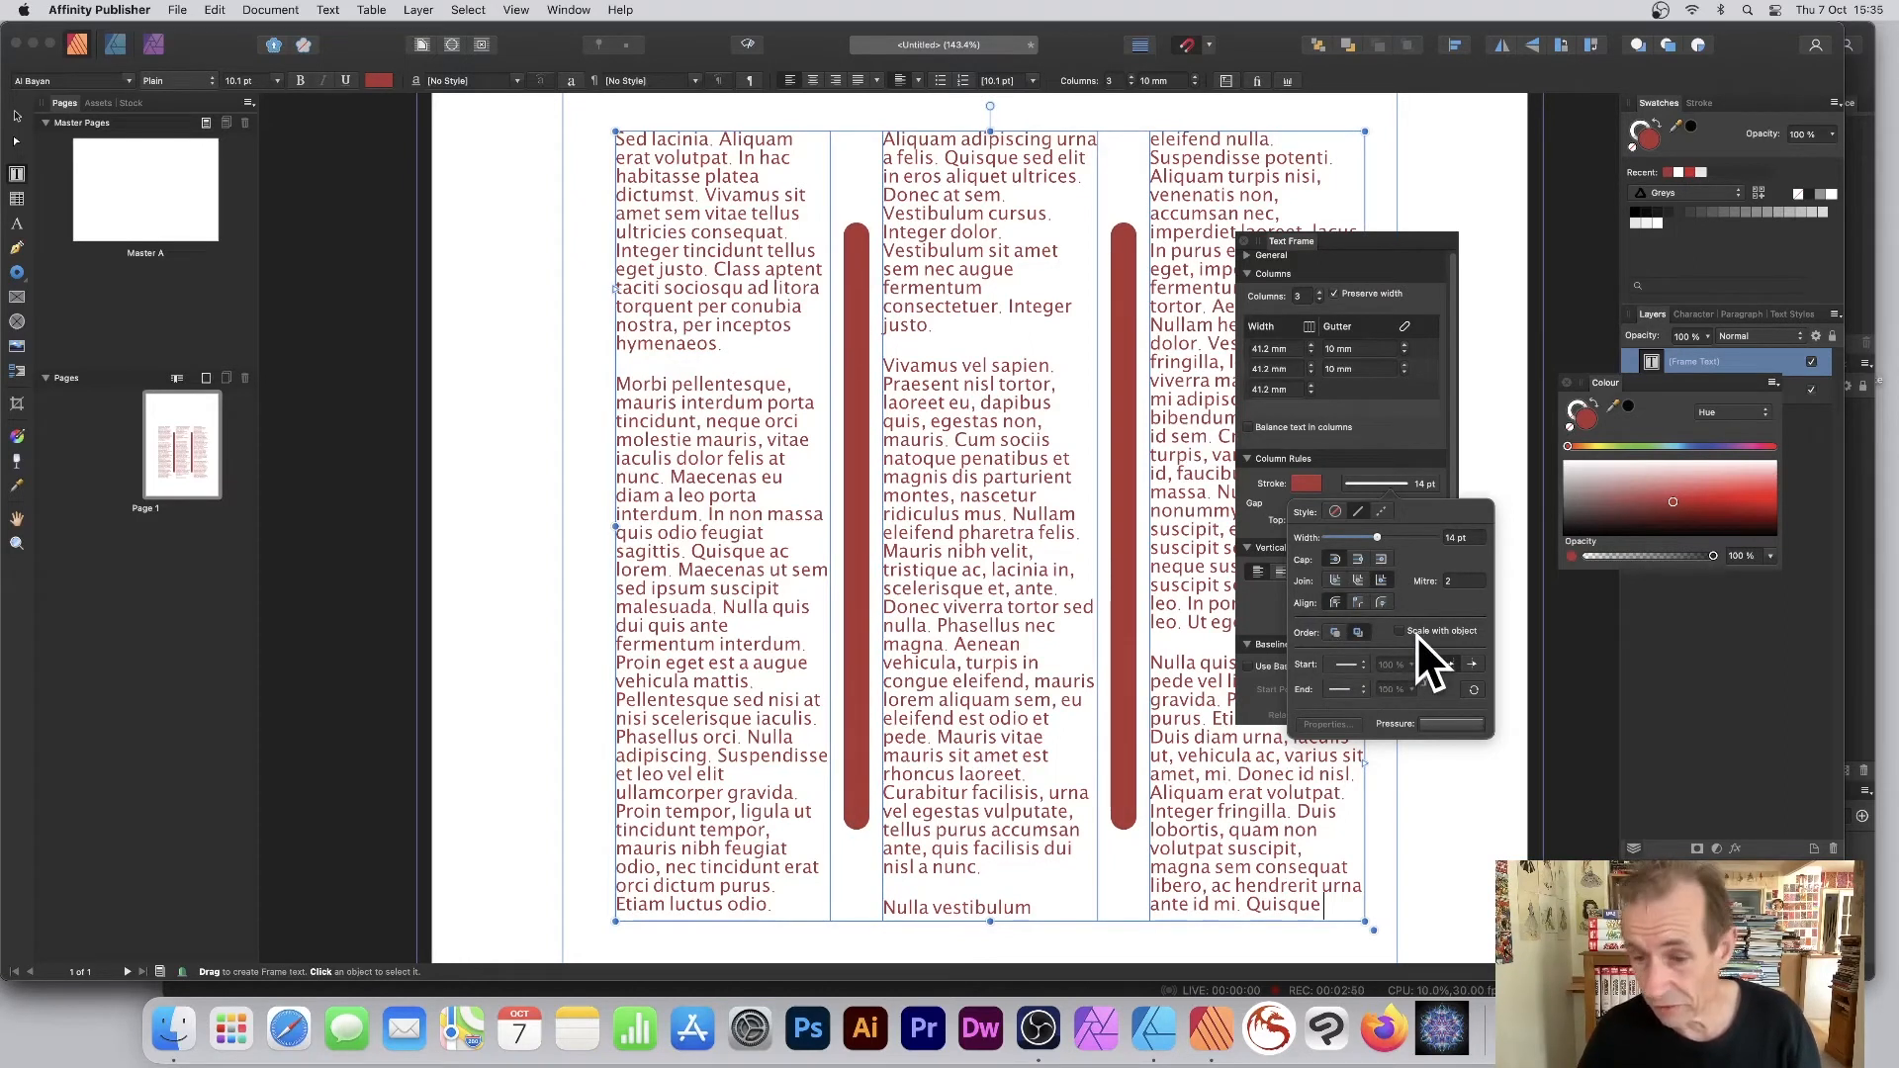
pyautogui.click(1348, 664)
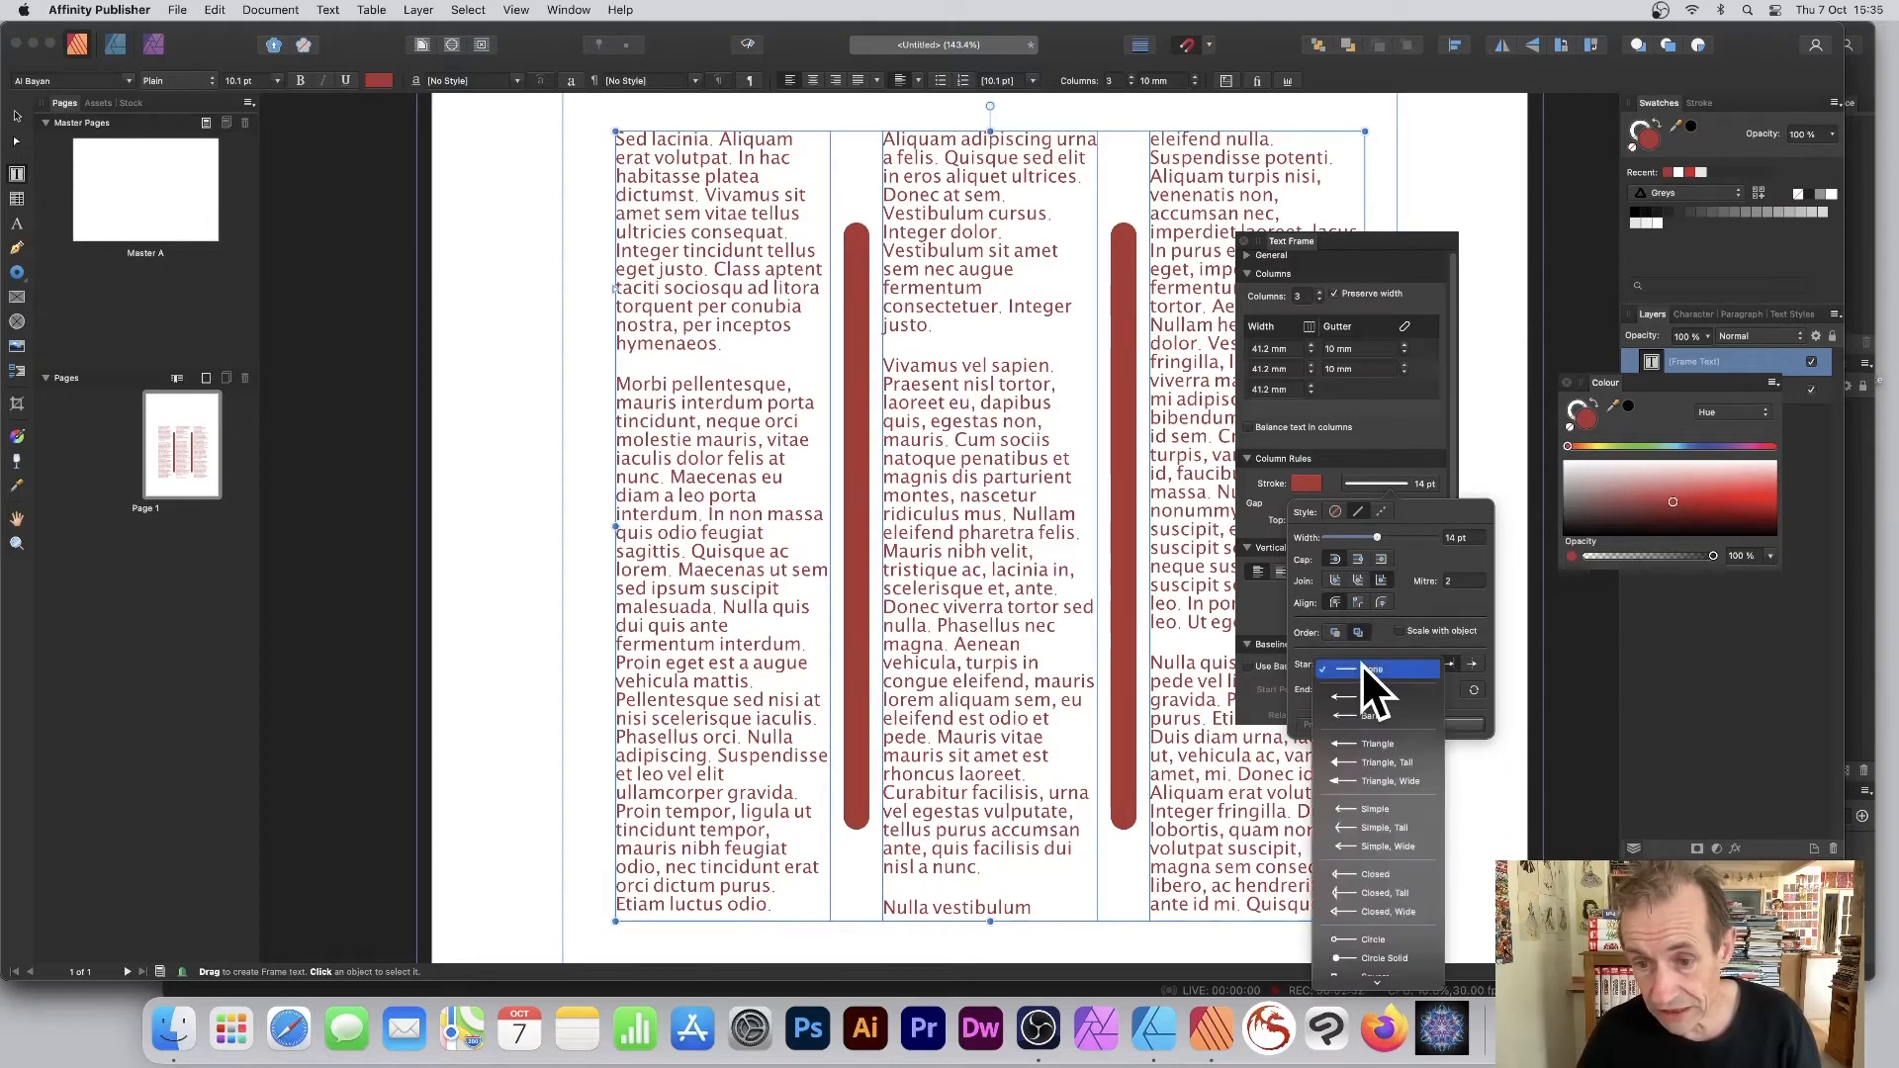
pyautogui.click(1375, 696)
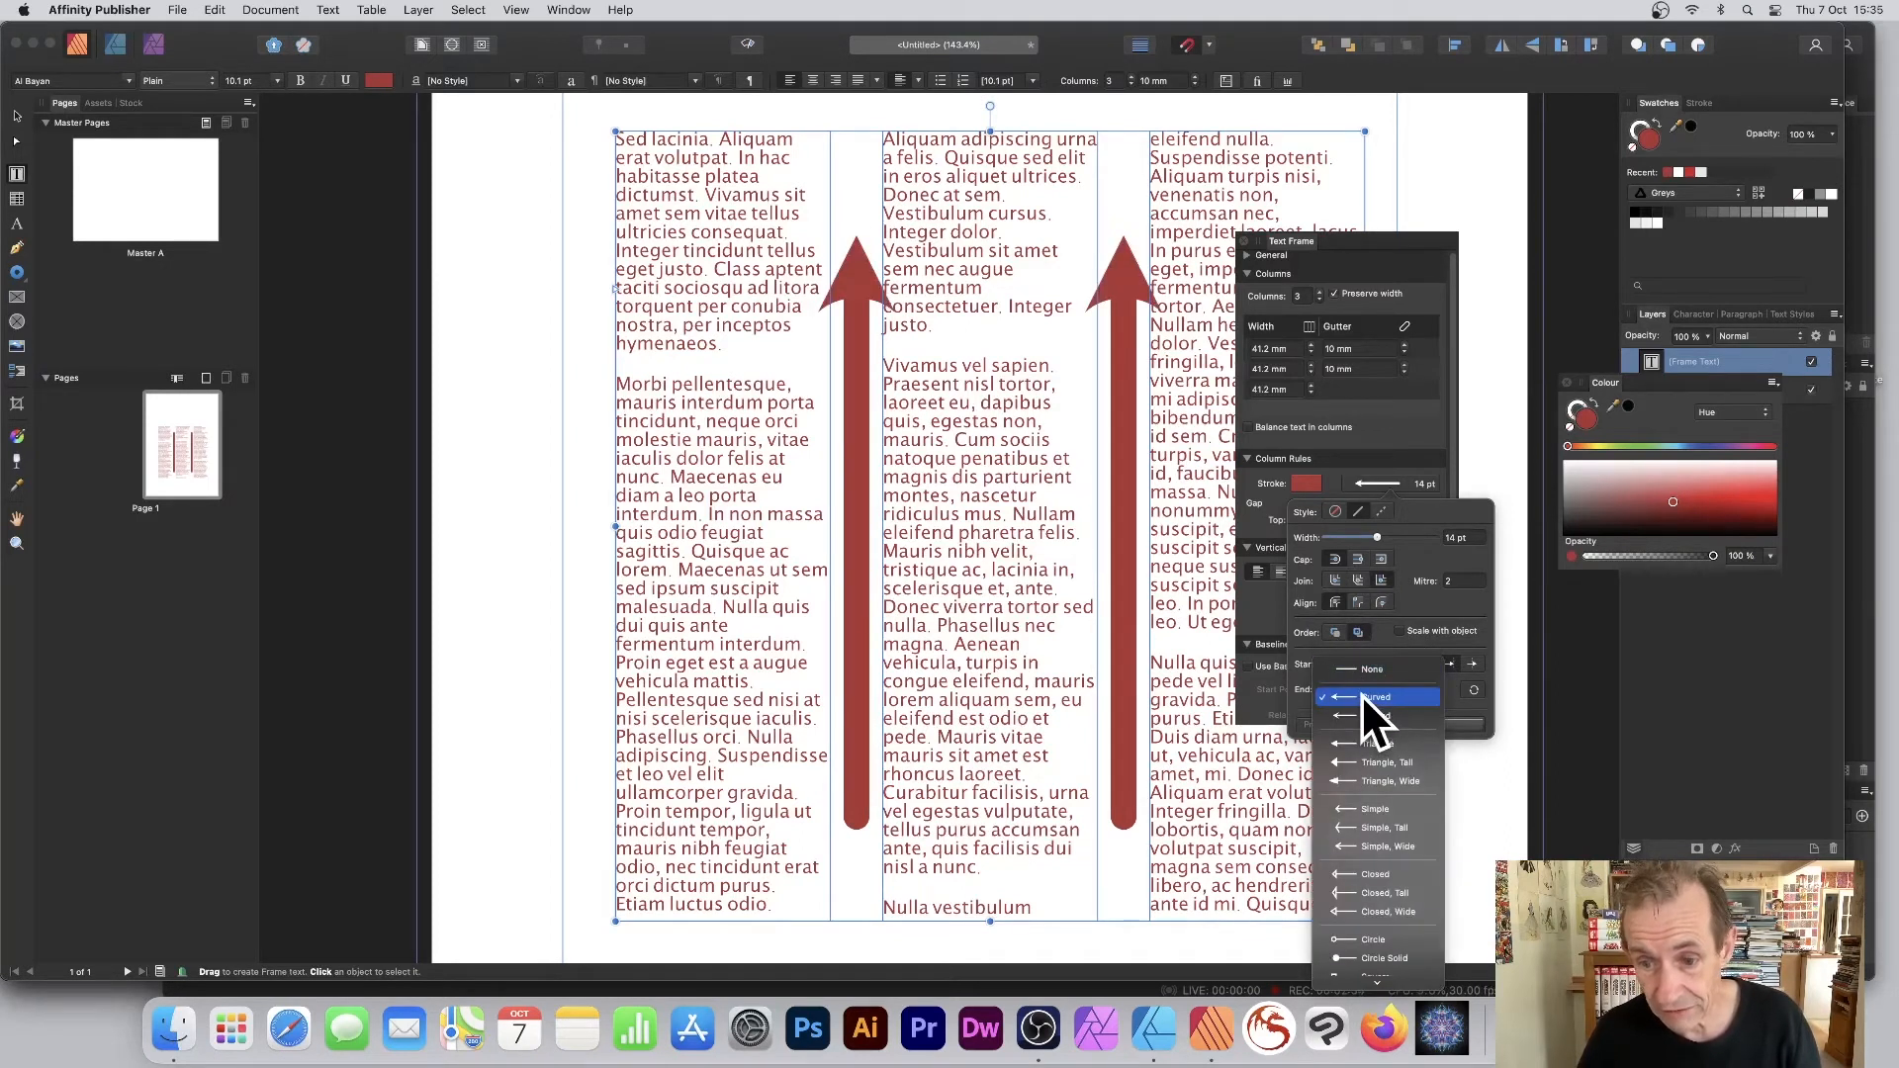
pyautogui.click(1374, 832)
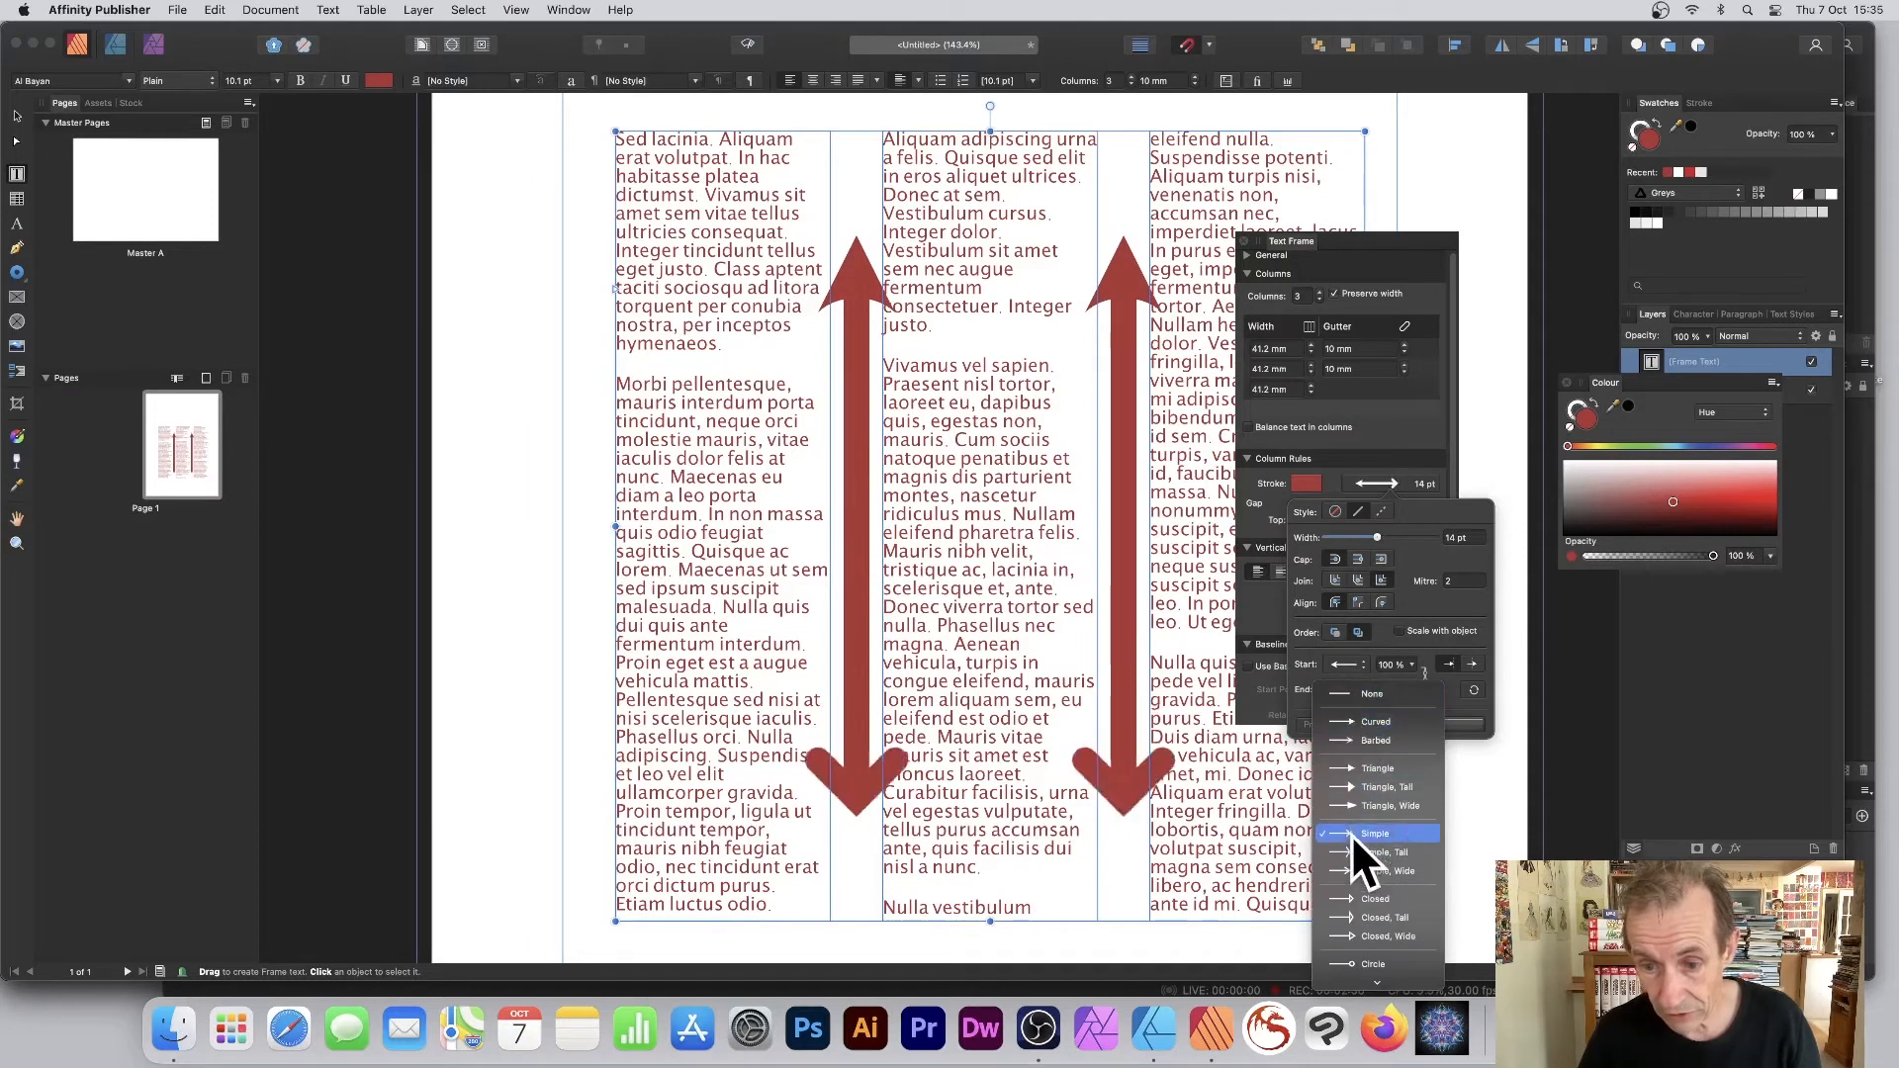
pyautogui.click(1375, 832)
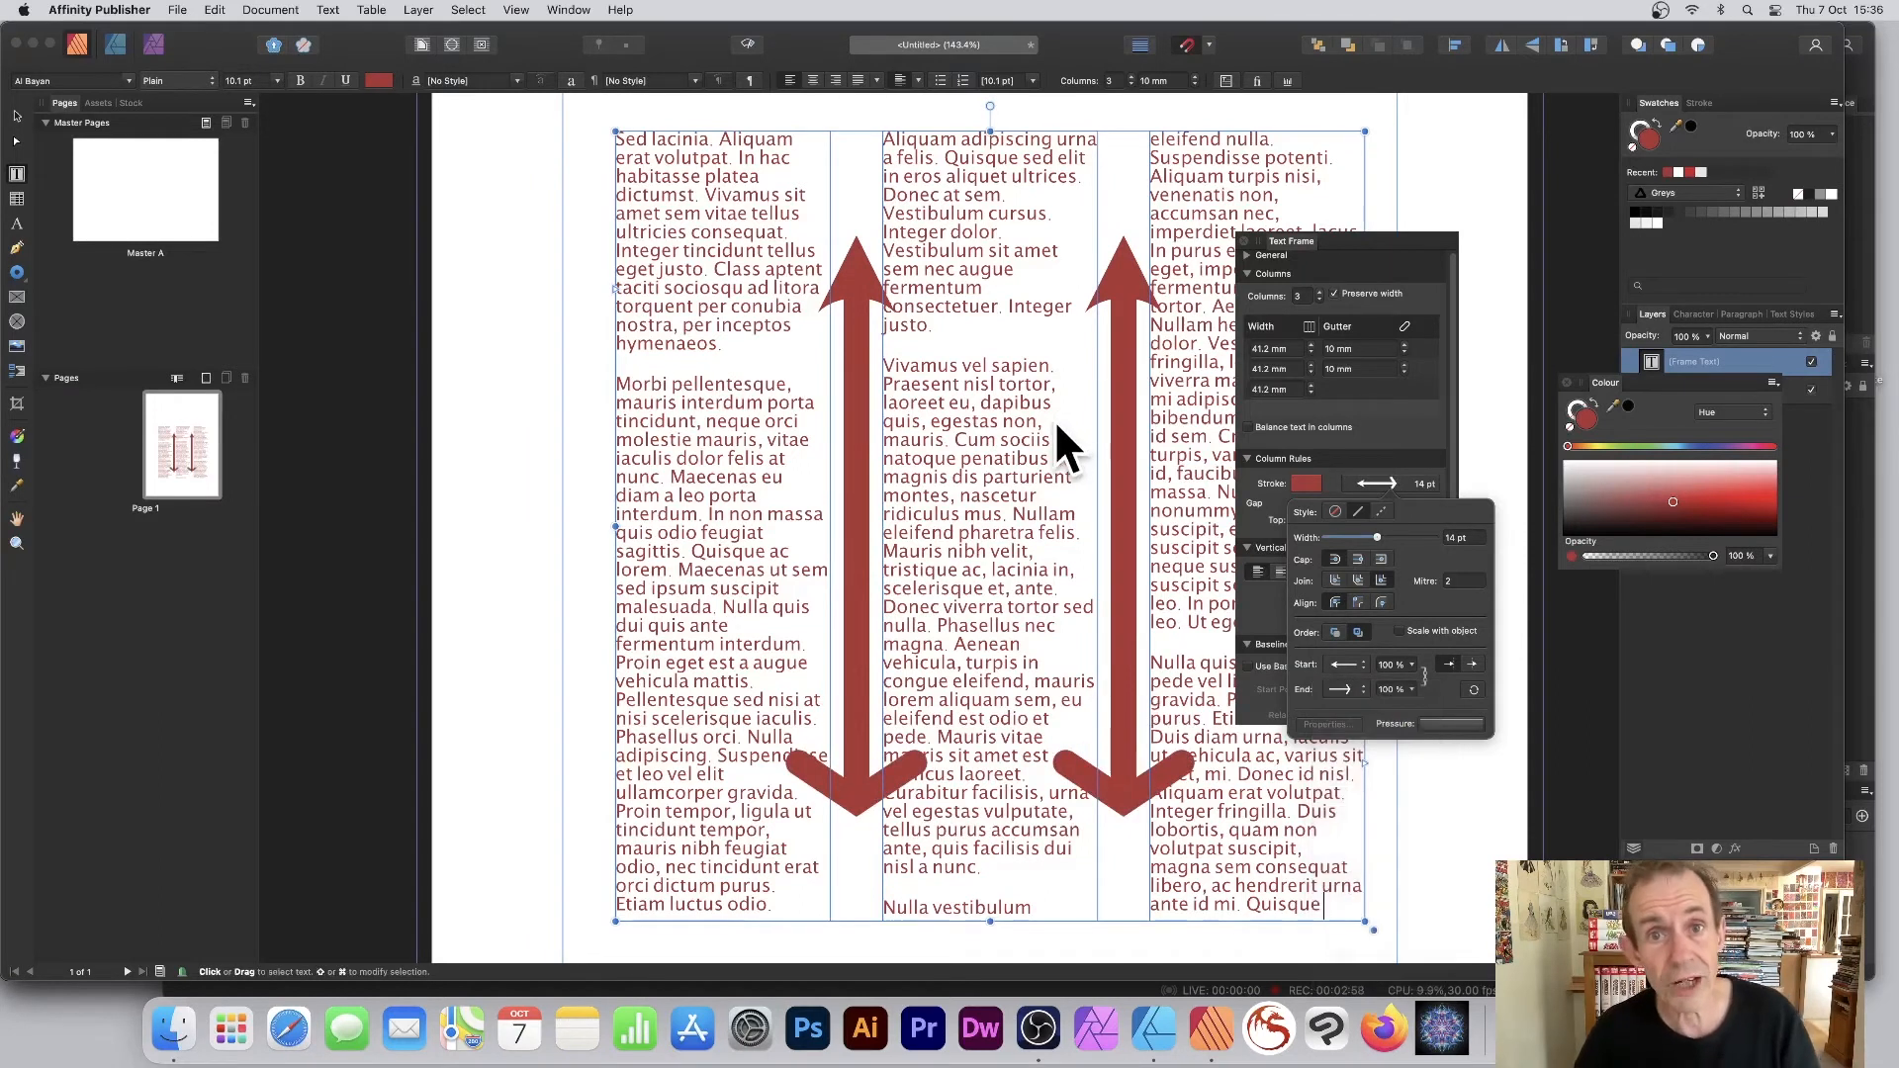
pyautogui.click(1360, 511)
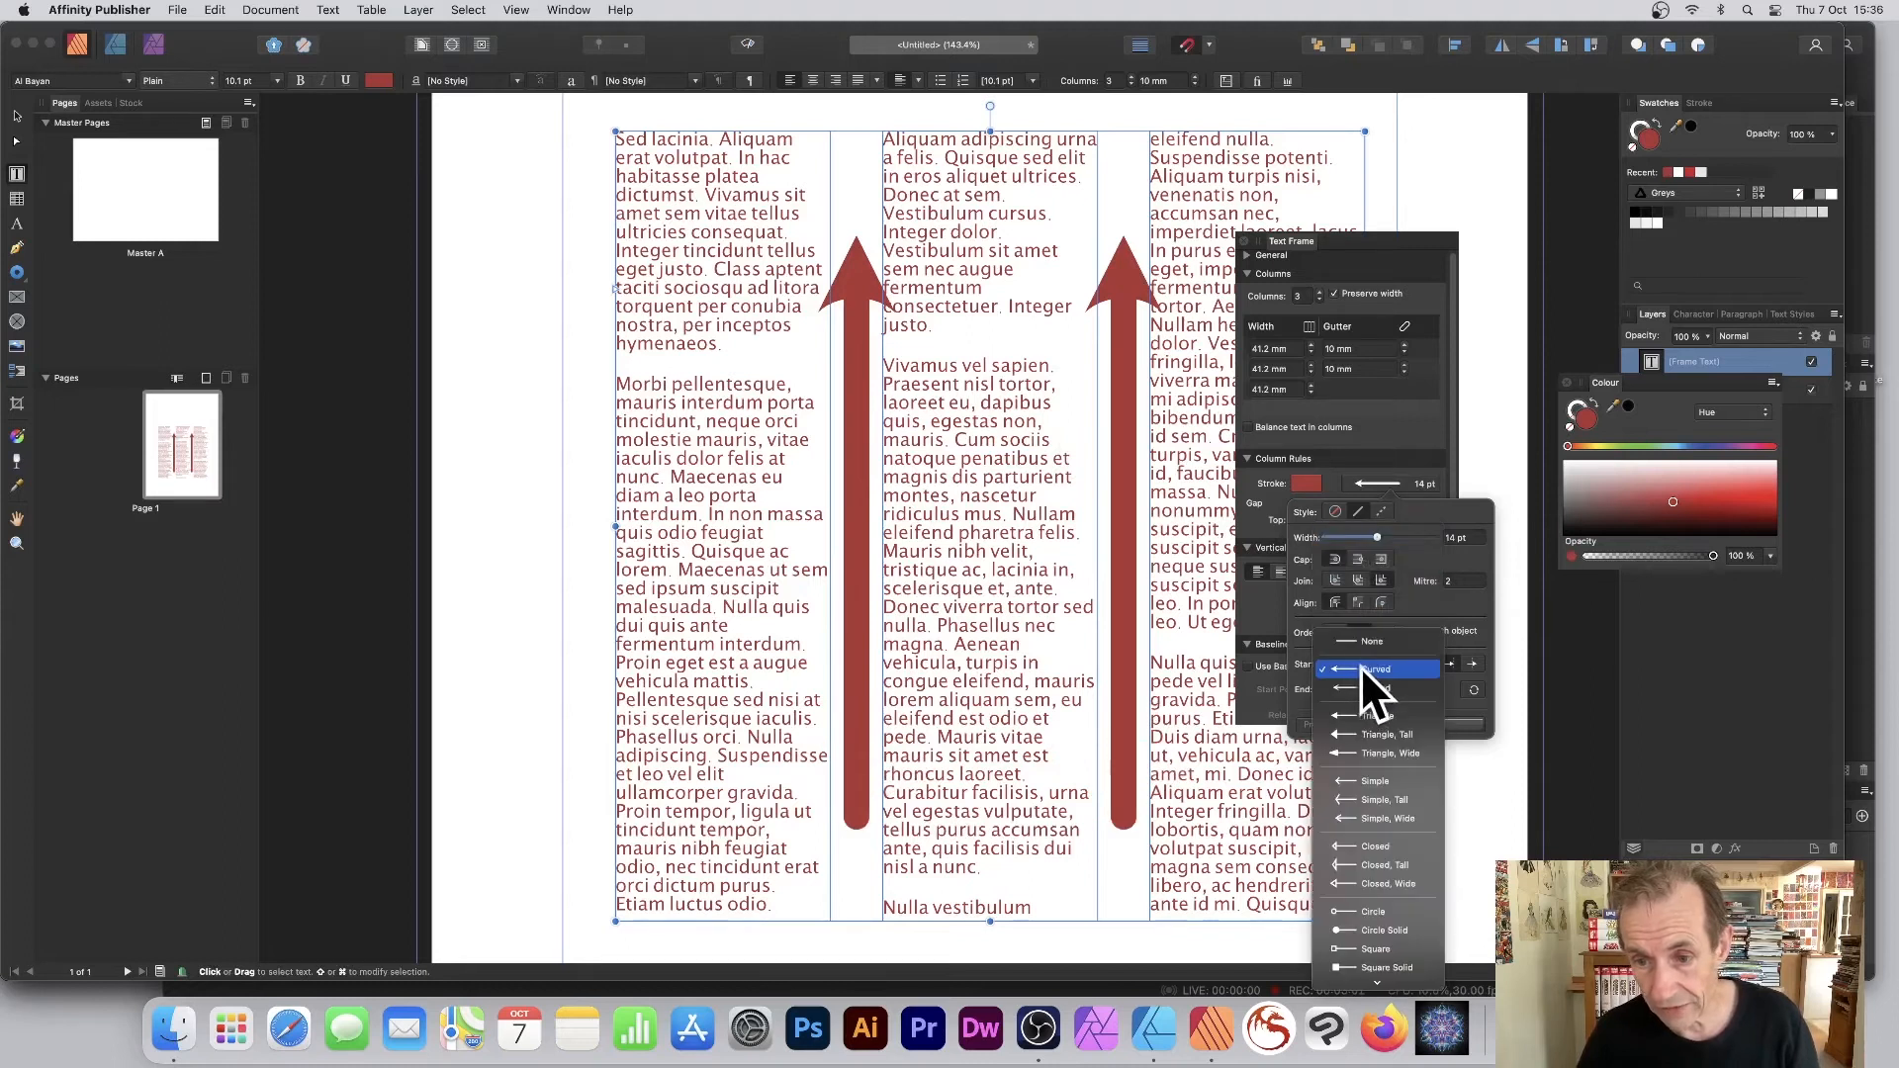
pyautogui.click(1372, 641)
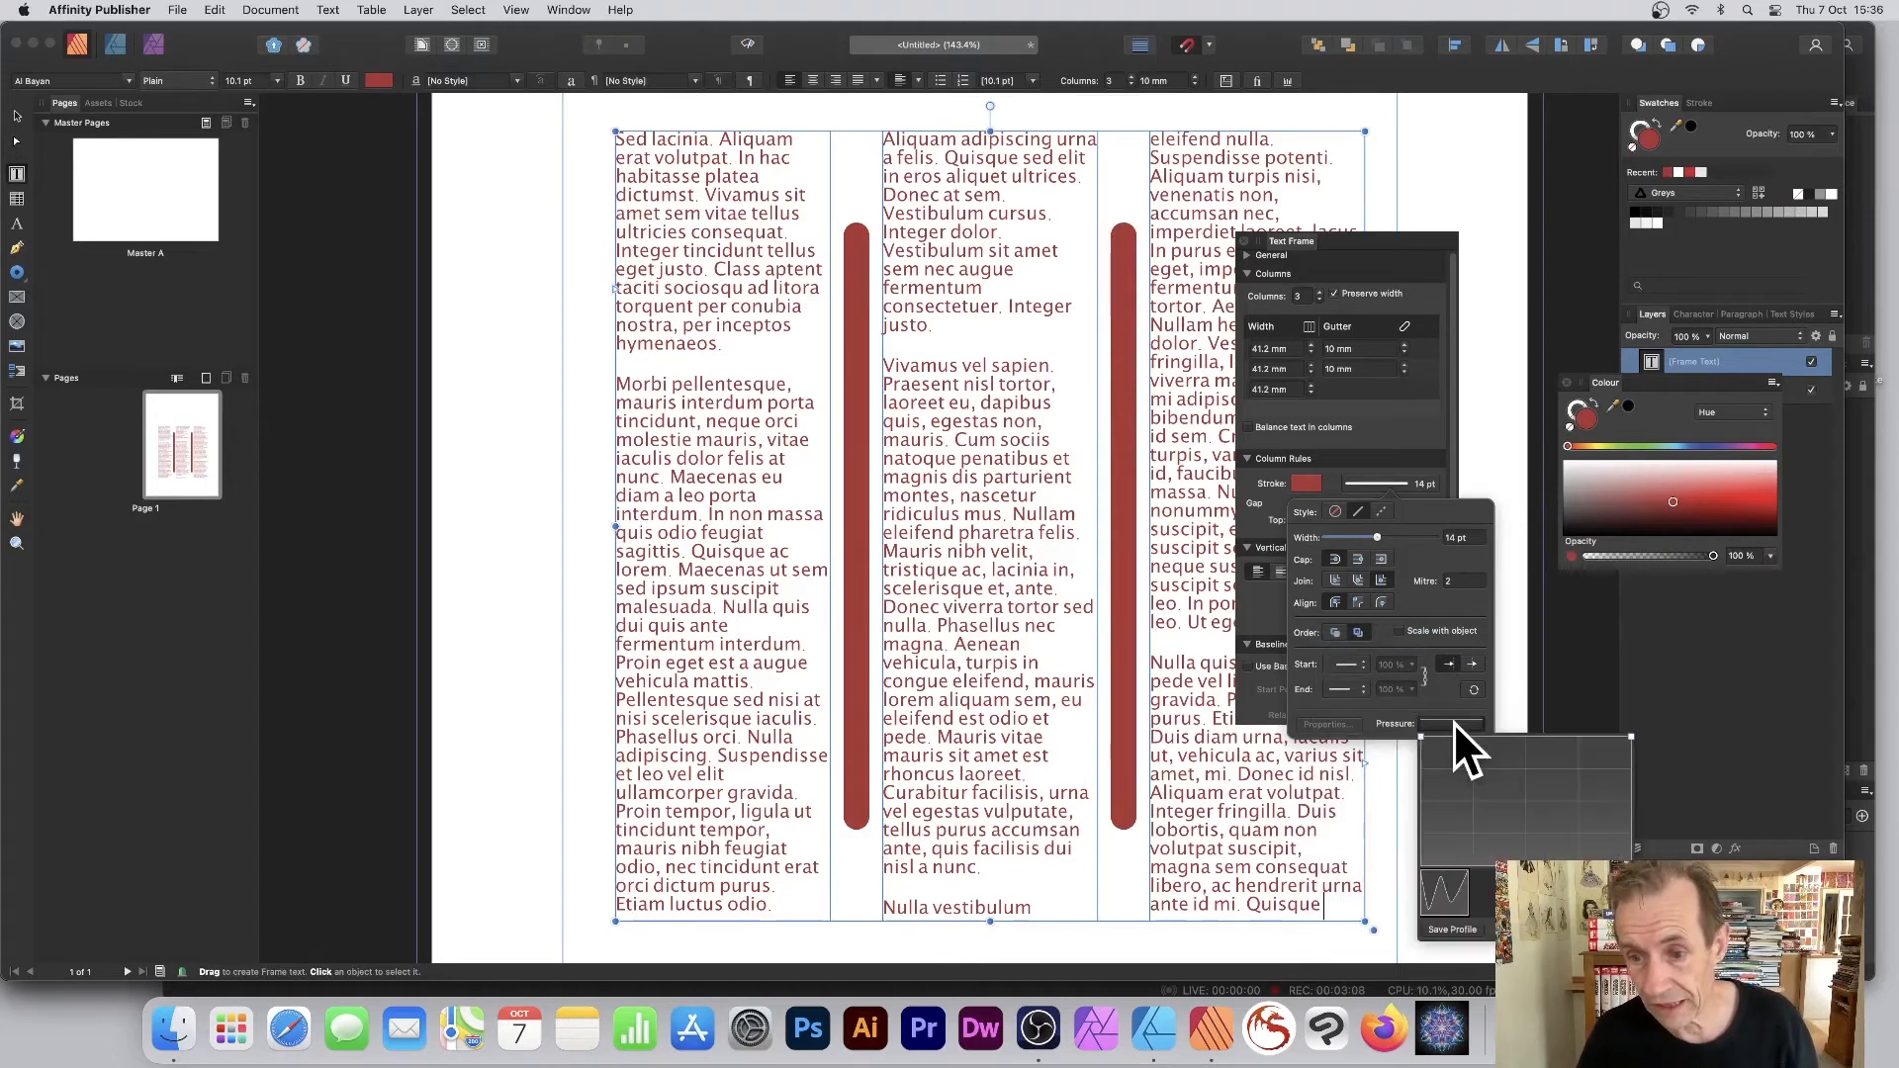
pyautogui.moveTo(1447, 908)
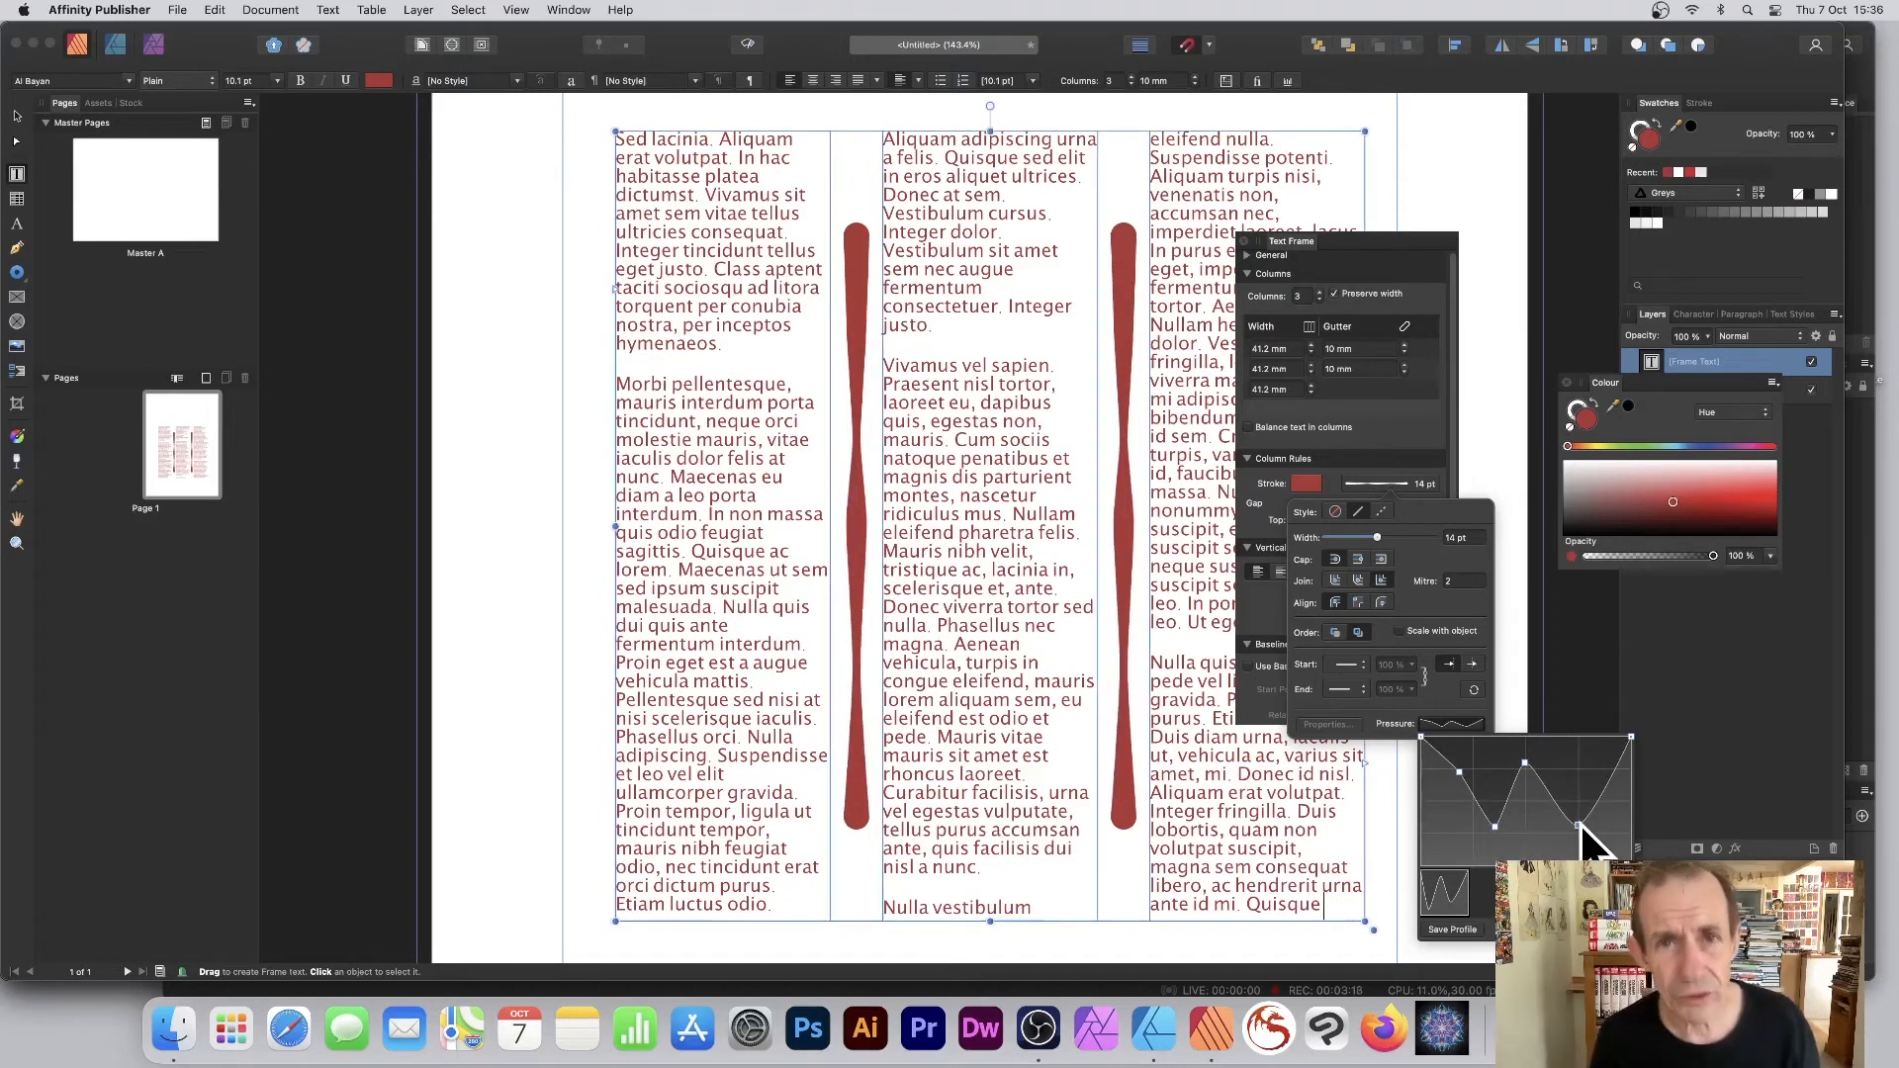
pyautogui.moveTo(1139, 648)
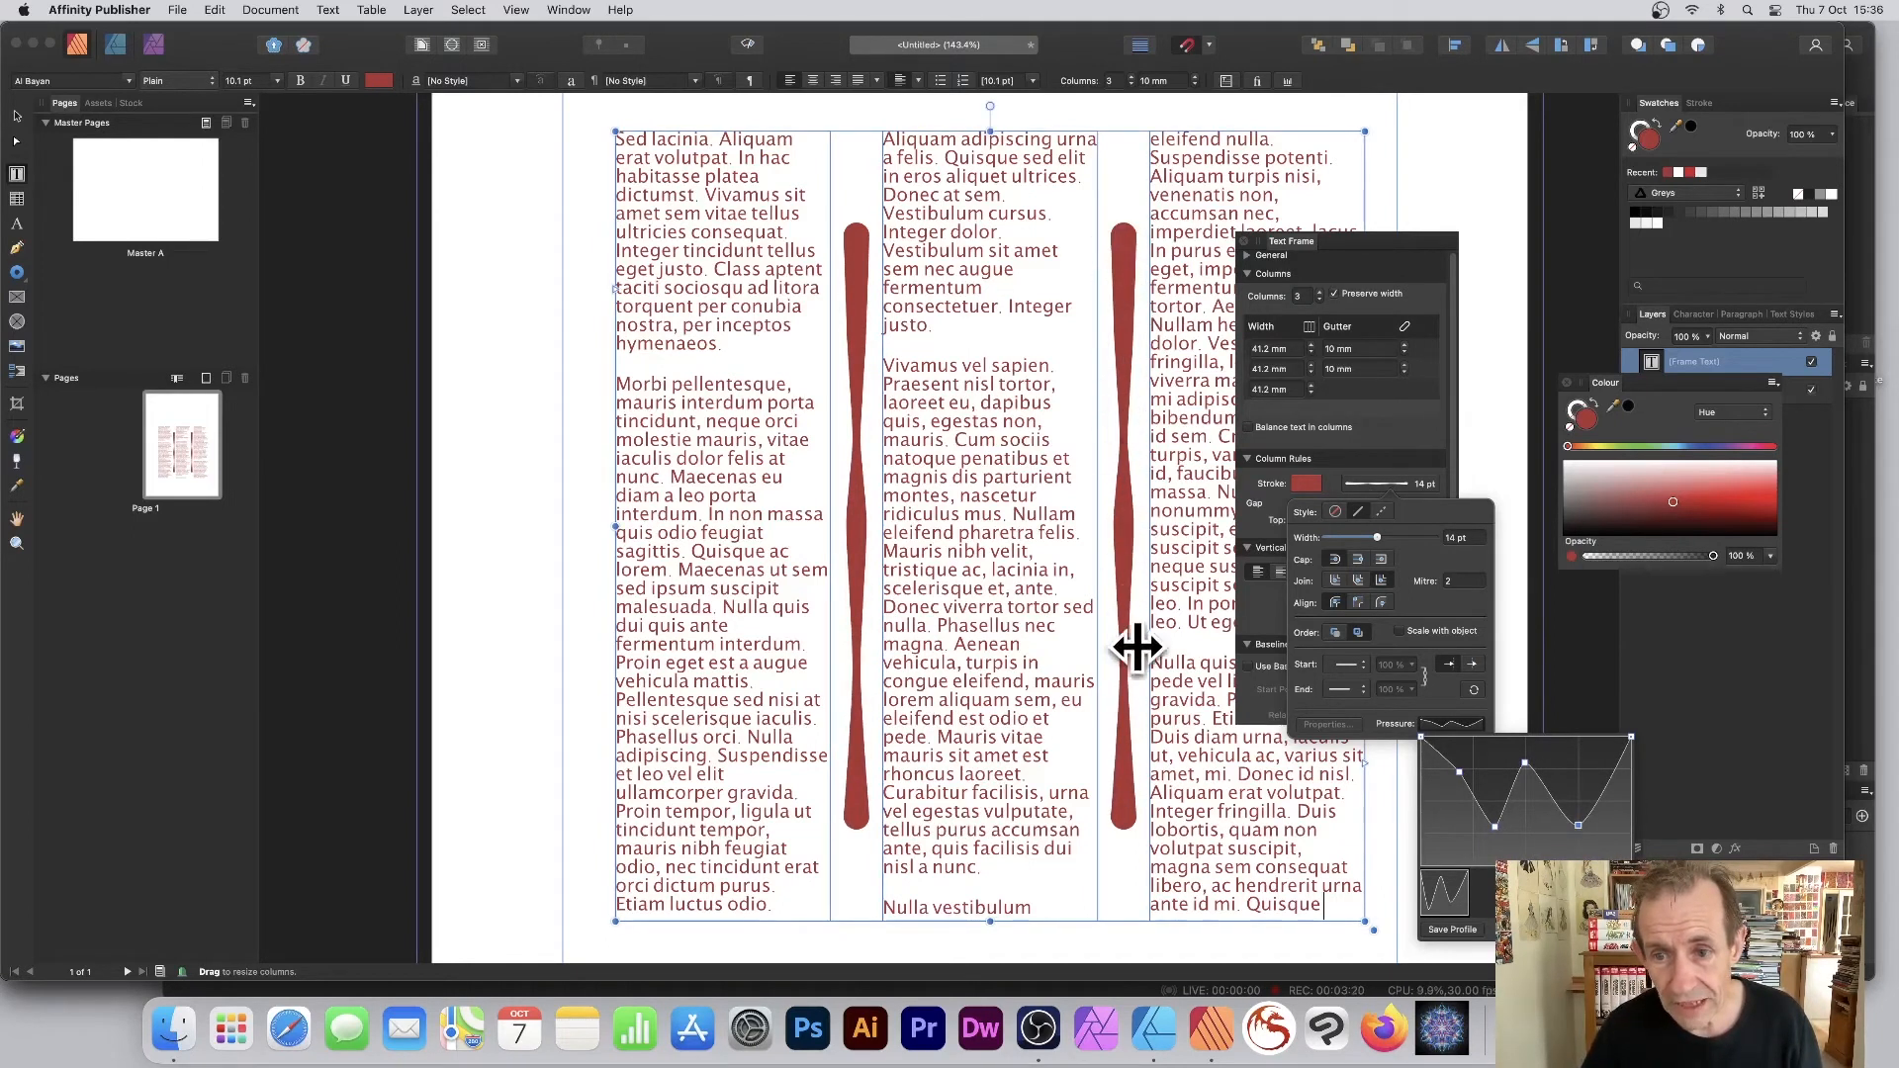
pyautogui.moveTo(1593, 847)
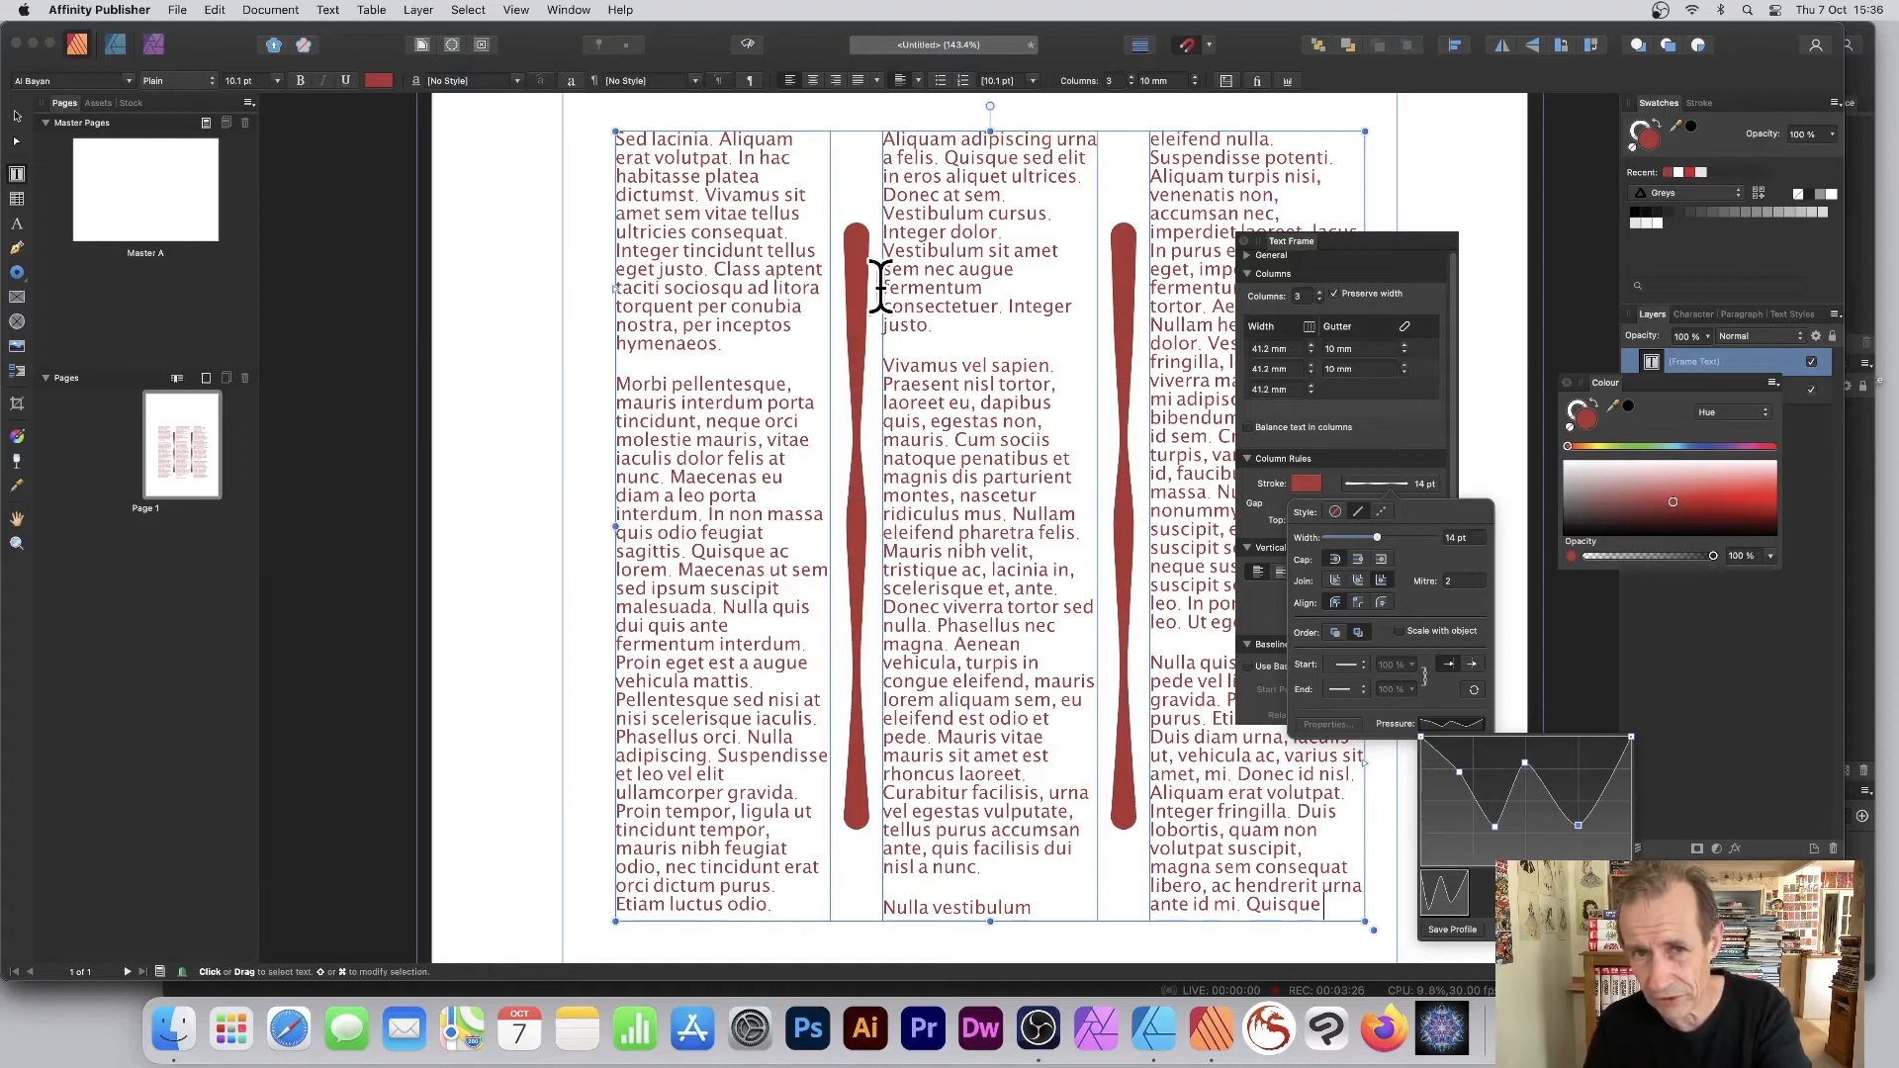
pyautogui.moveTo(1197, 533)
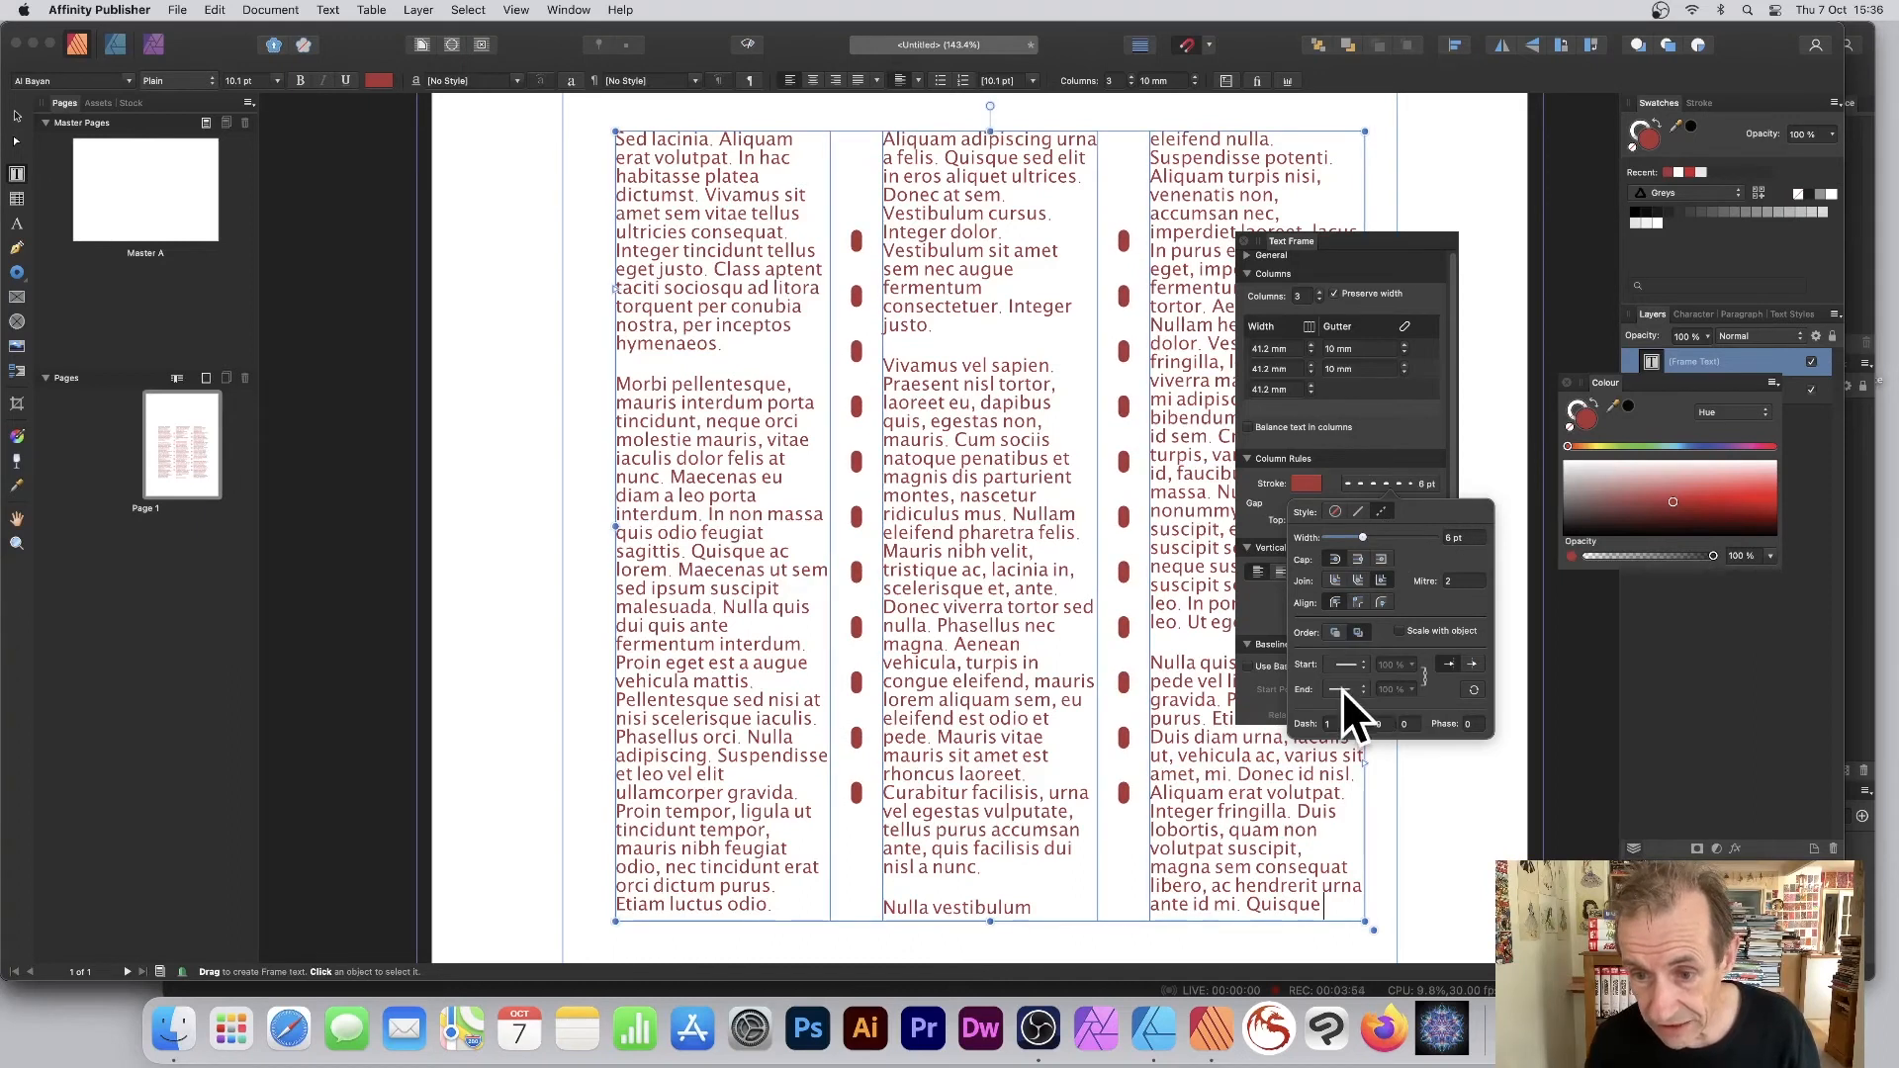
# - Try a Start arrowhead on the dashed column rules, then remove it
pyautogui.click(1347, 663)
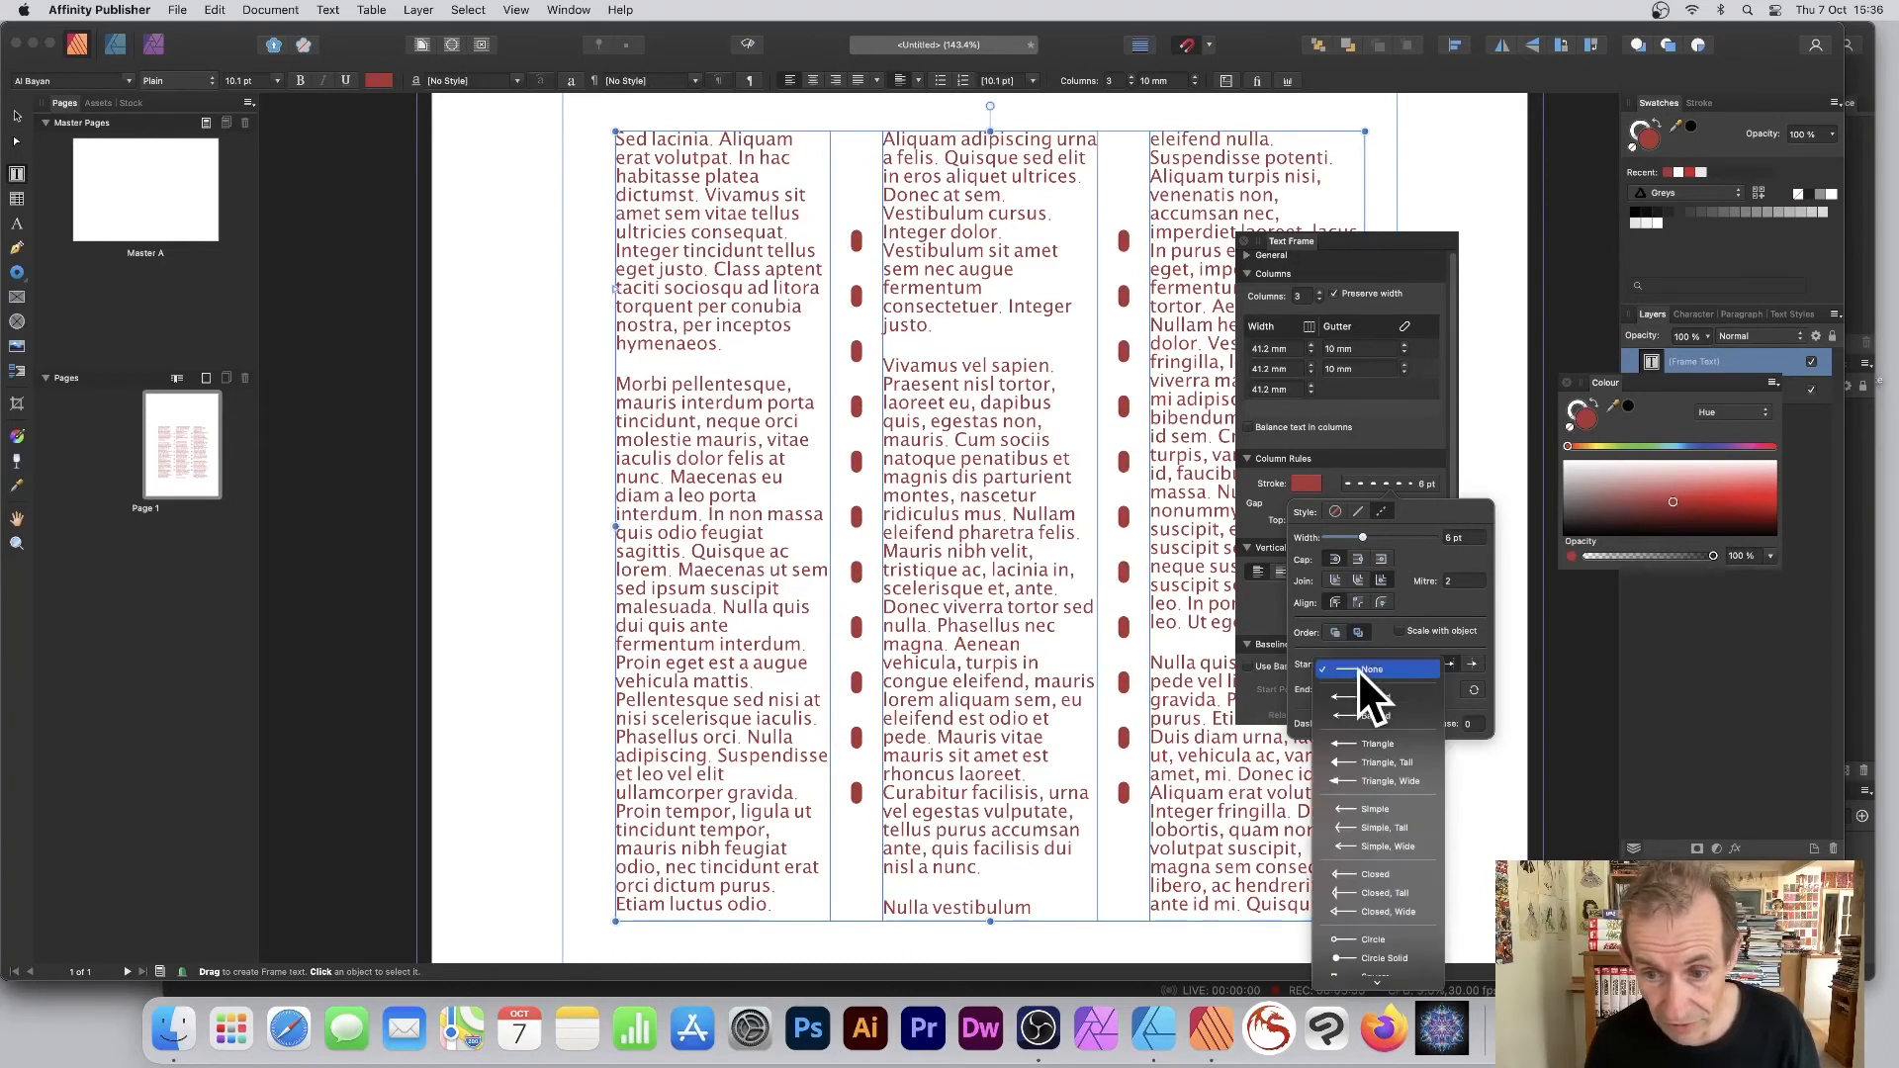
pyautogui.click(1372, 696)
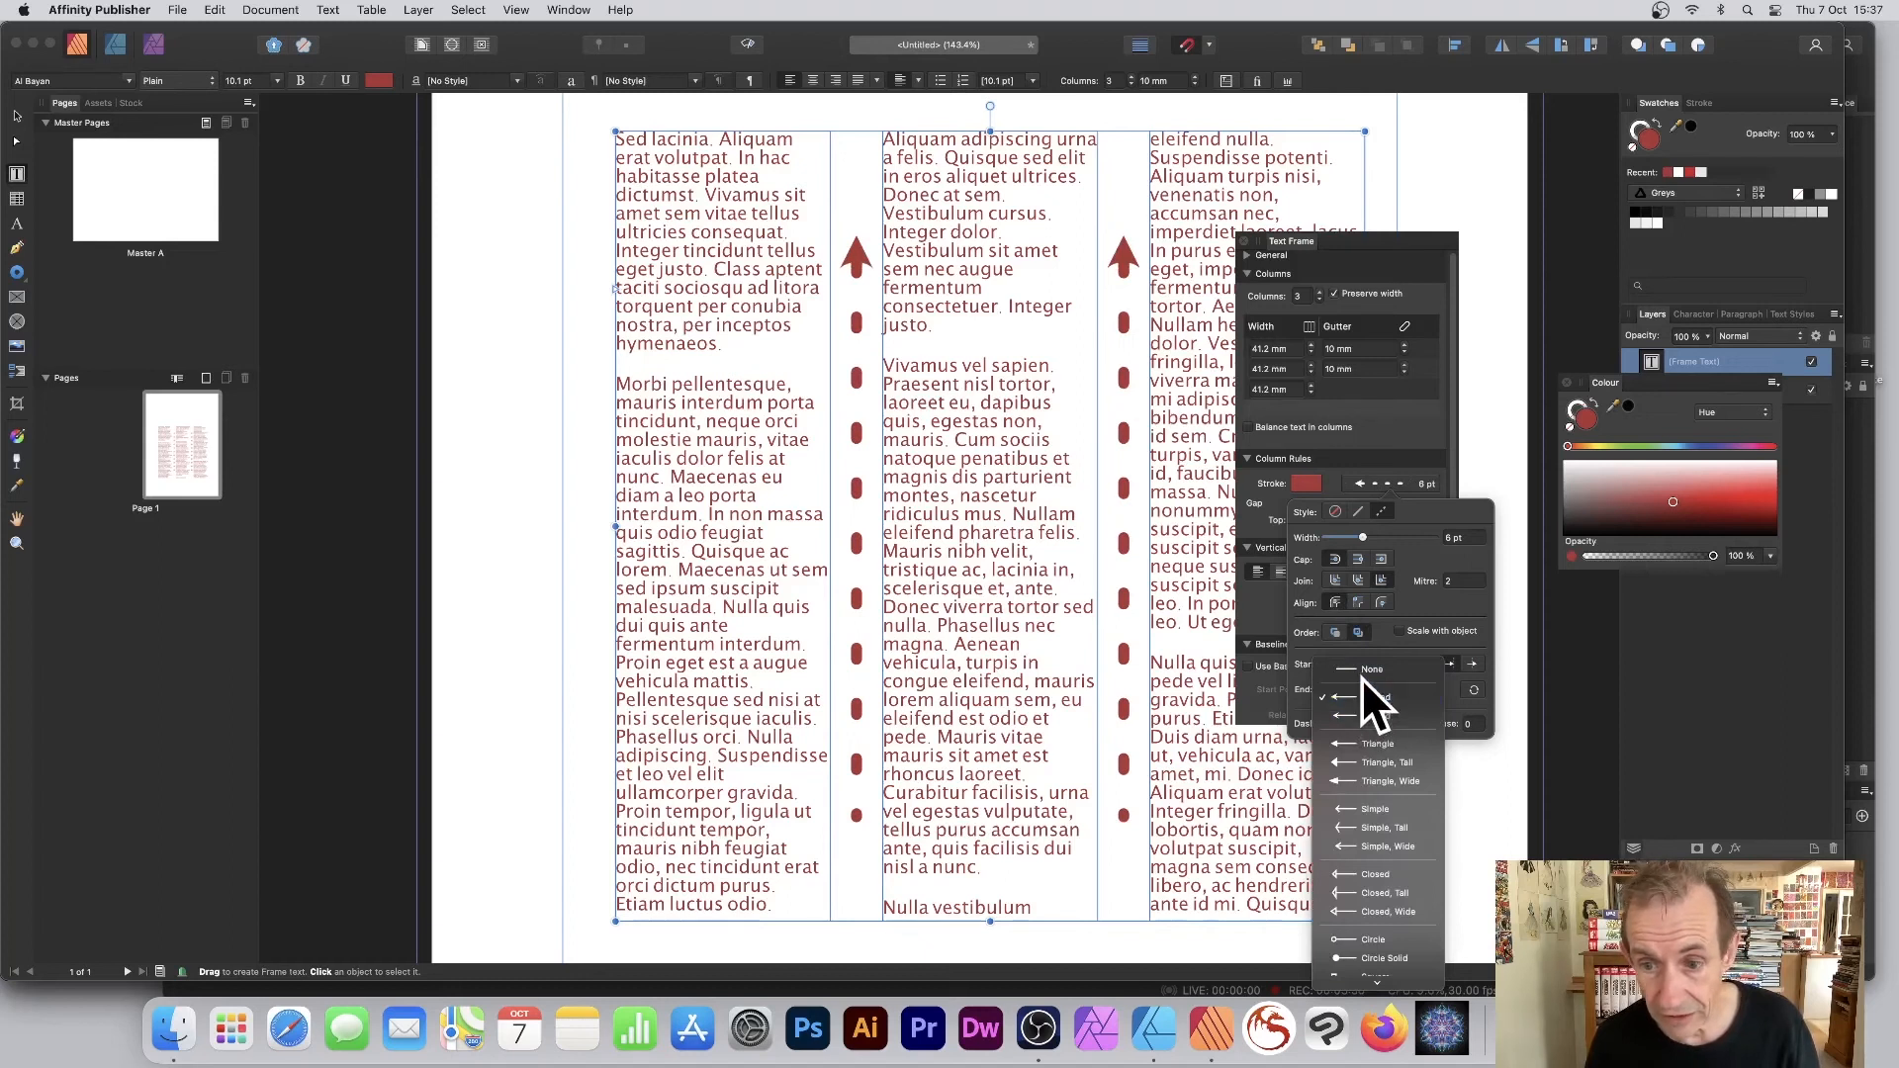
pyautogui.click(1372, 669)
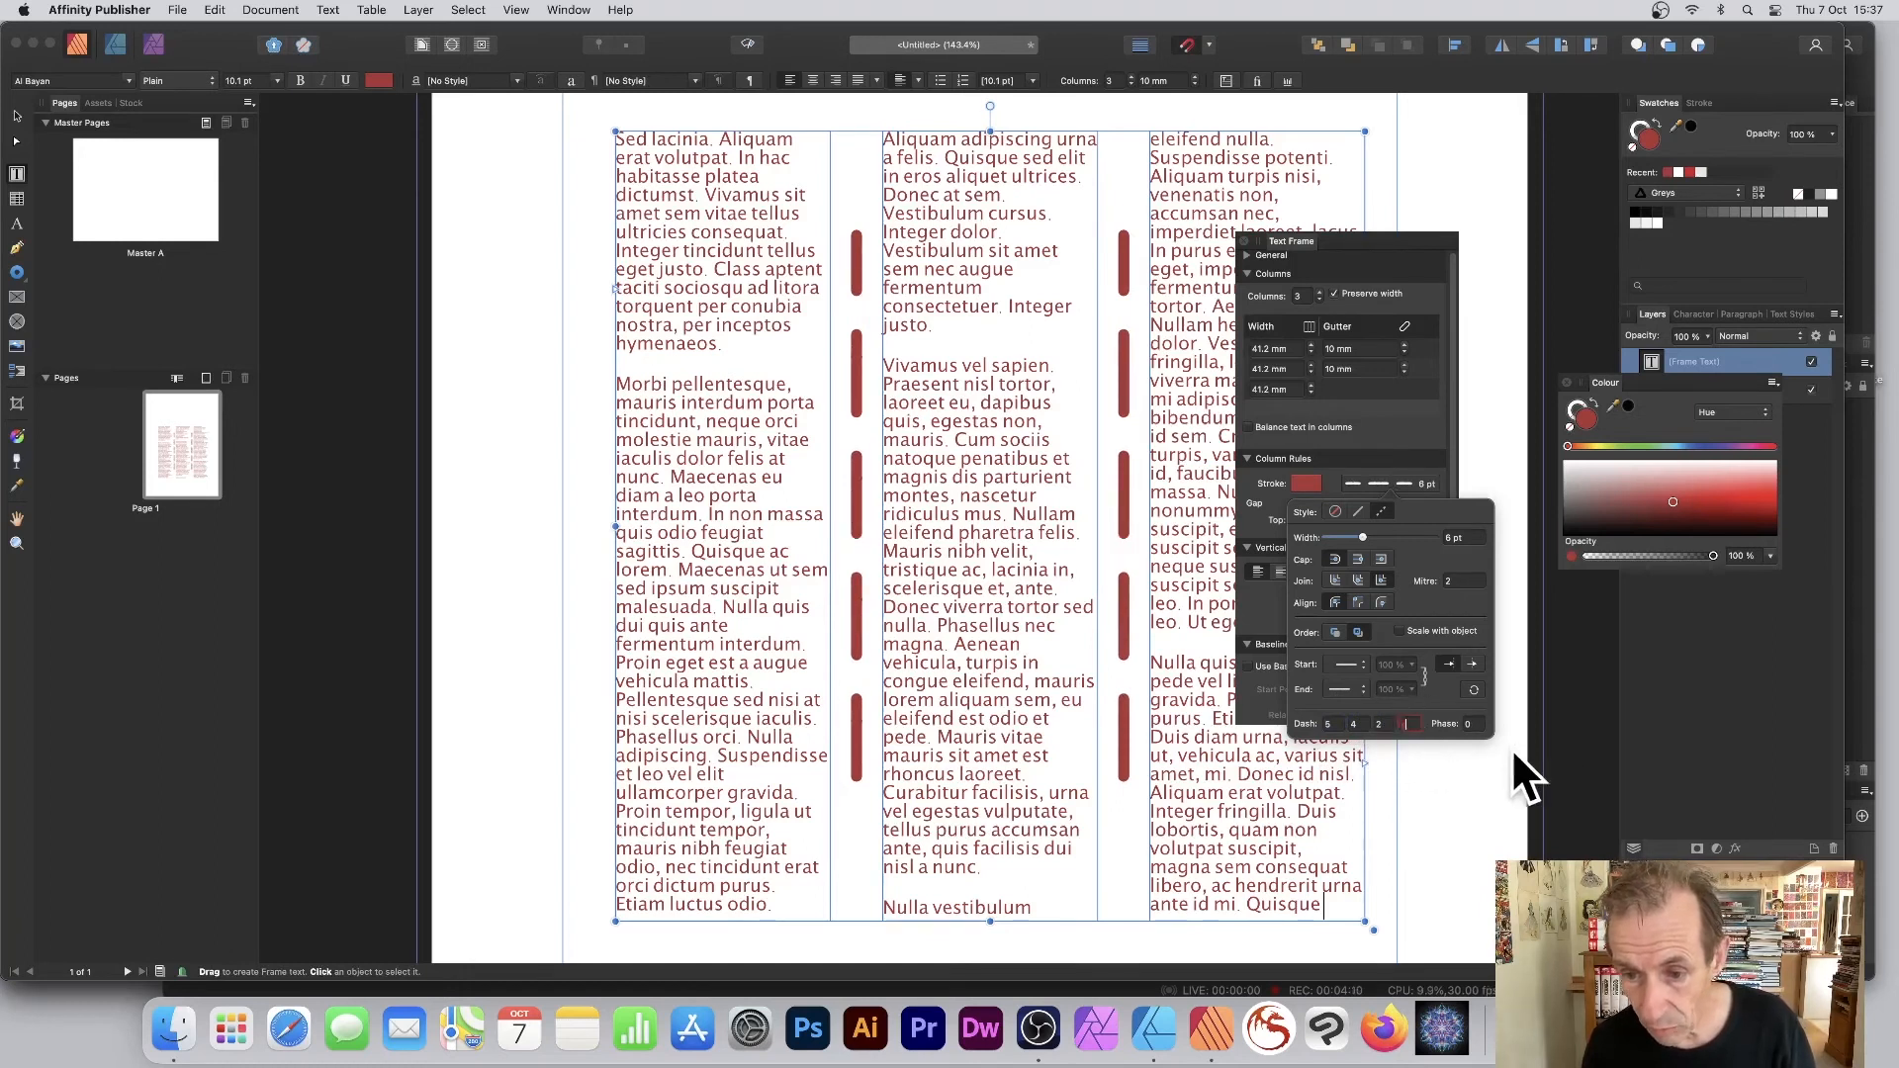
pyautogui.moveTo(1527, 776)
pyautogui.write('3')
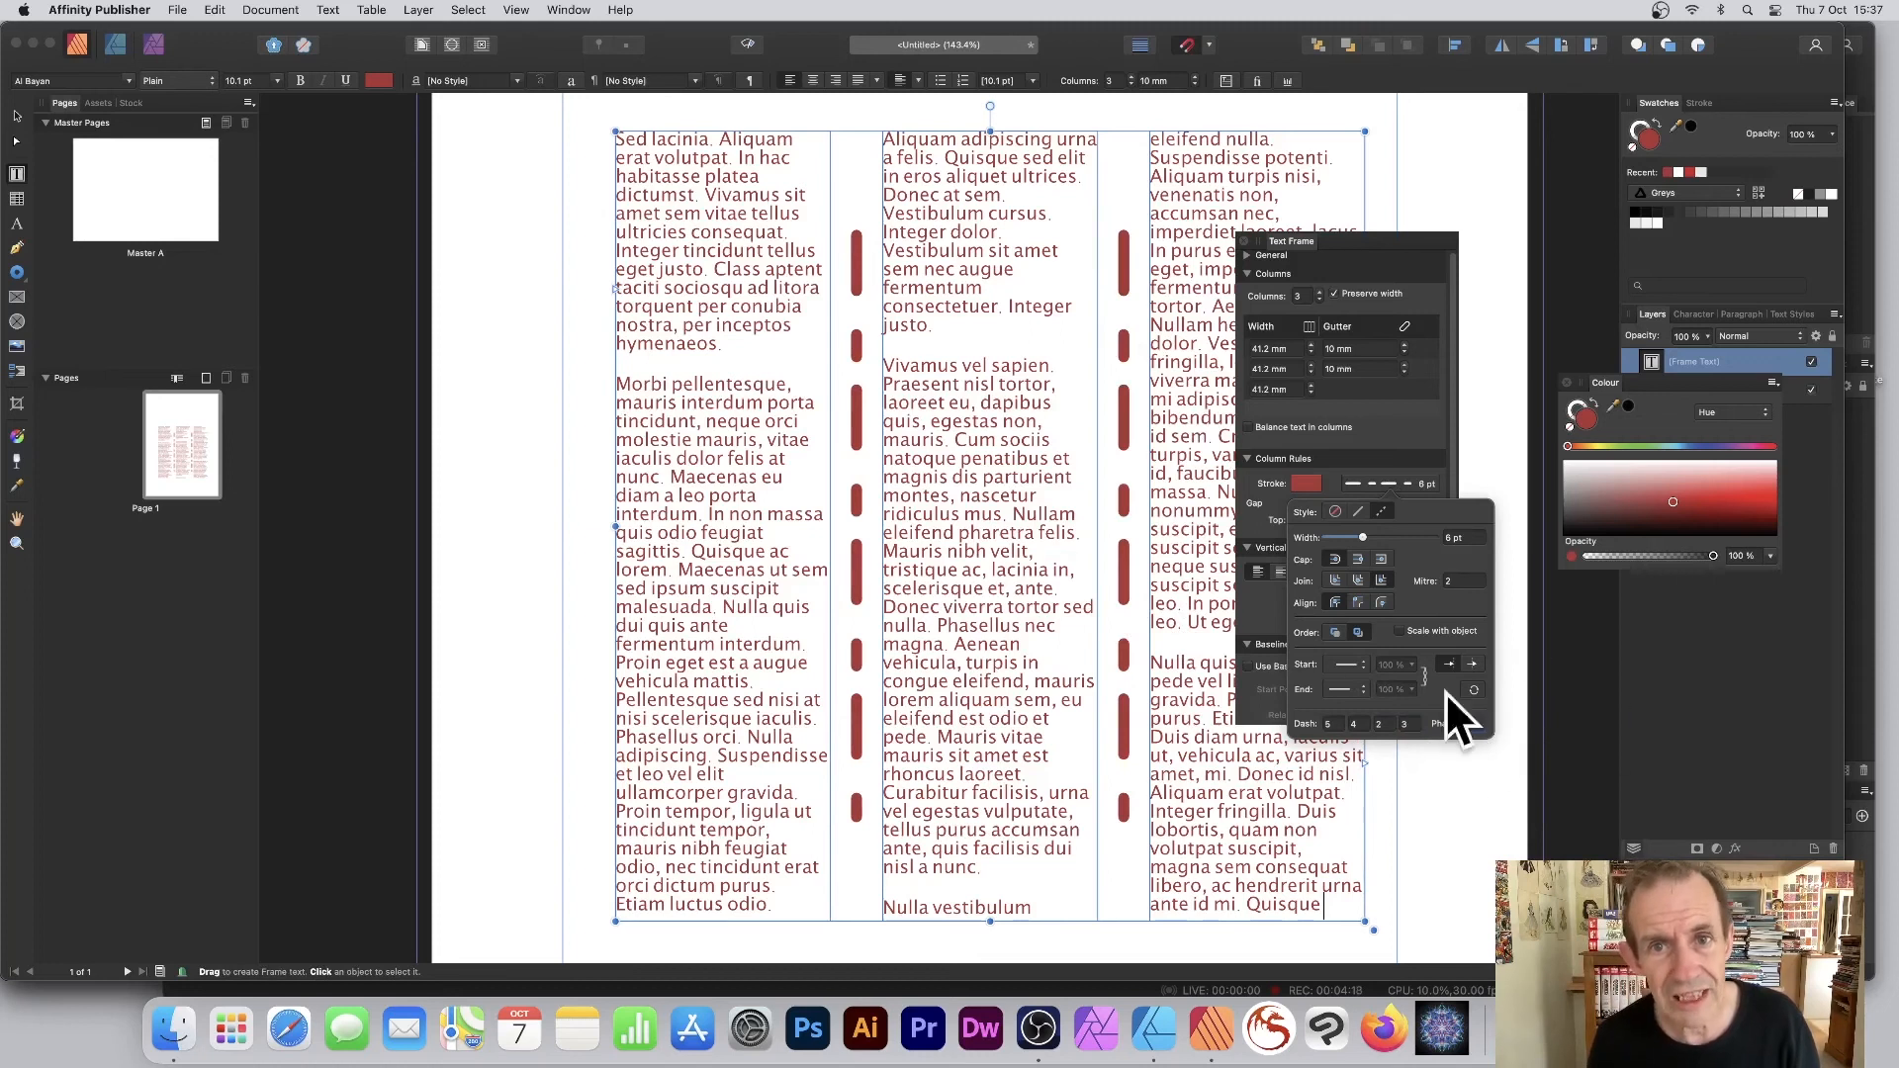
pyautogui.moveTo(1472, 727)
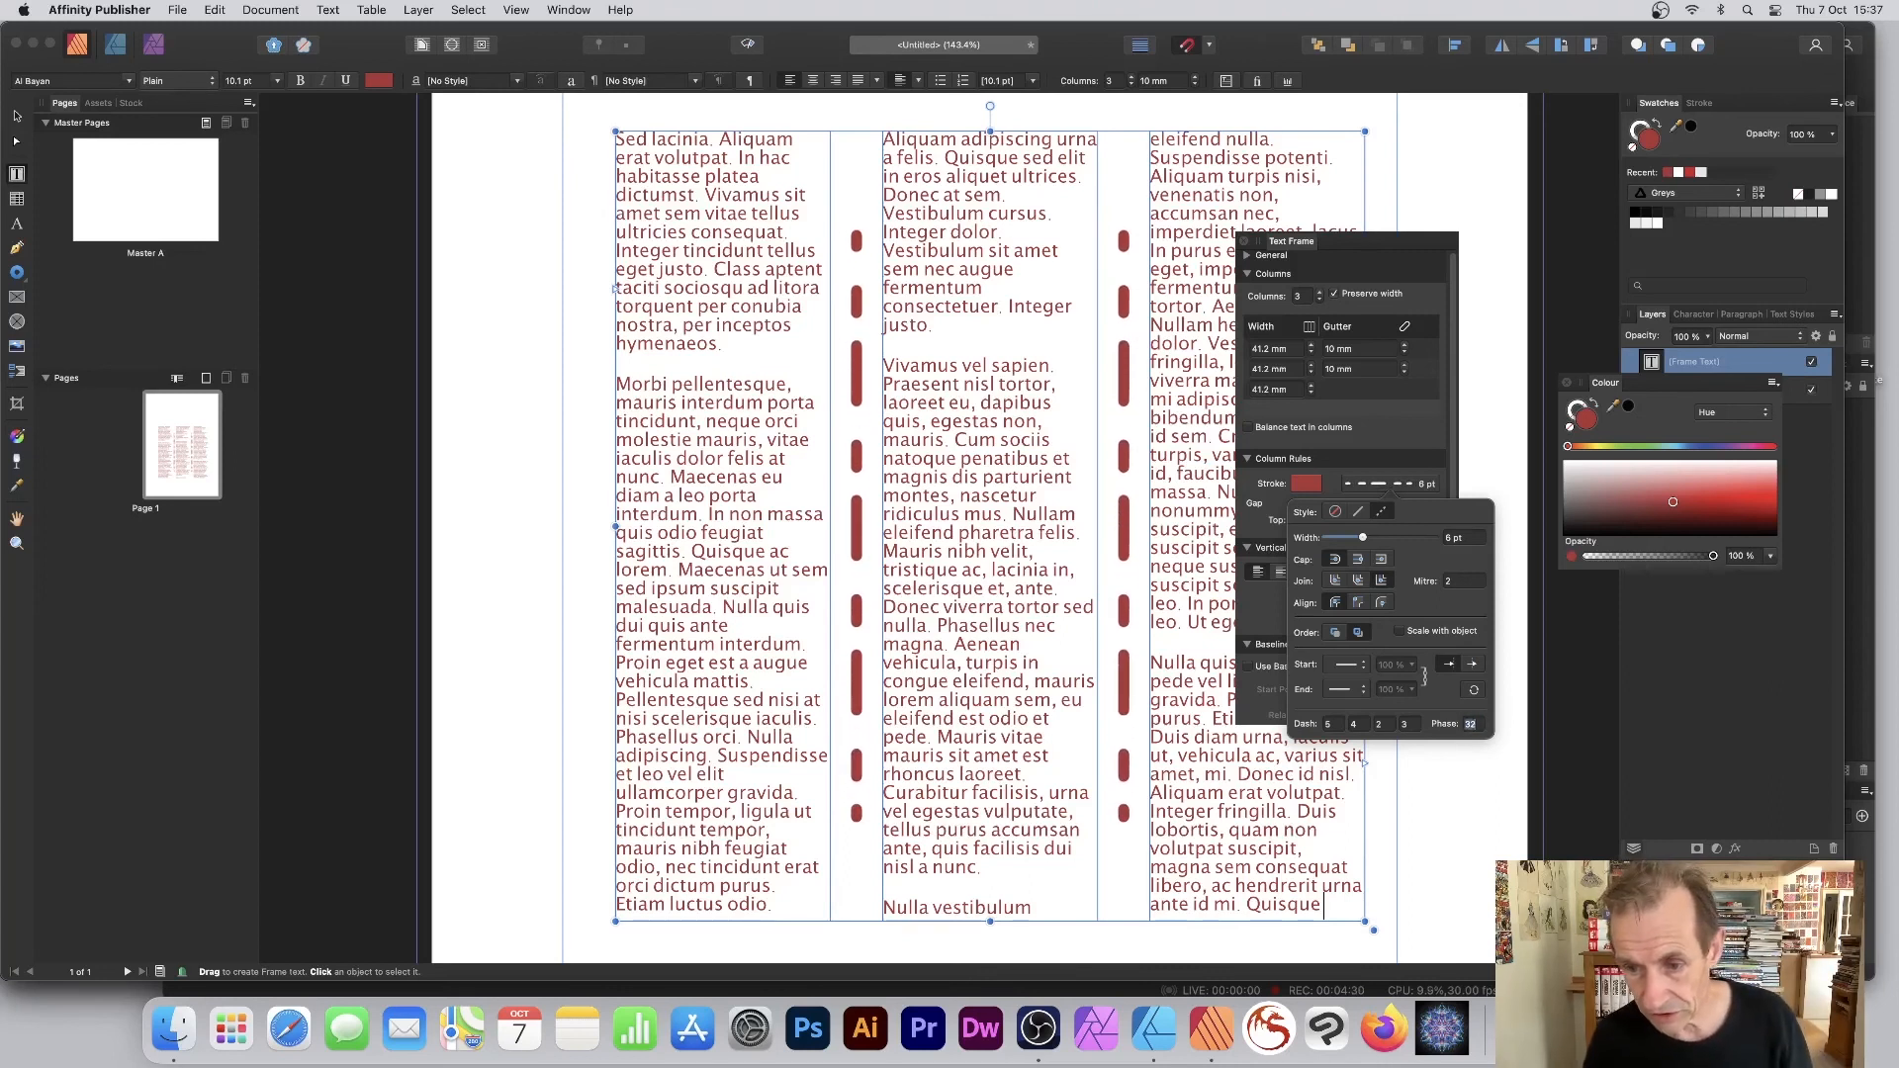
pyautogui.moveTo(1442, 750)
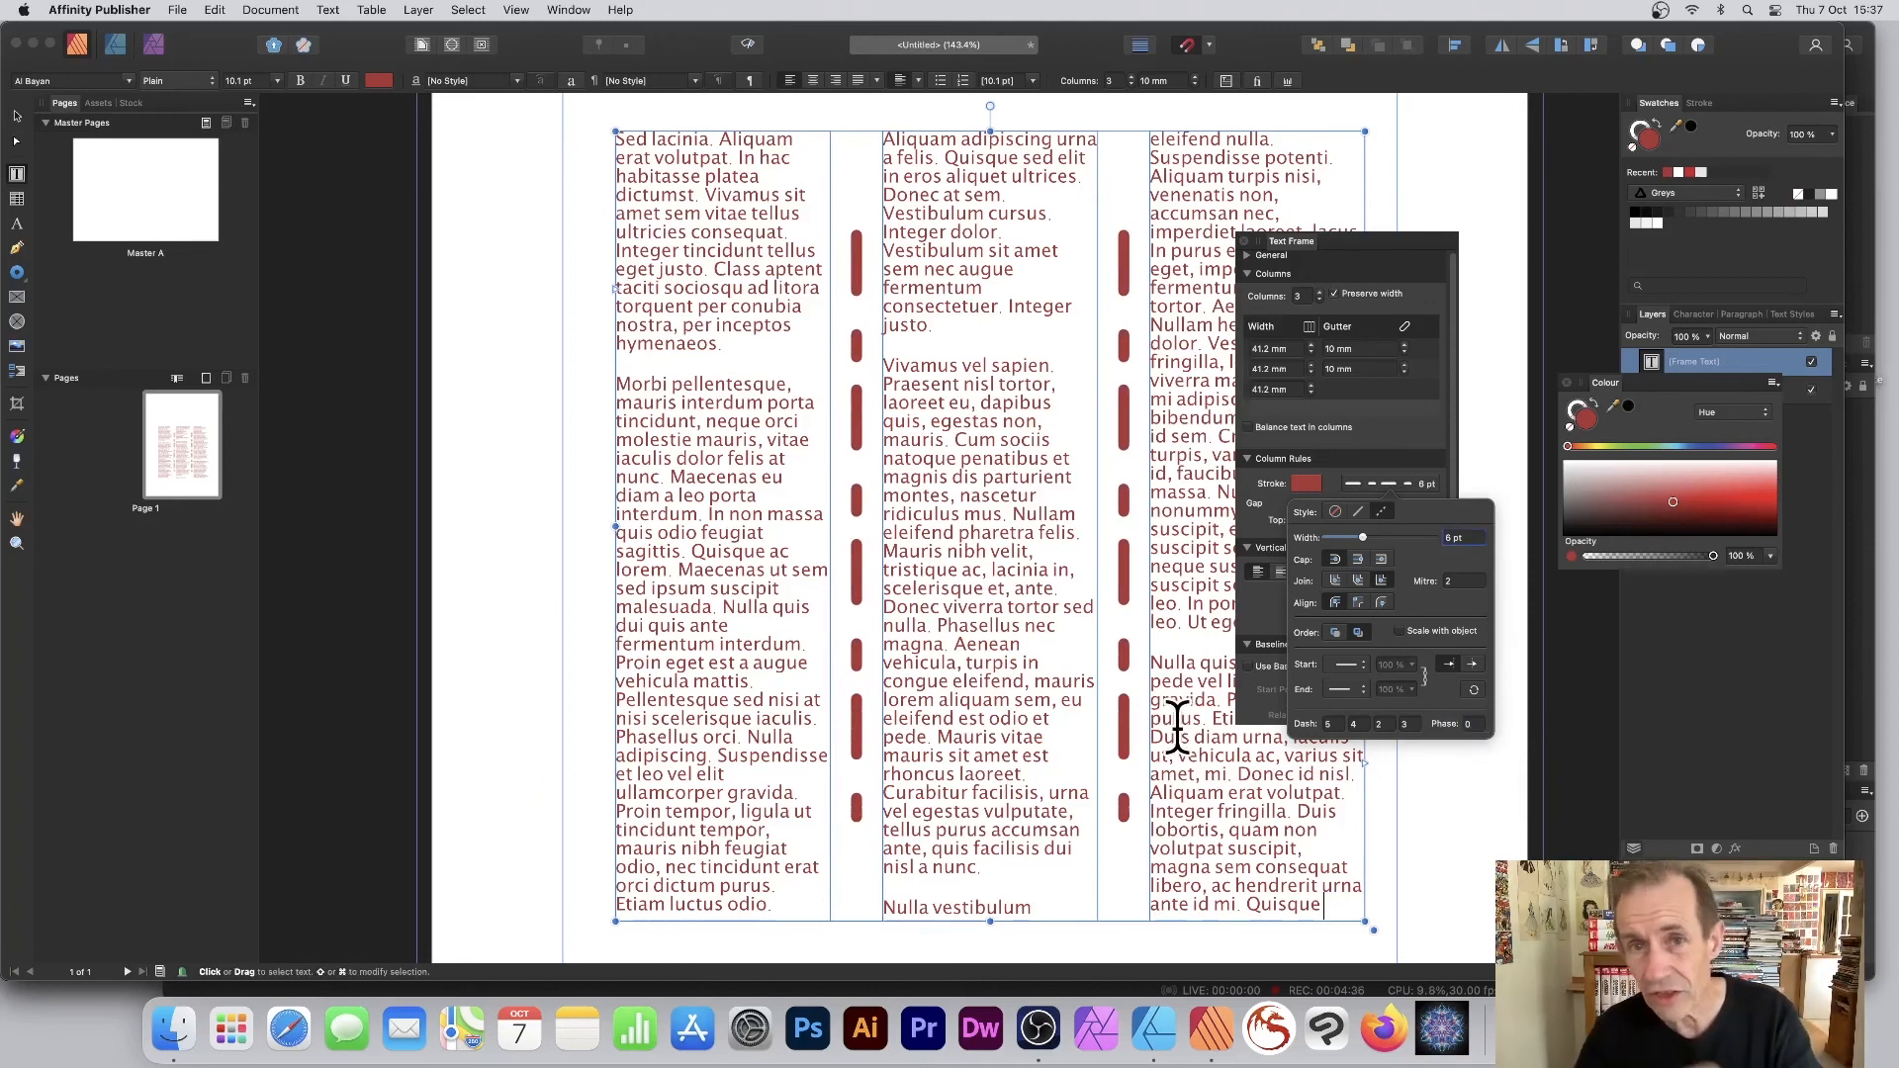
pyautogui.moveTo(1197, 593)
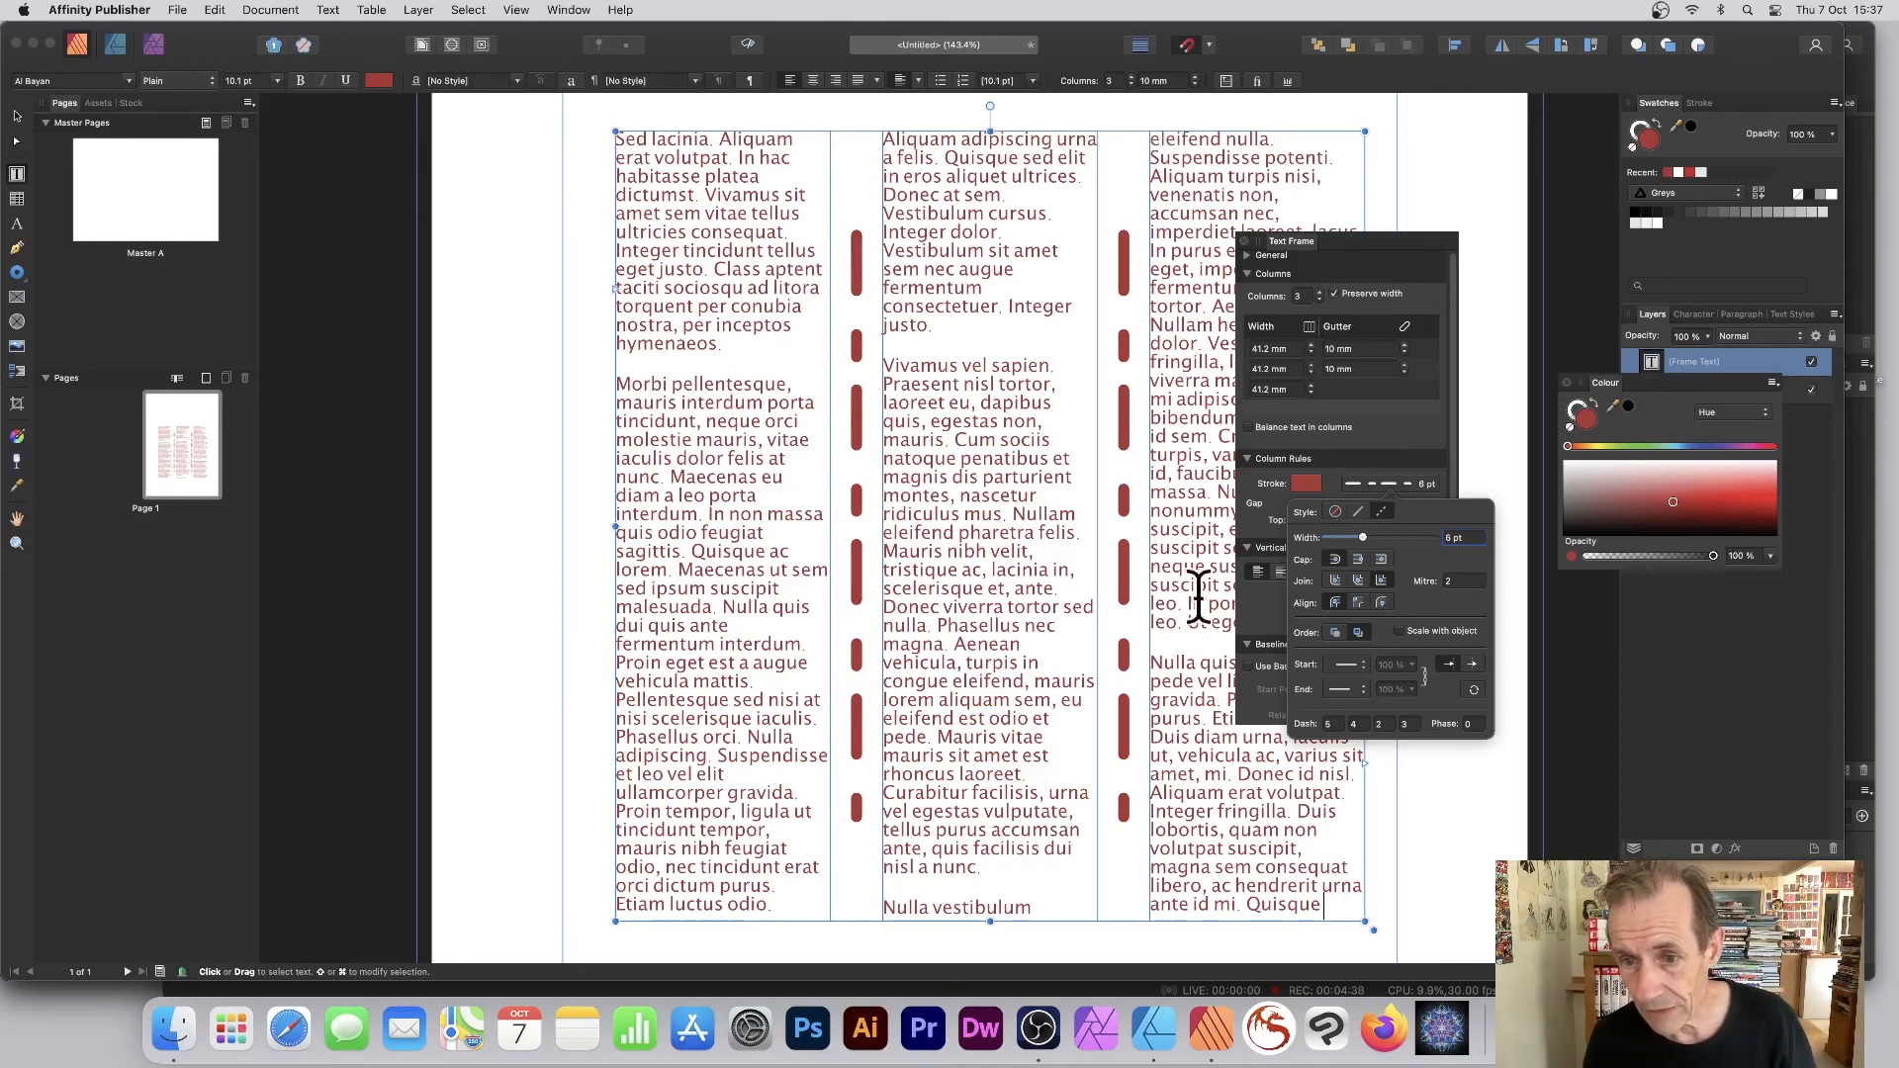